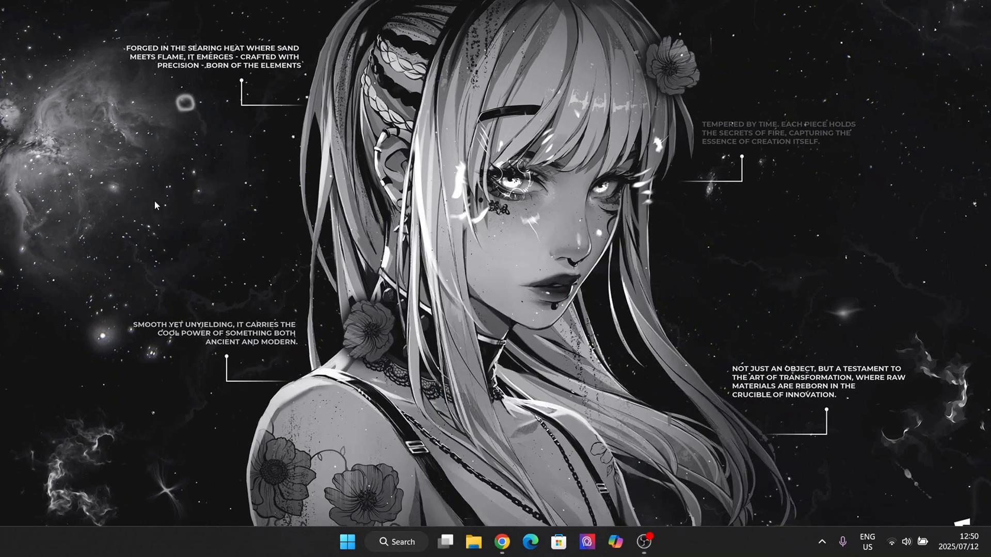
pyautogui.moveTo(263, 359)
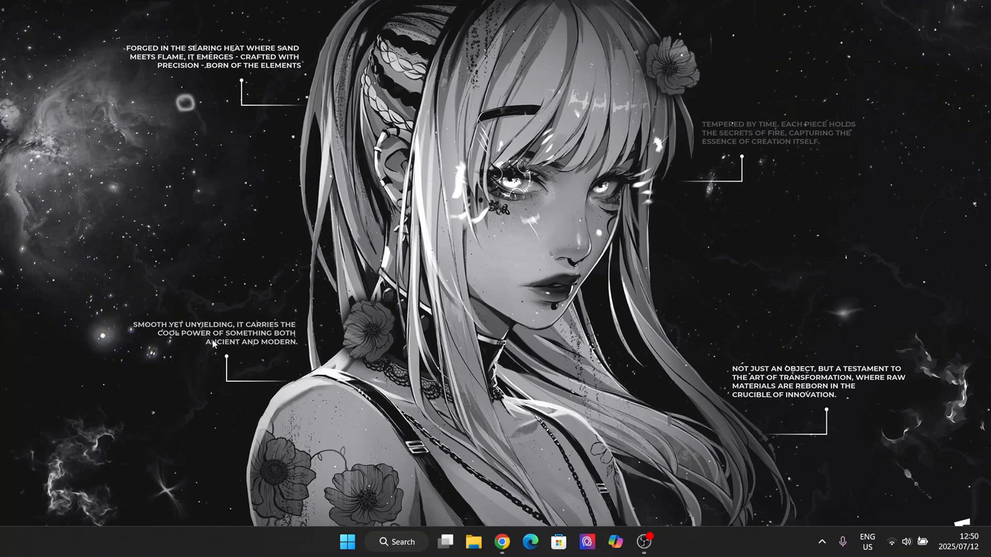
pyautogui.moveTo(452, 290)
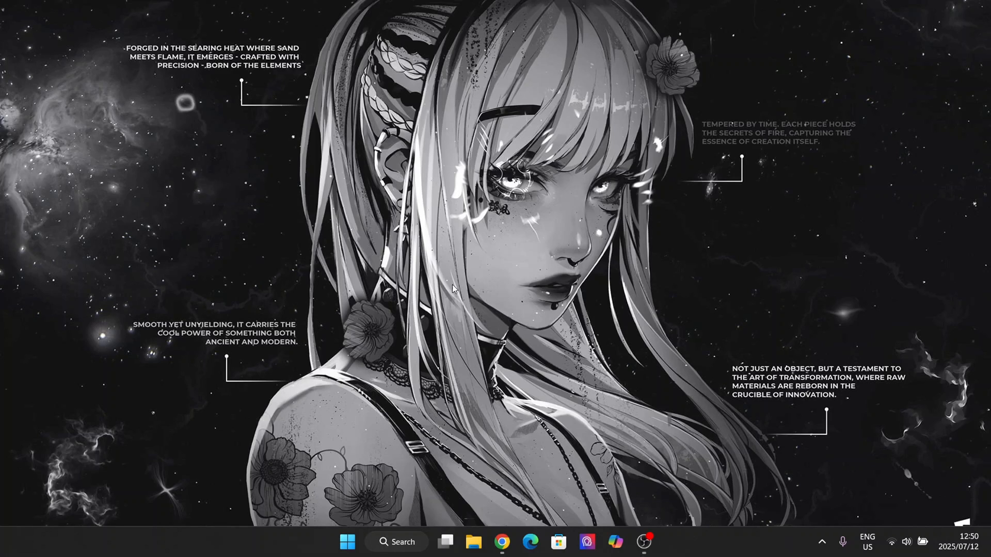
pyautogui.moveTo(562, 505)
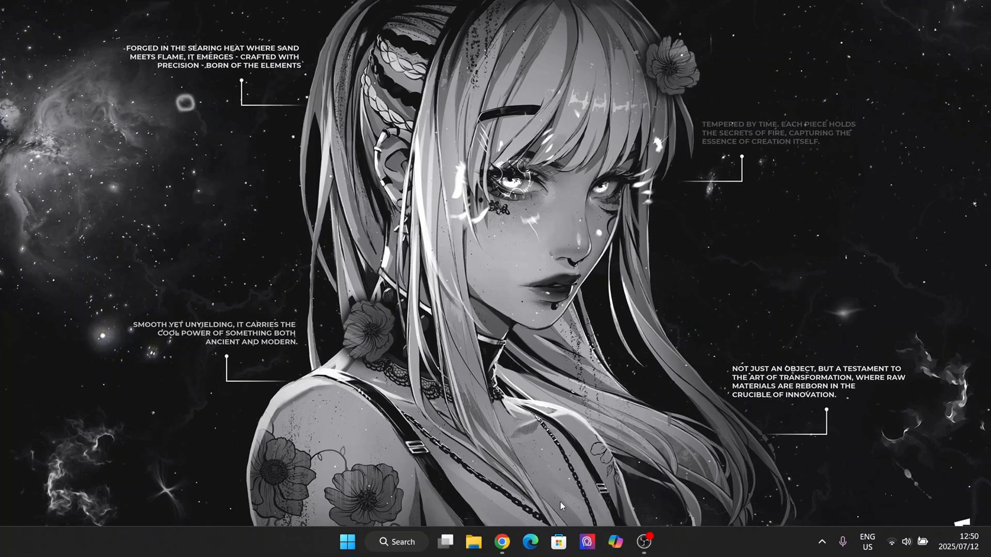
pyautogui.moveTo(573, 440)
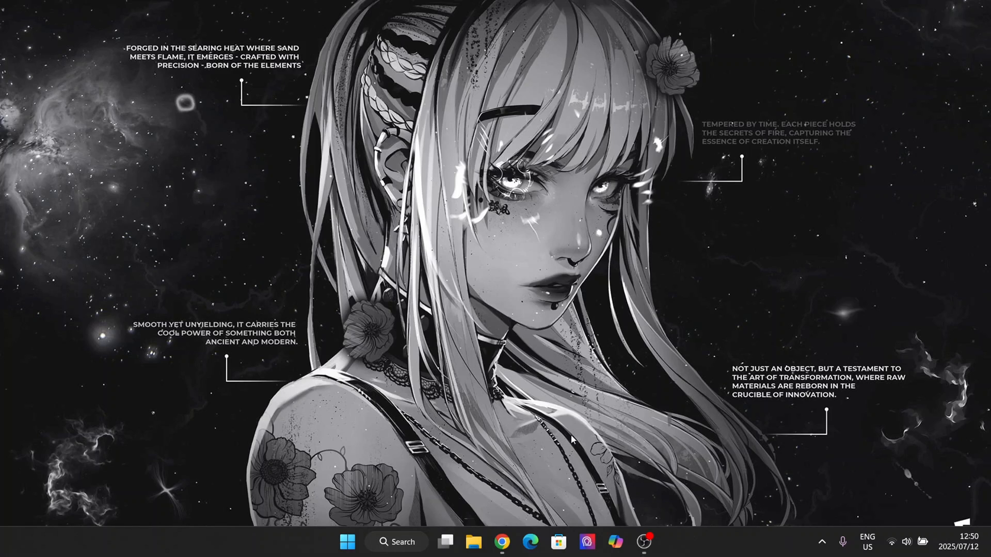
pyautogui.moveTo(548, 275)
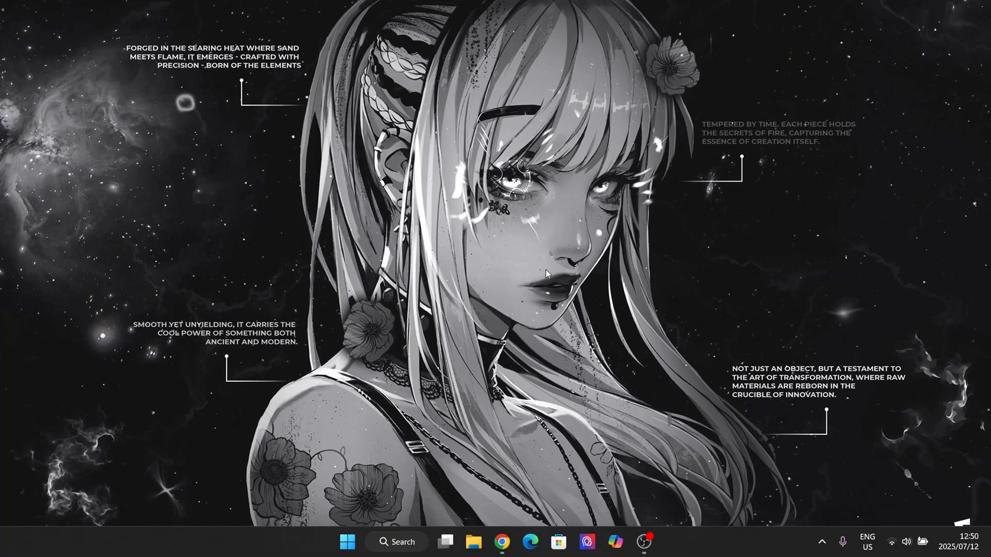
pyautogui.moveTo(373, 190)
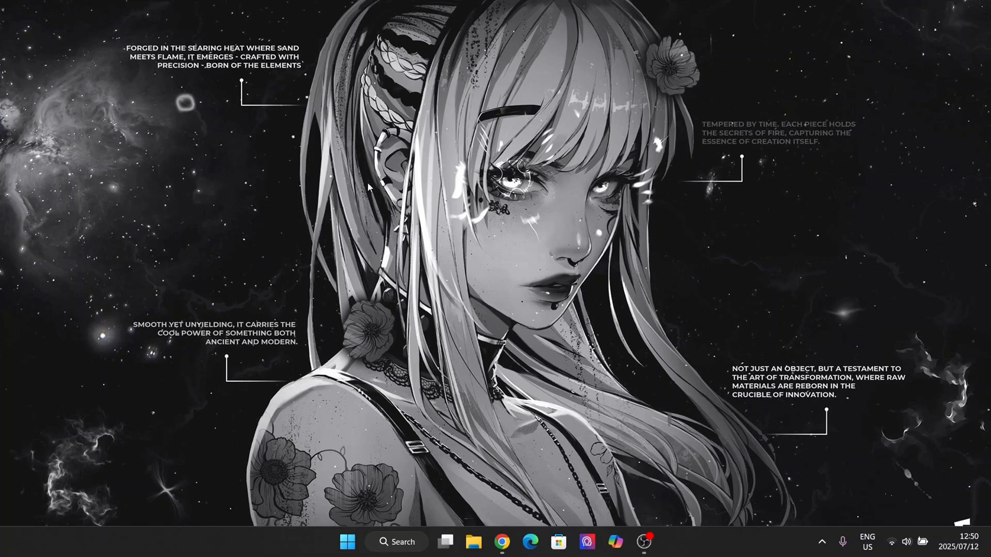
pyautogui.moveTo(273, 267)
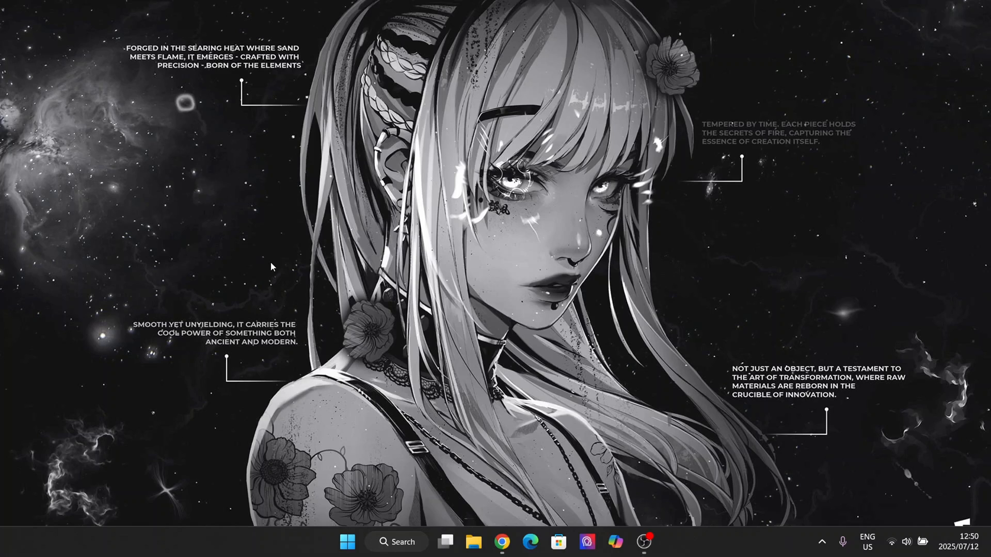
pyautogui.moveTo(779, 256)
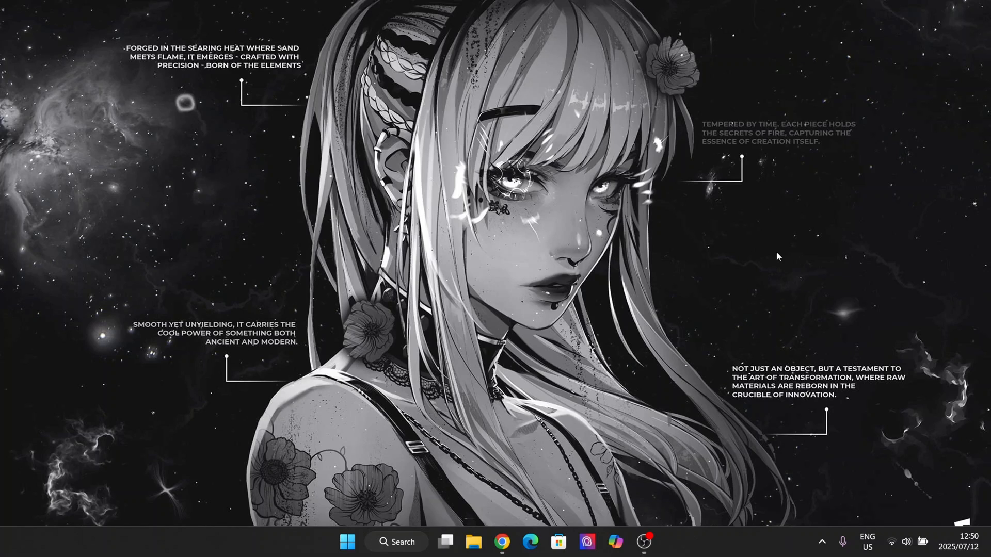
pyautogui.moveTo(725, 200)
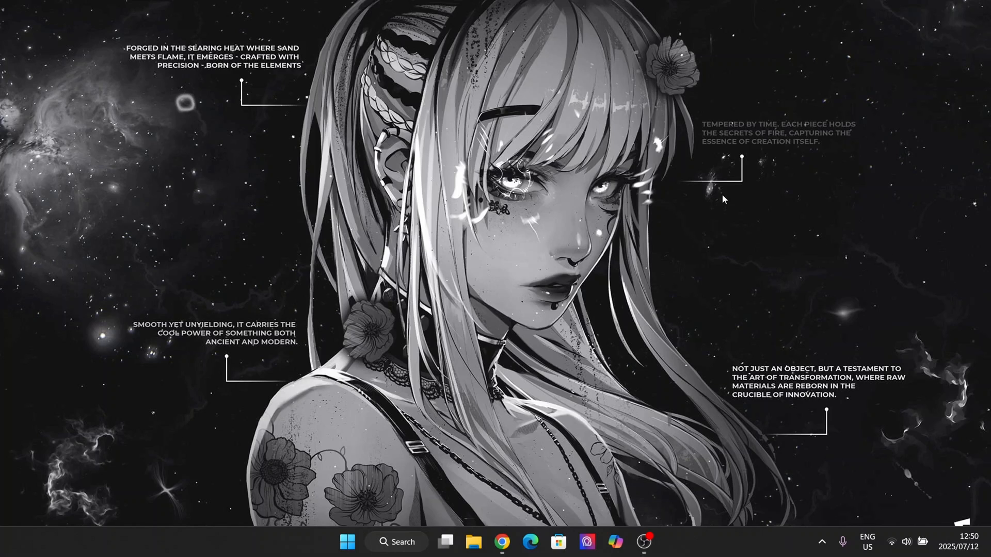
pyautogui.moveTo(71, 207)
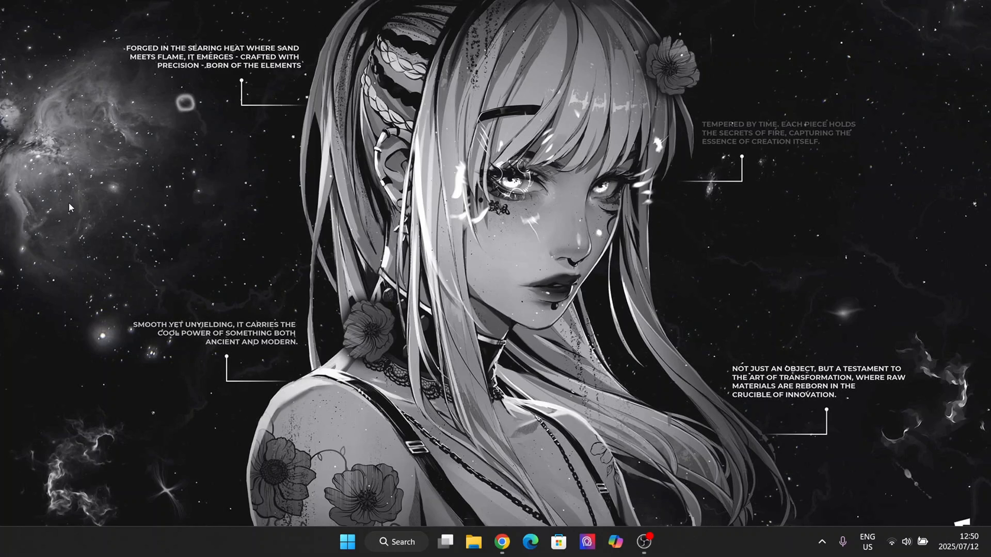
pyautogui.moveTo(240, 364)
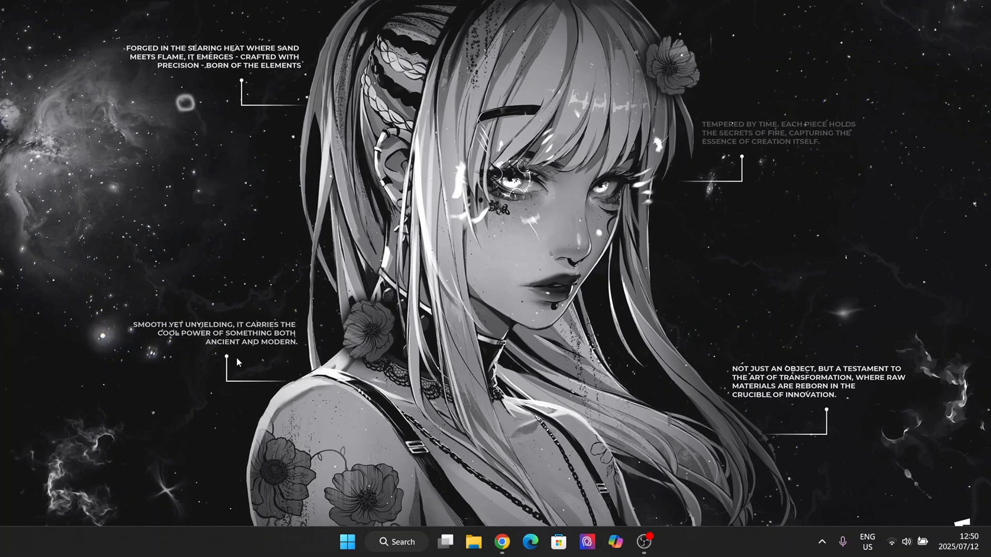
pyautogui.moveTo(741, 349)
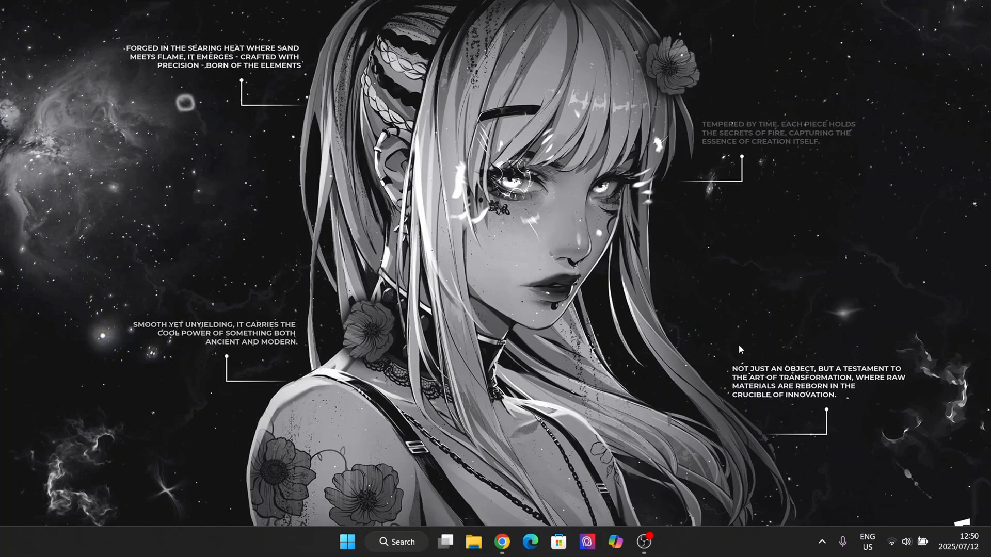
pyautogui.moveTo(662, 362)
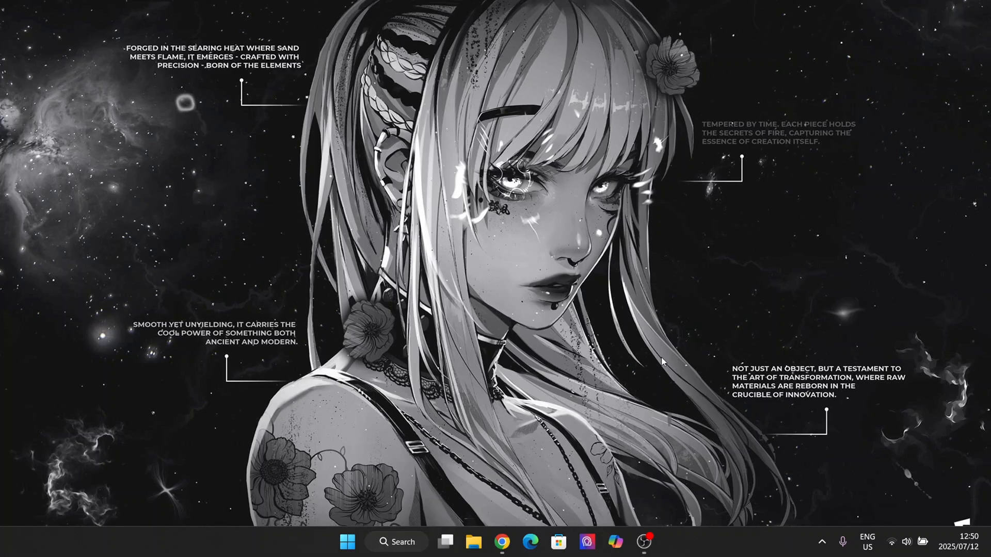
# Browse the bluestacks.com homepage through its game categories and popular apps, then return to the top.
pyautogui.click(500, 556)
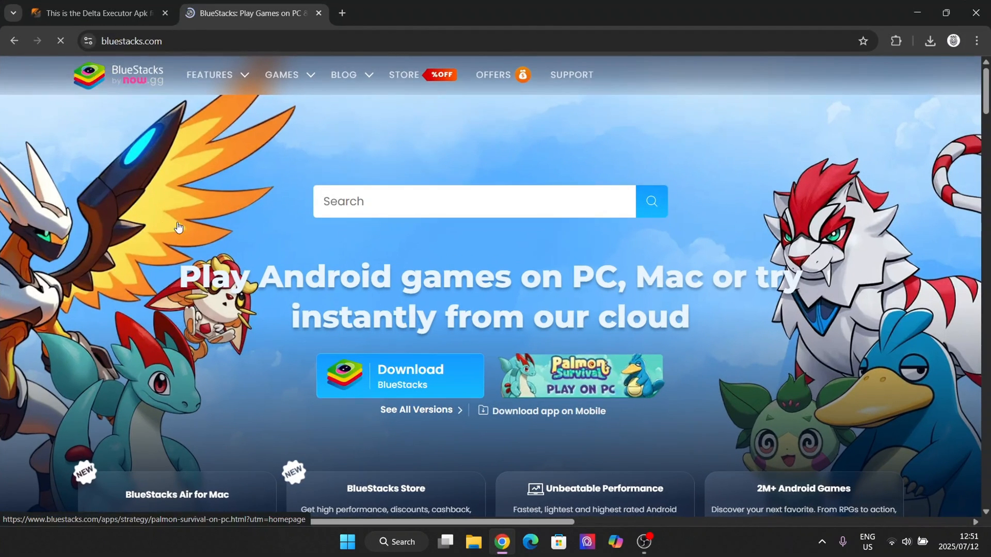
pyautogui.scroll(-3)
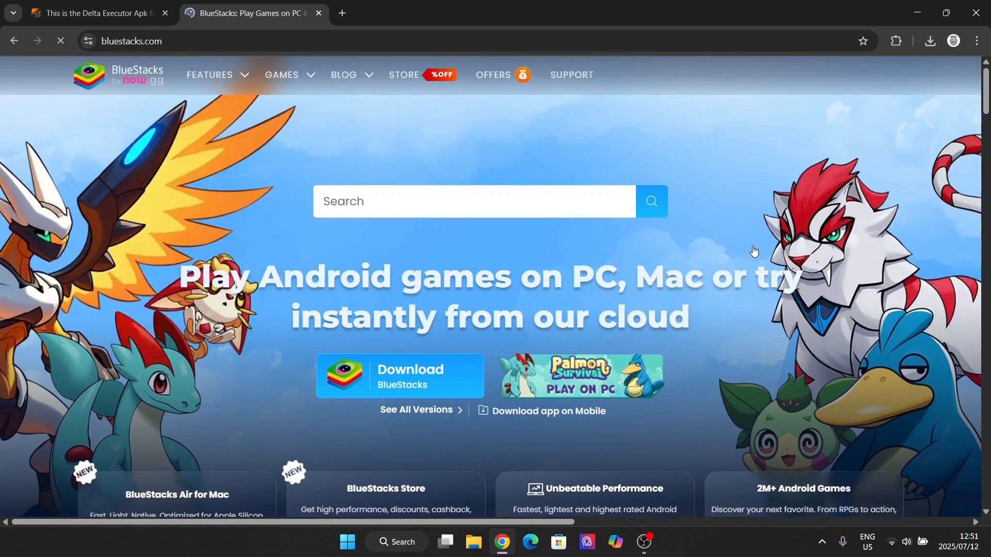
pyautogui.moveTo(456, 246)
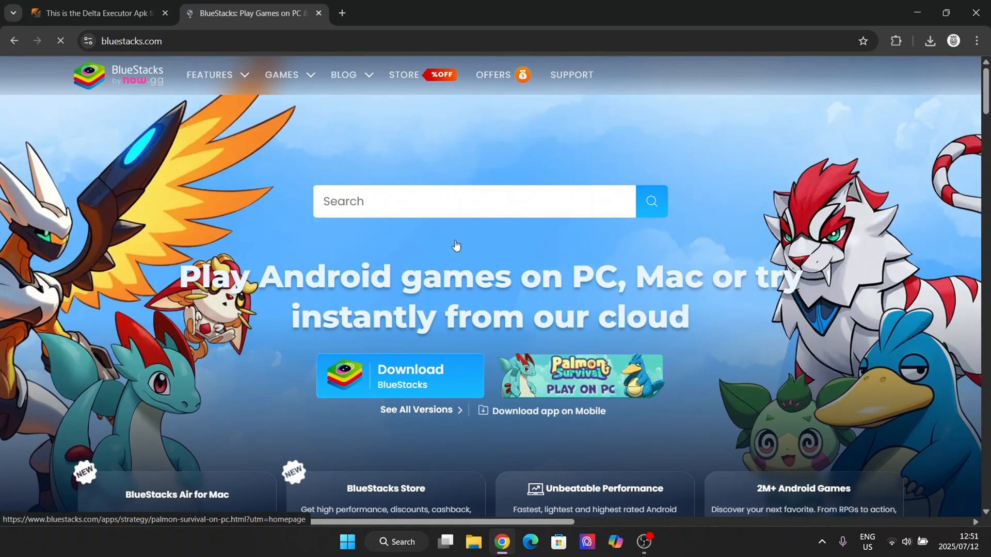
pyautogui.moveTo(269, 258)
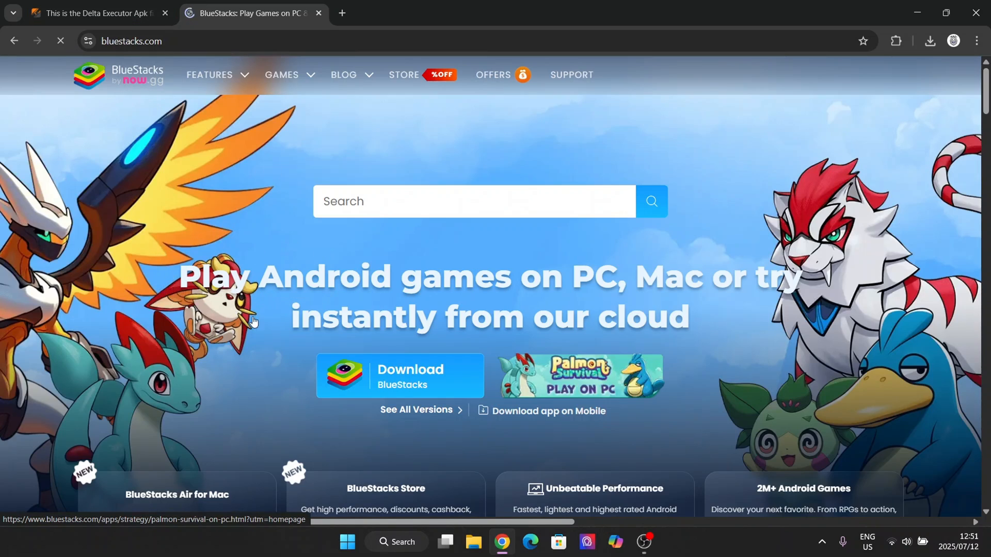
pyautogui.moveTo(330, 184)
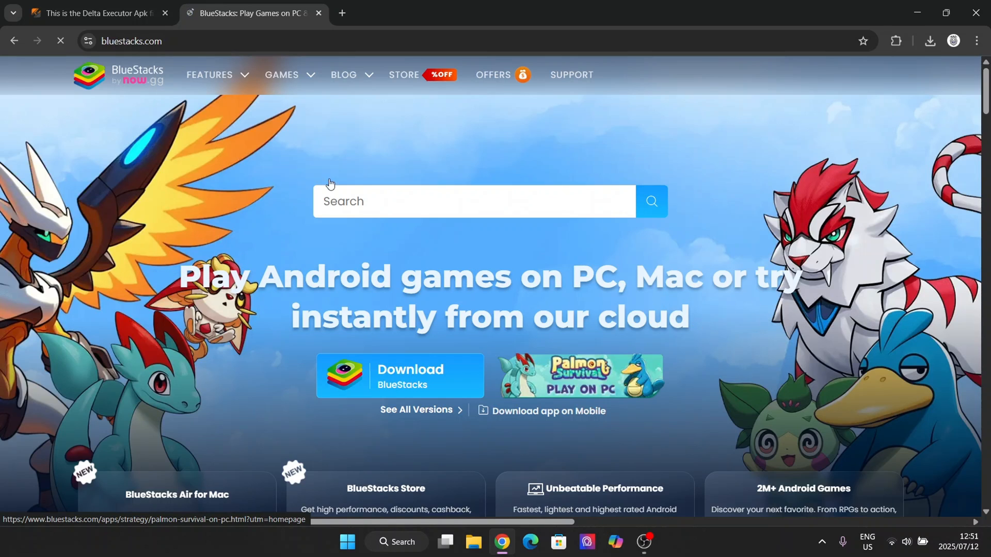
pyautogui.scroll(-3)
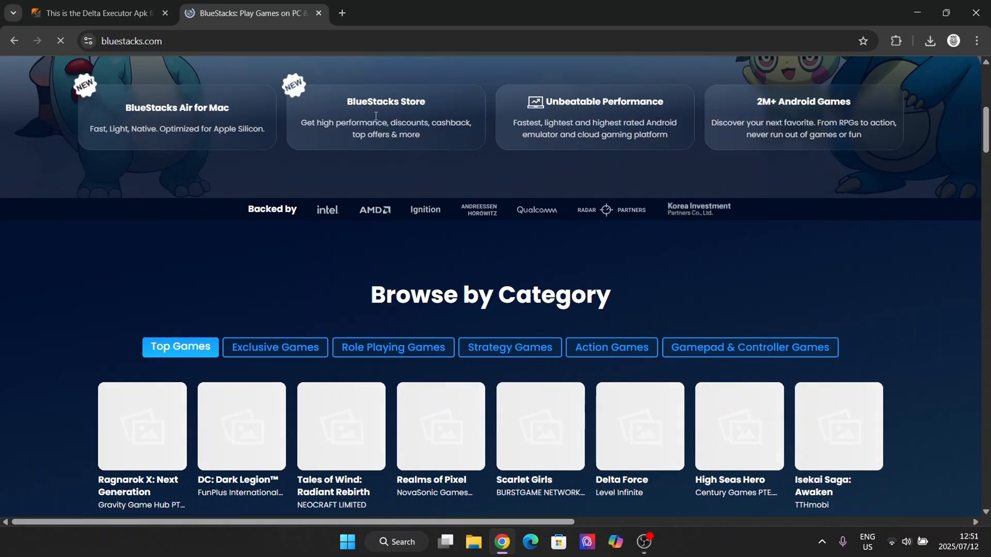
pyautogui.scroll(-3)
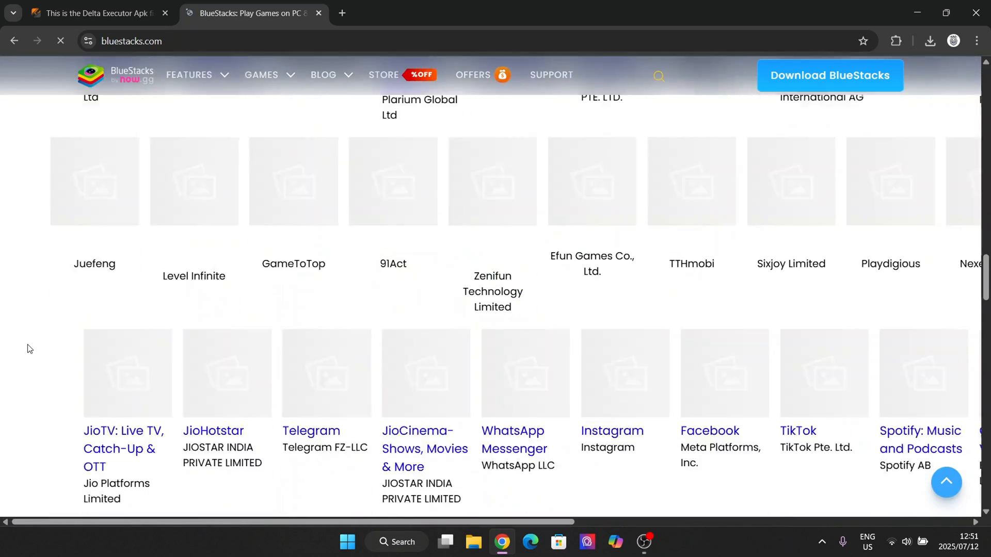
pyautogui.scroll(3)
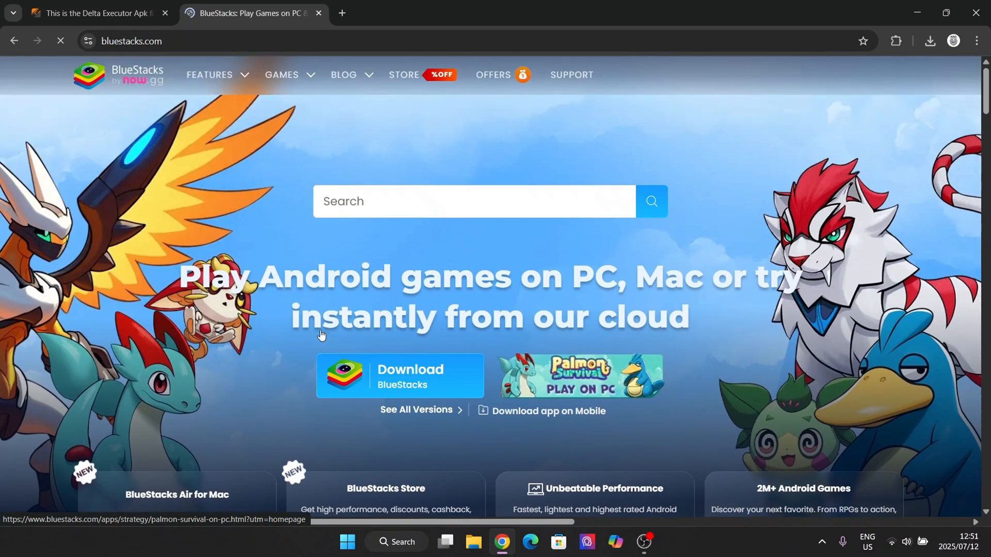
pyautogui.moveTo(247, 139)
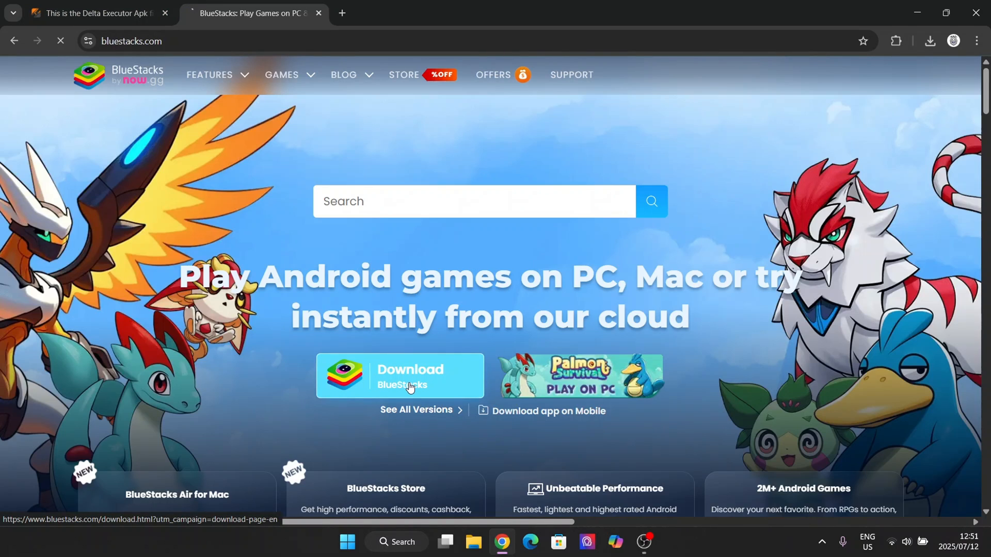
# Download the BlueStacks installer .exe from the homepage.
pyautogui.click(401, 376)
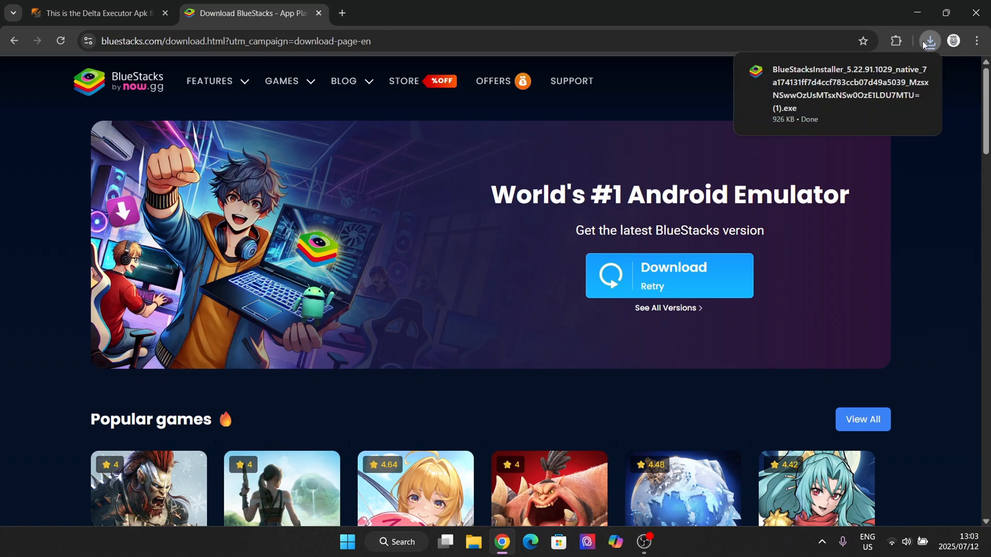
pyautogui.moveTo(761, 89)
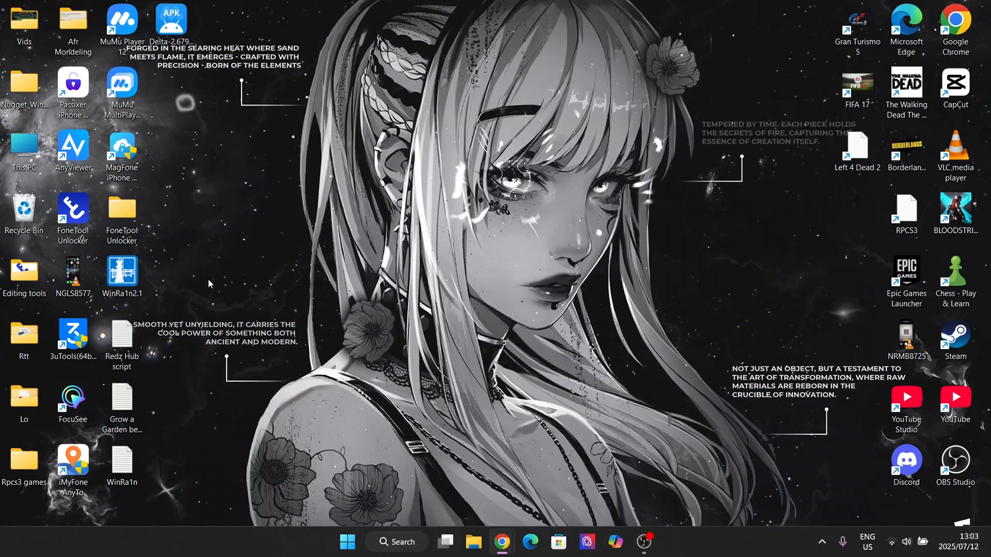
pyautogui.moveTo(450, 283)
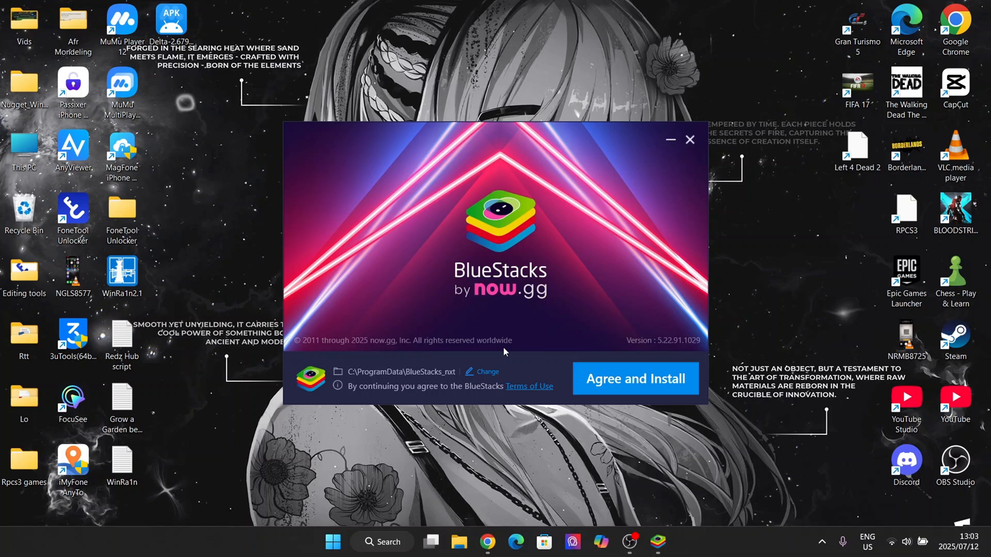
pyautogui.moveTo(565, 365)
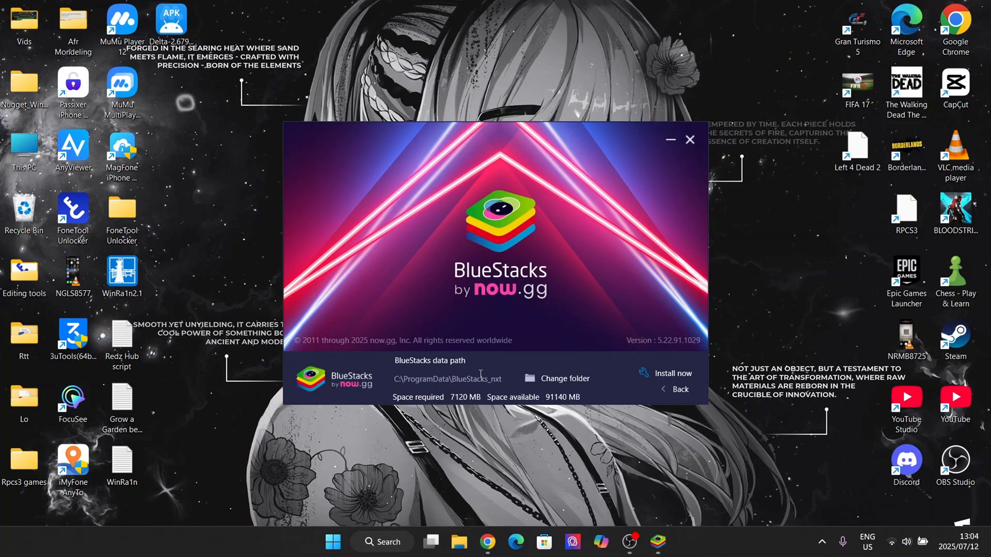
pyautogui.moveTo(723, 413)
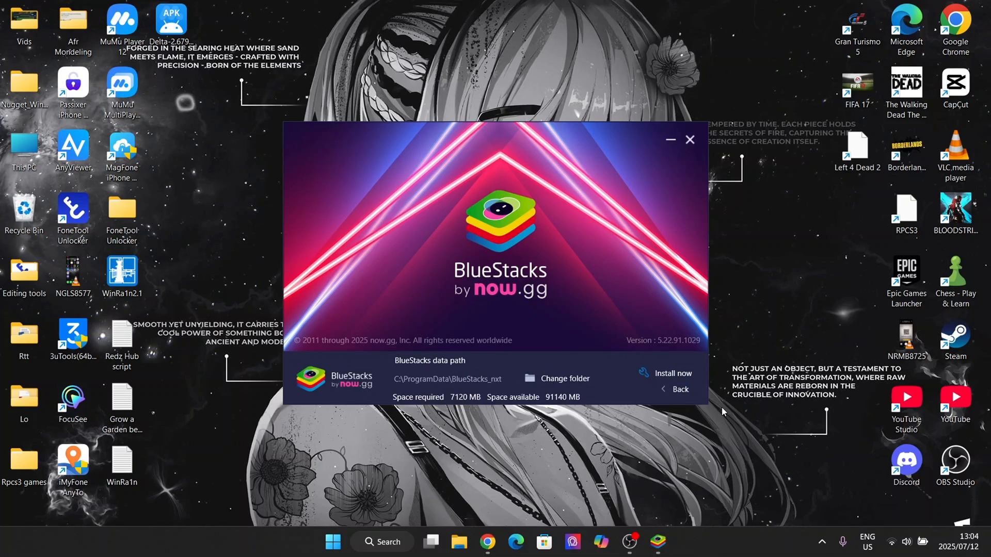
# Change the BlueStacks data folder to the Desktop and return to the main install screen.
pyautogui.click(565, 377)
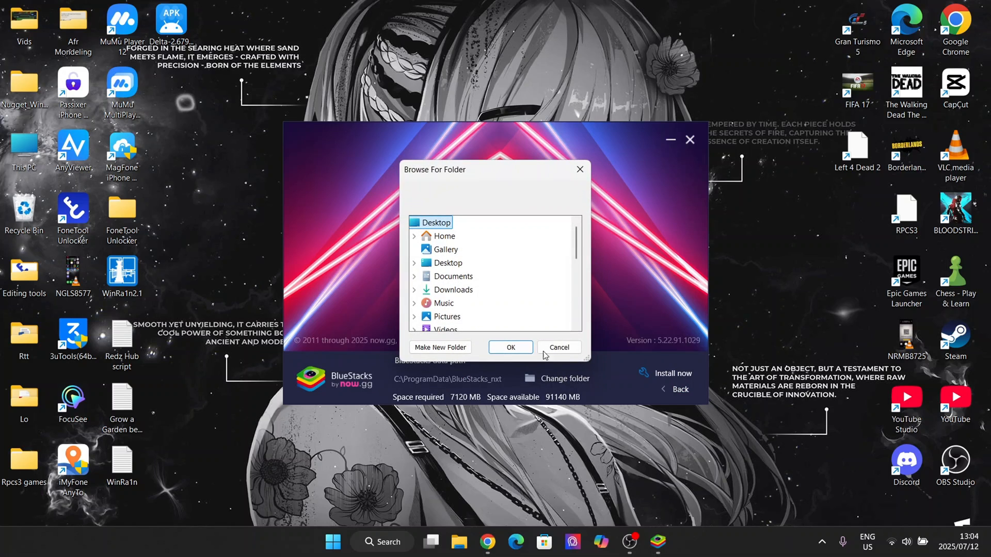
pyautogui.click(414, 223)
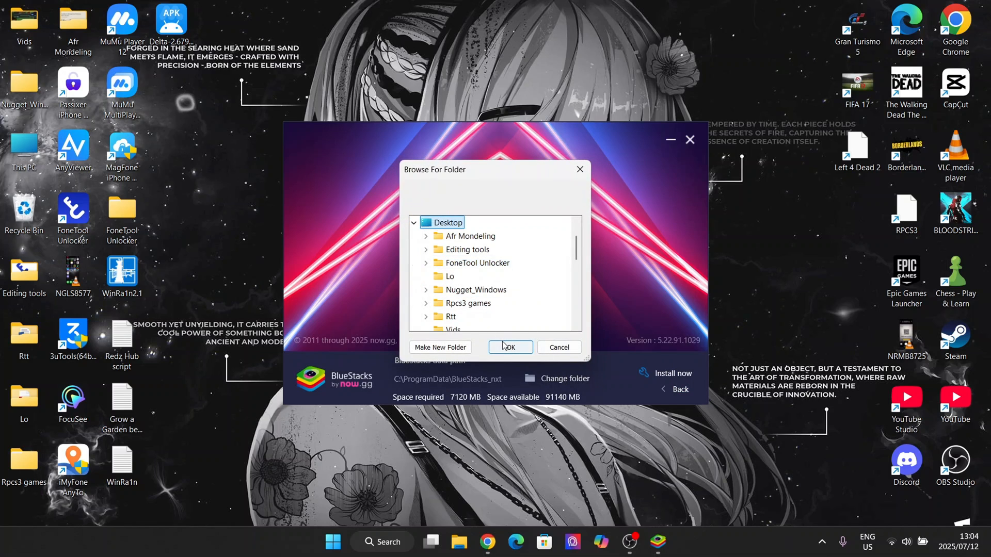
pyautogui.click(510, 347)
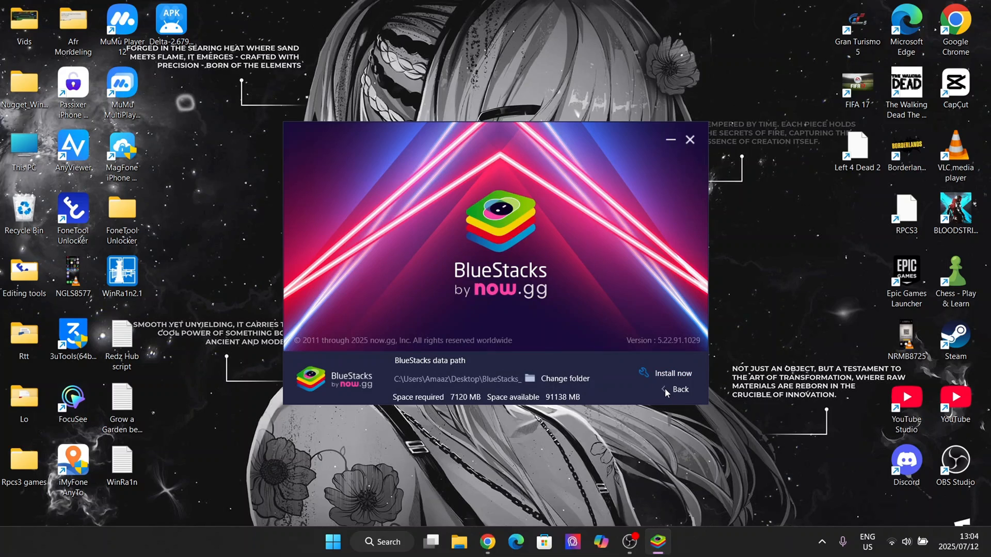
pyautogui.click(674, 390)
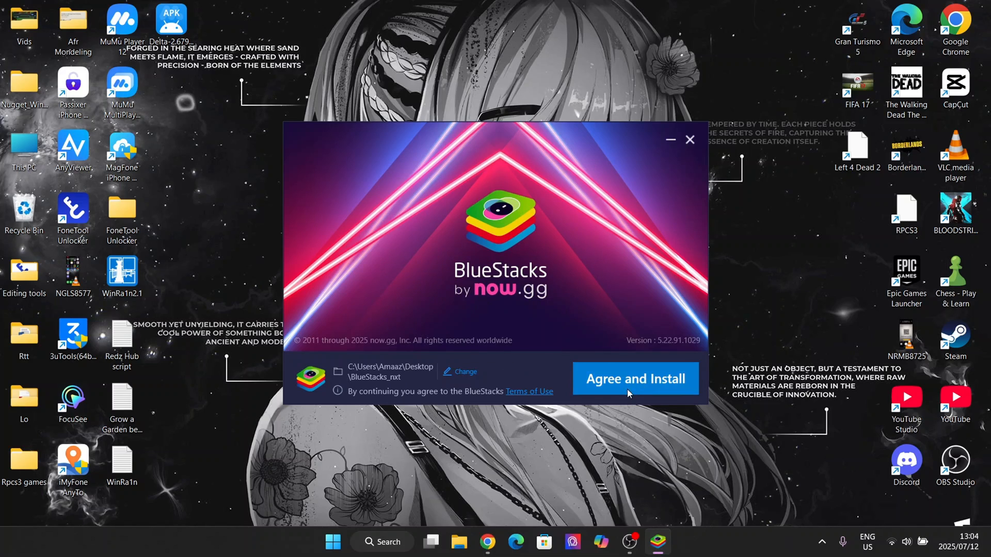
# Agree to the terms and start installing BlueStacks.
pyautogui.click(636, 378)
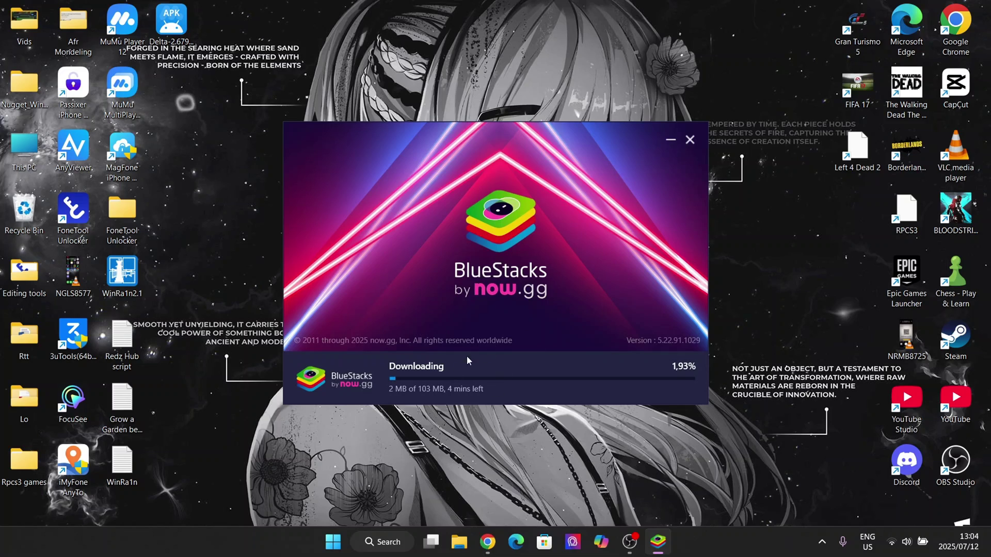
pyautogui.moveTo(555, 427)
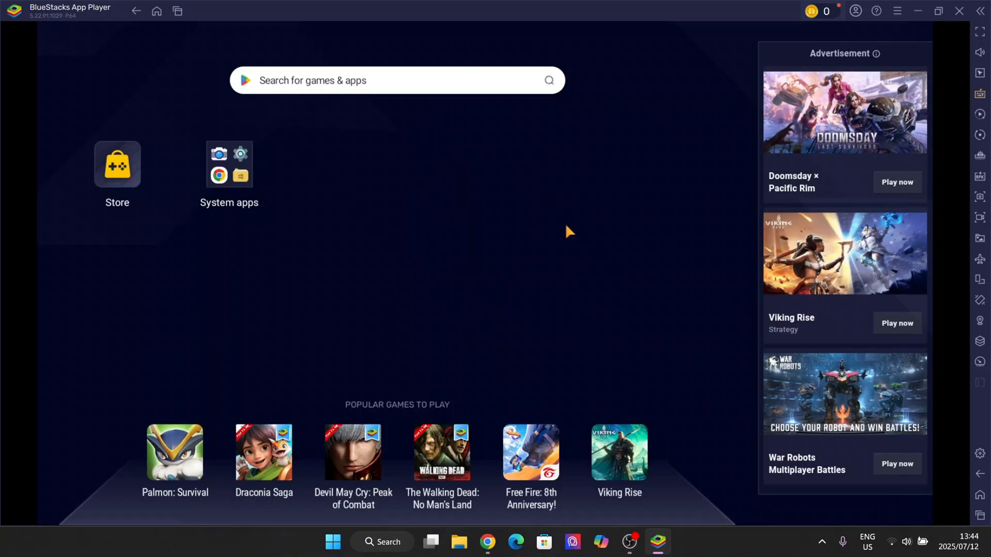
pyautogui.moveTo(437, 265)
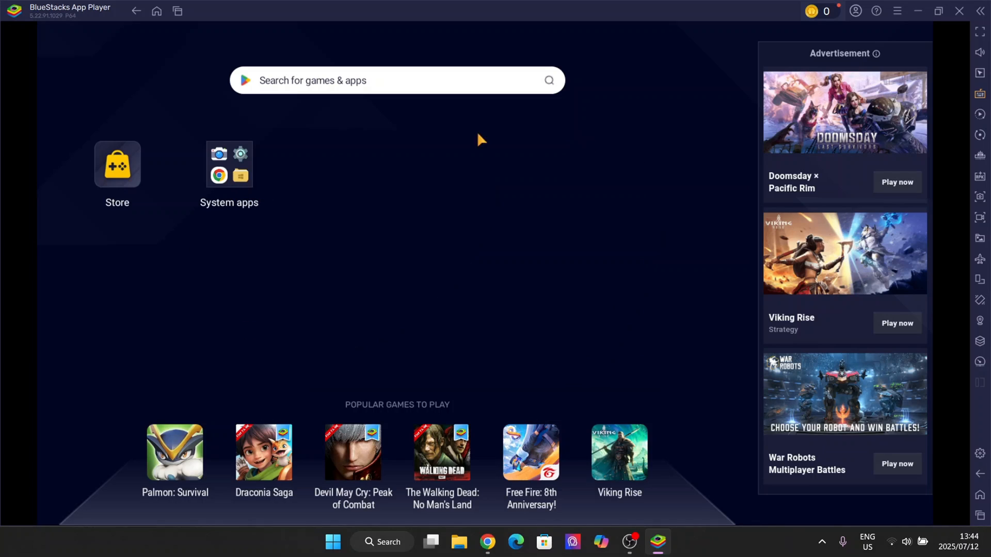
pyautogui.moveTo(347, 280)
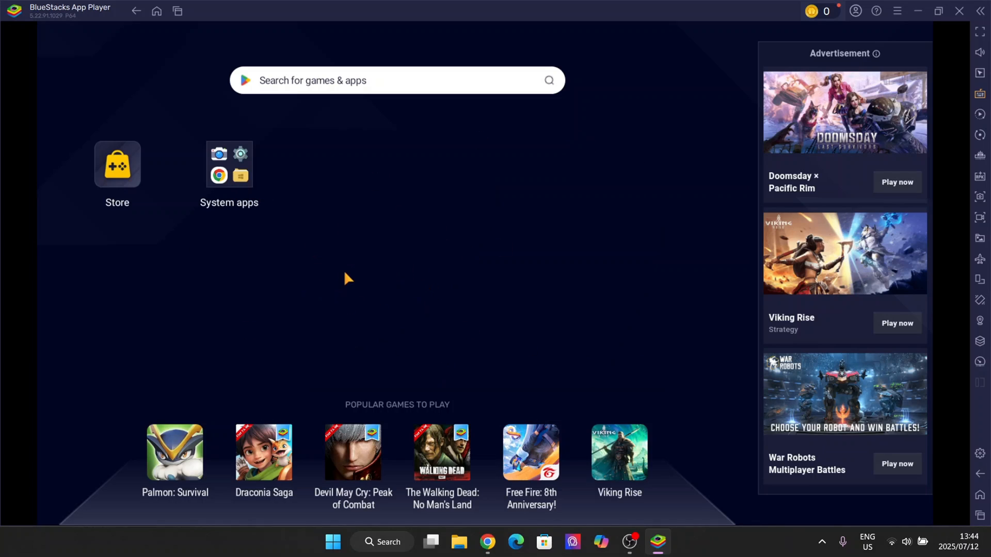
pyautogui.moveTo(144, 374)
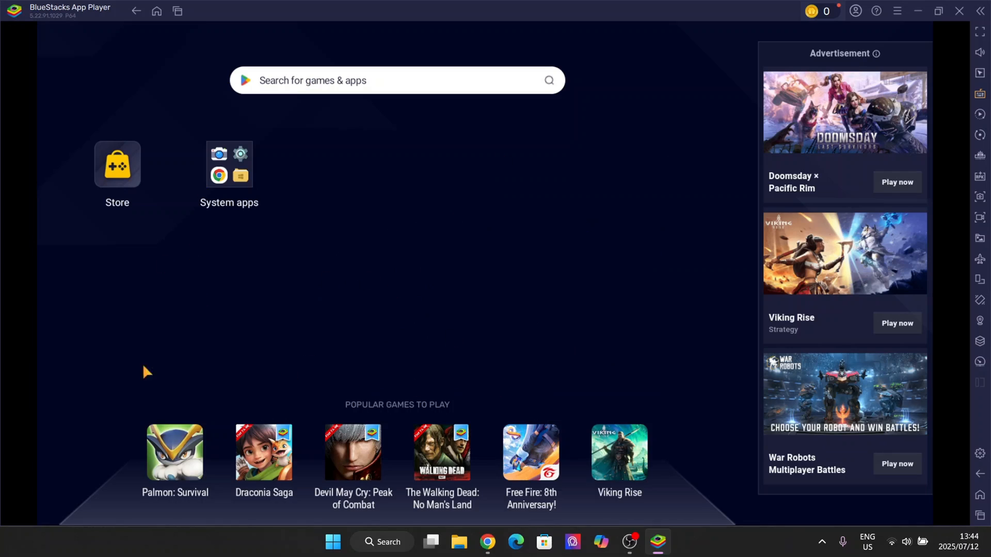
pyautogui.moveTo(595, 382)
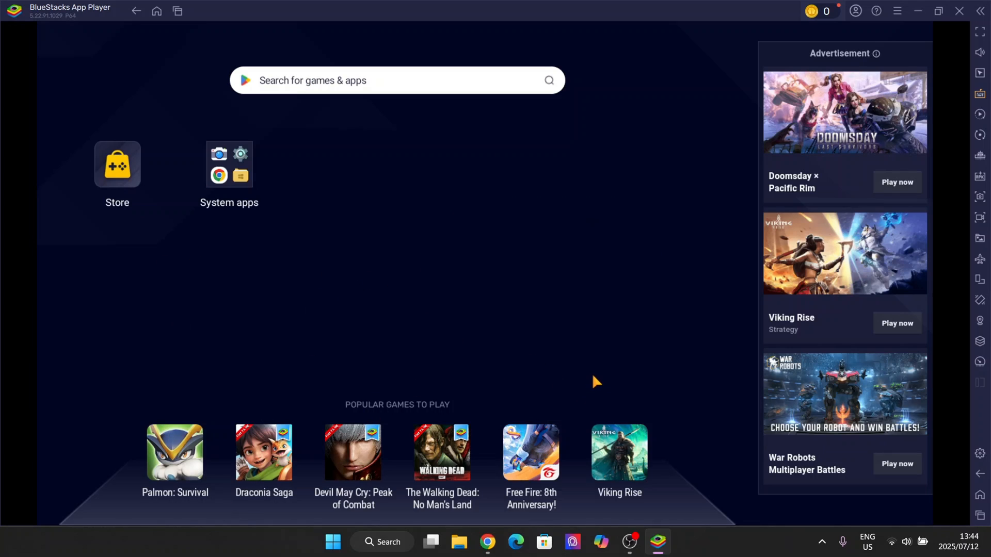
pyautogui.moveTo(582, 114)
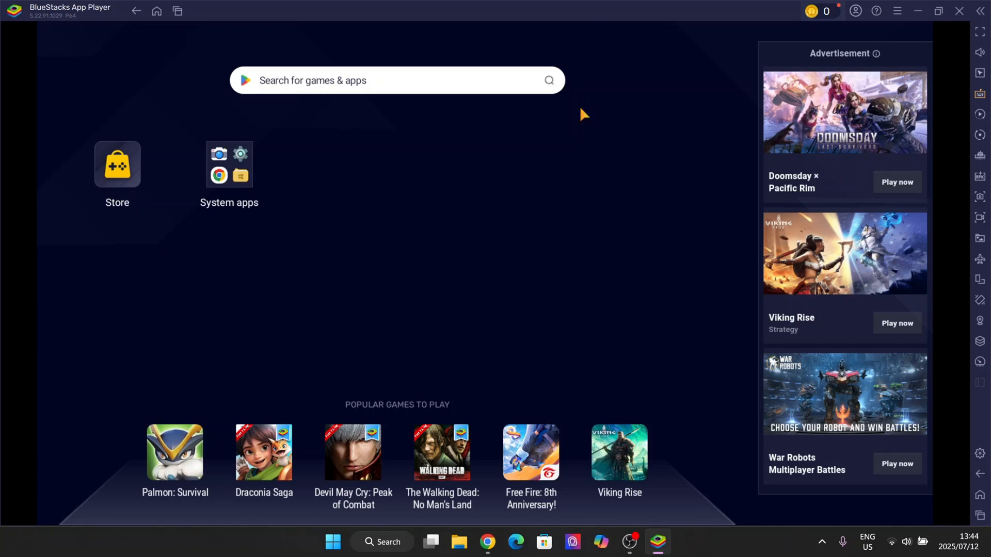
pyautogui.moveTo(703, 125)
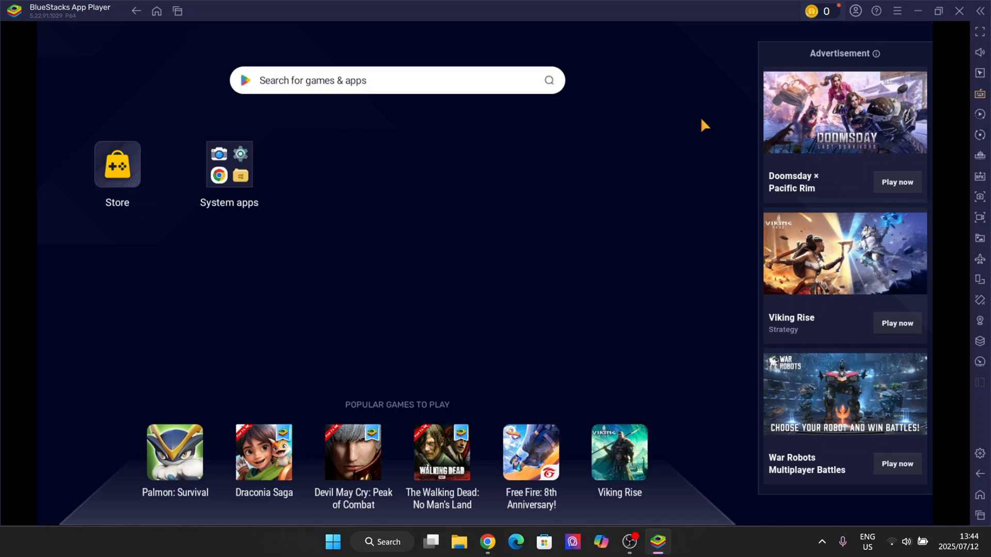
pyautogui.moveTo(774, 326)
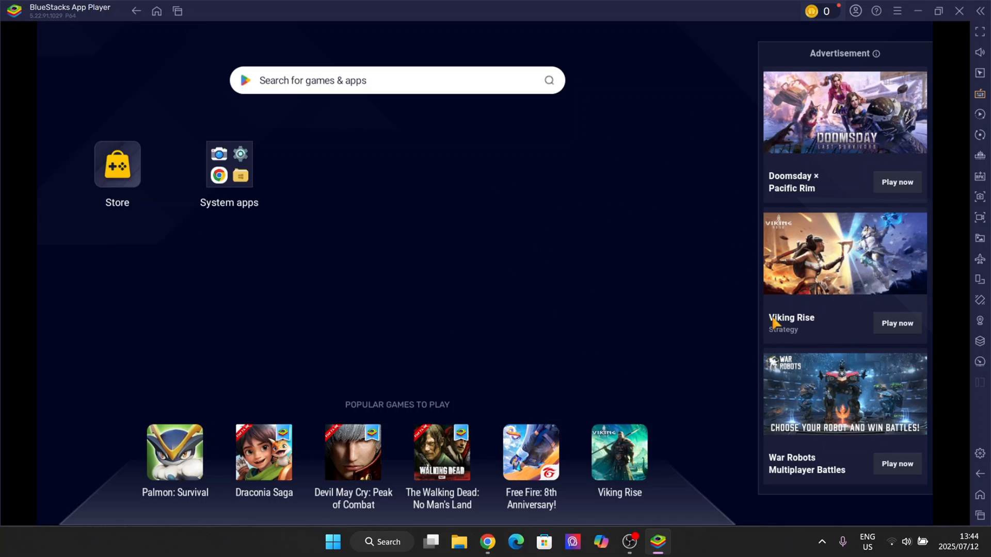
pyautogui.moveTo(979, 454)
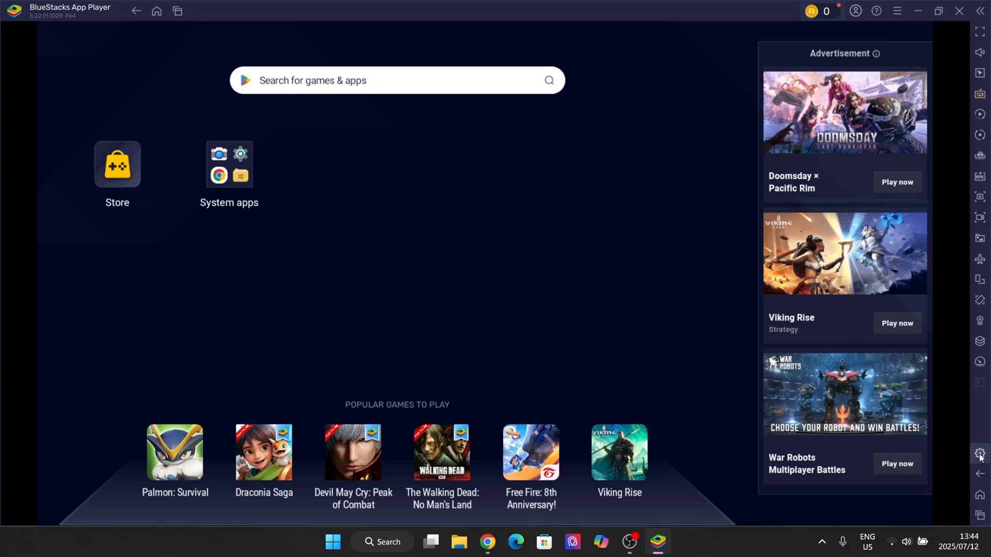
# In the emulator settings, set CPU allocation to Custom with 4 cores.
pyautogui.click(979, 454)
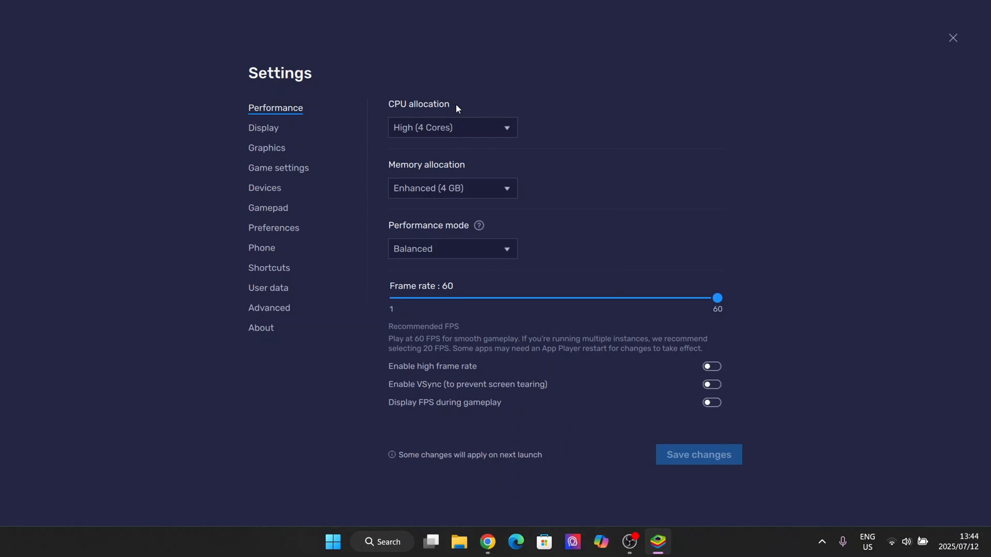
pyautogui.click(452, 128)
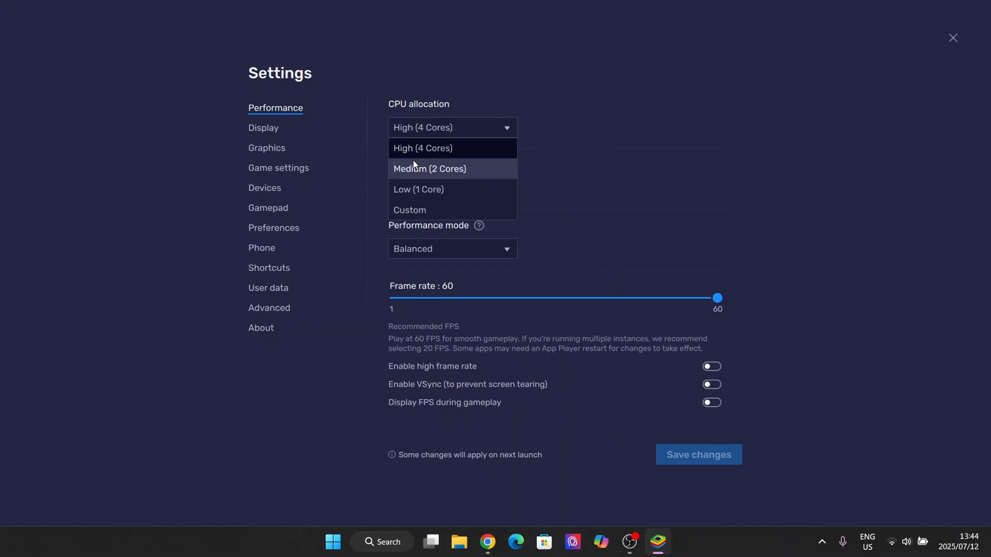
pyautogui.click(409, 211)
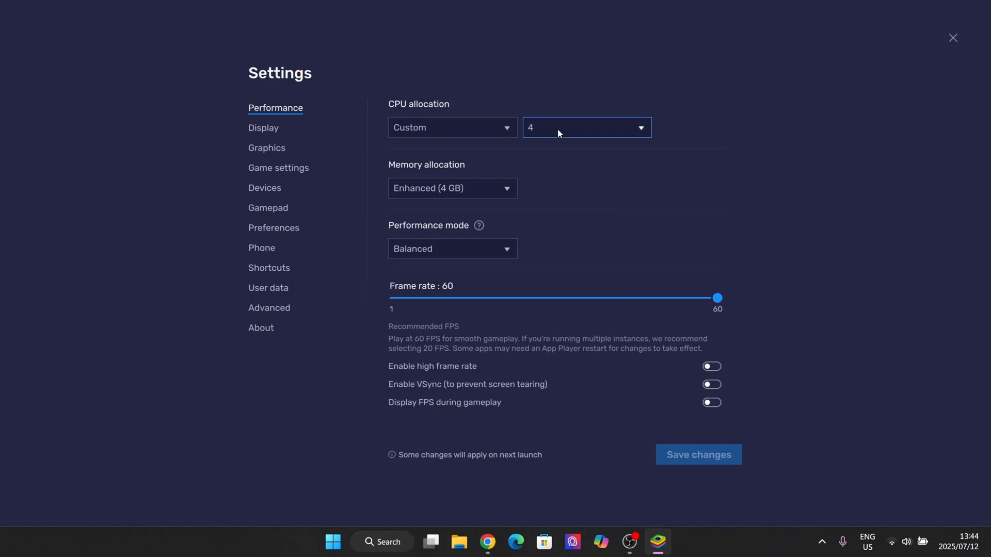
pyautogui.click(586, 128)
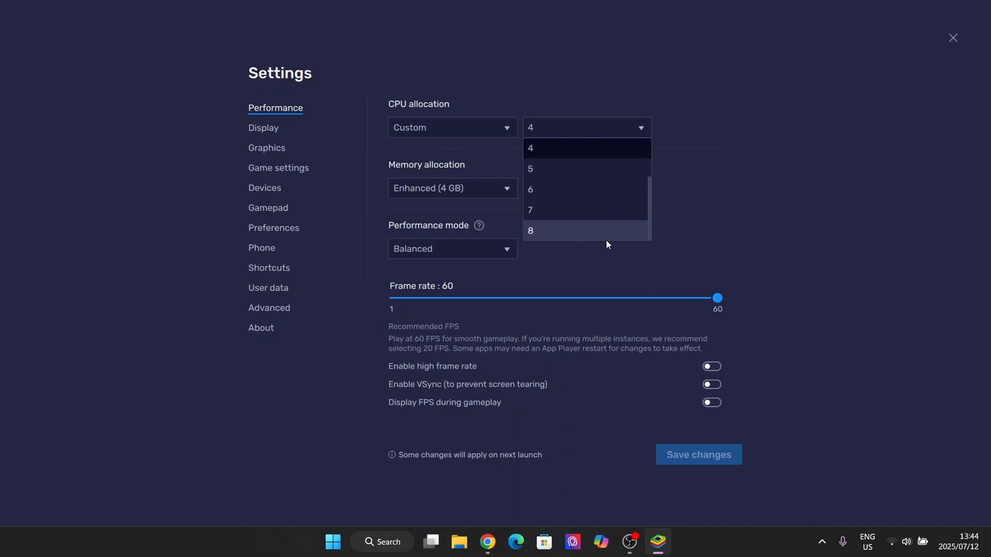
pyautogui.moveTo(611, 246)
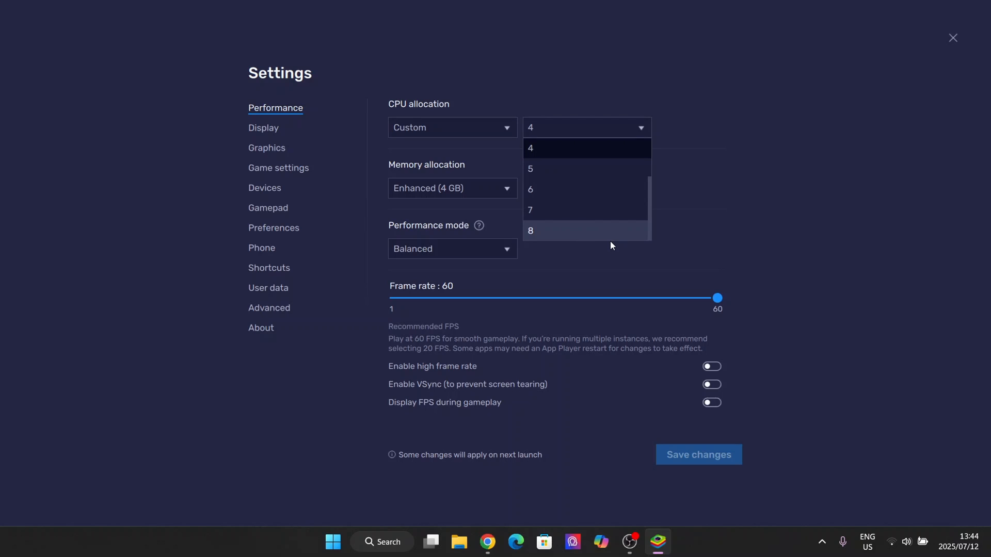
pyautogui.click(530, 231)
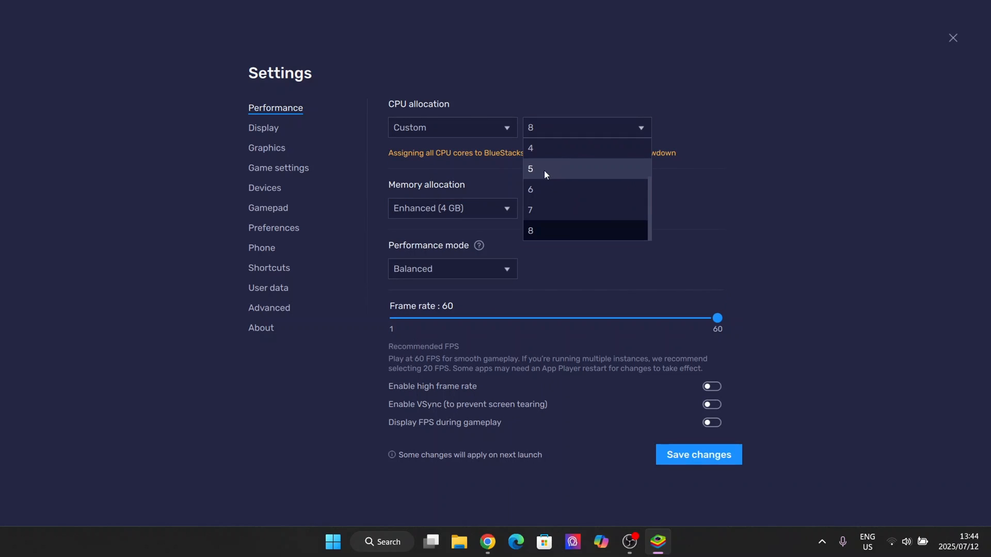
pyautogui.click(530, 148)
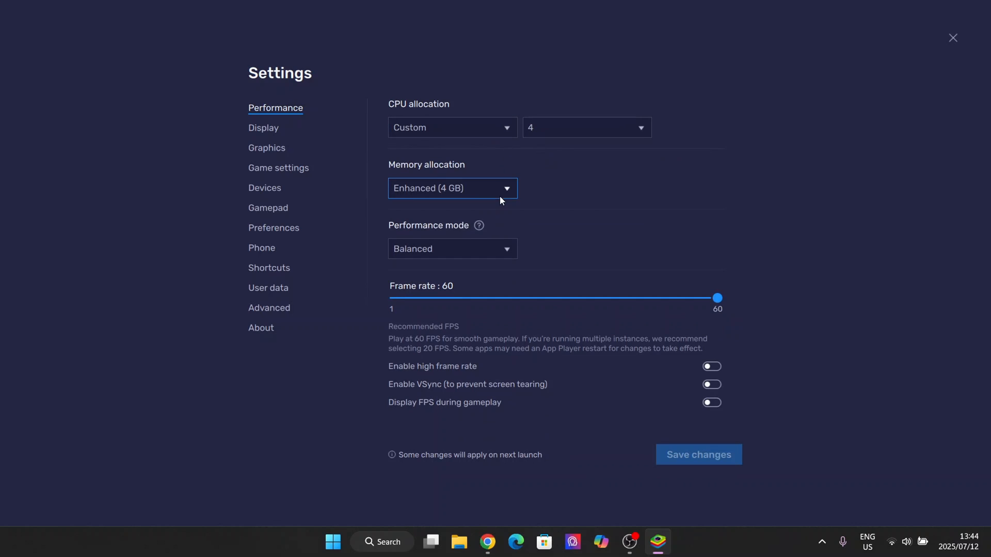
# Set Memory allocation to Custom (MB) with a value of 12065 MB.
pyautogui.click(452, 188)
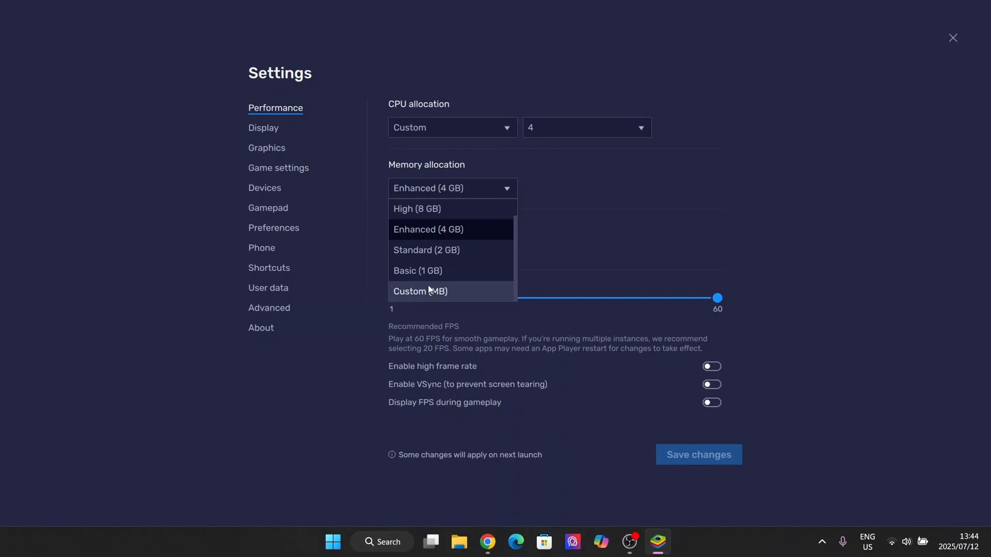
pyautogui.click(420, 291)
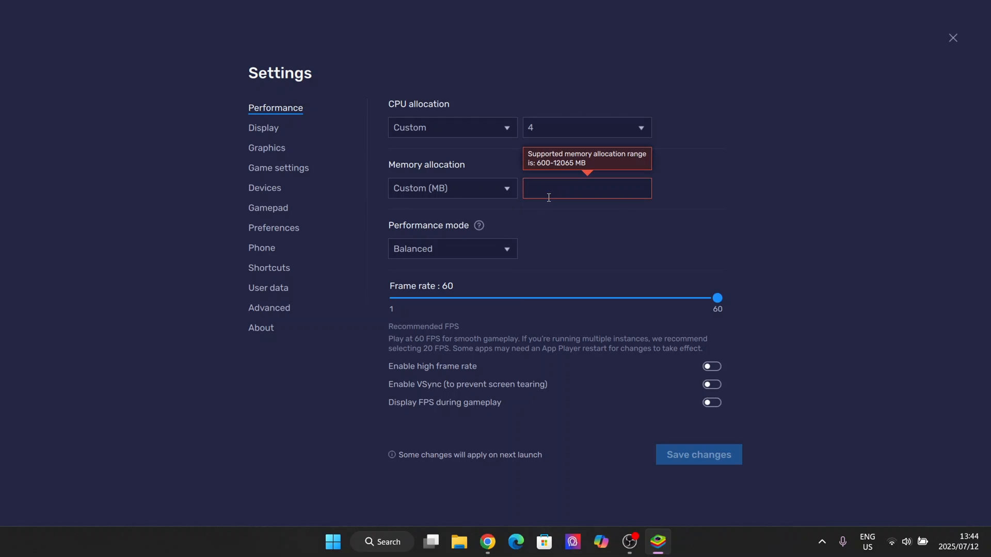
pyautogui.write('2')
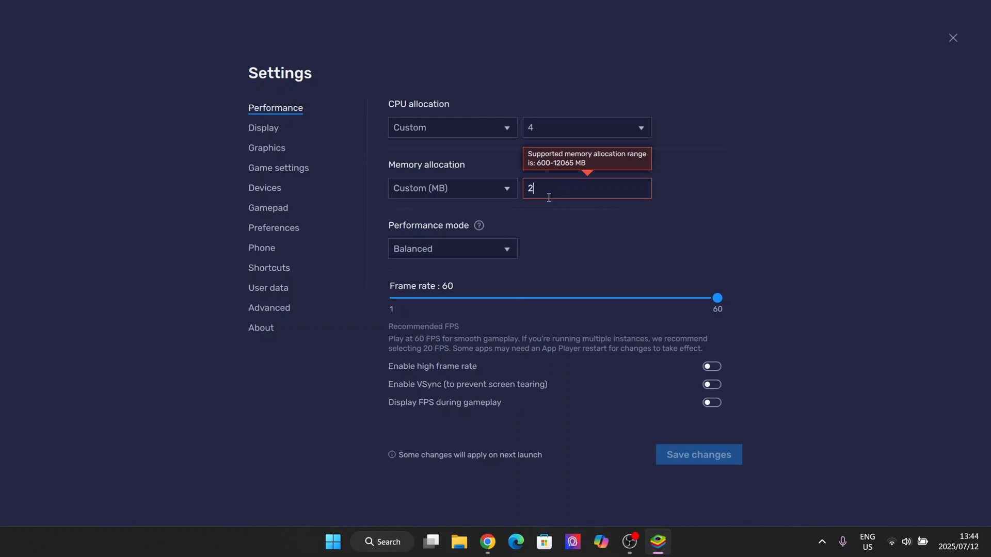
pyautogui.write('1')
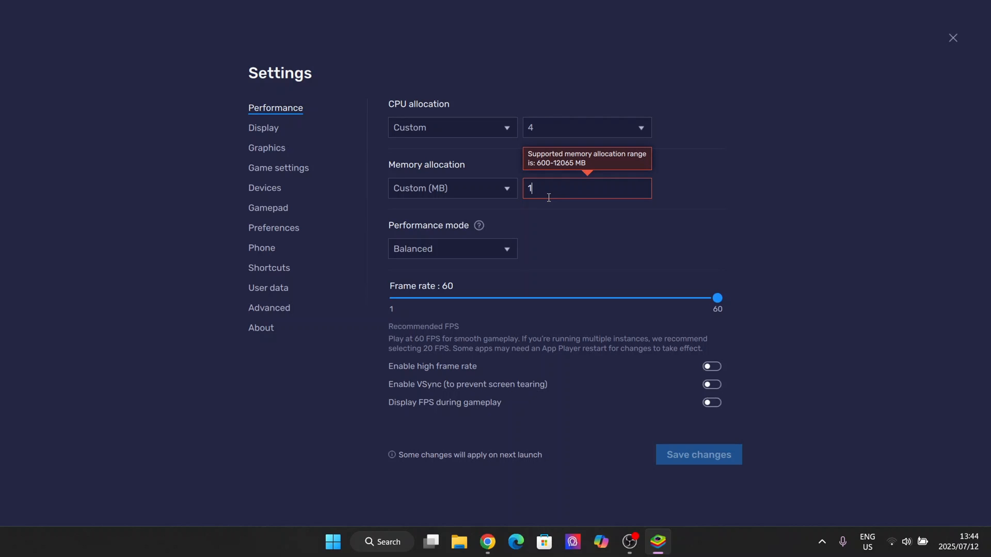
pyautogui.write('2065')
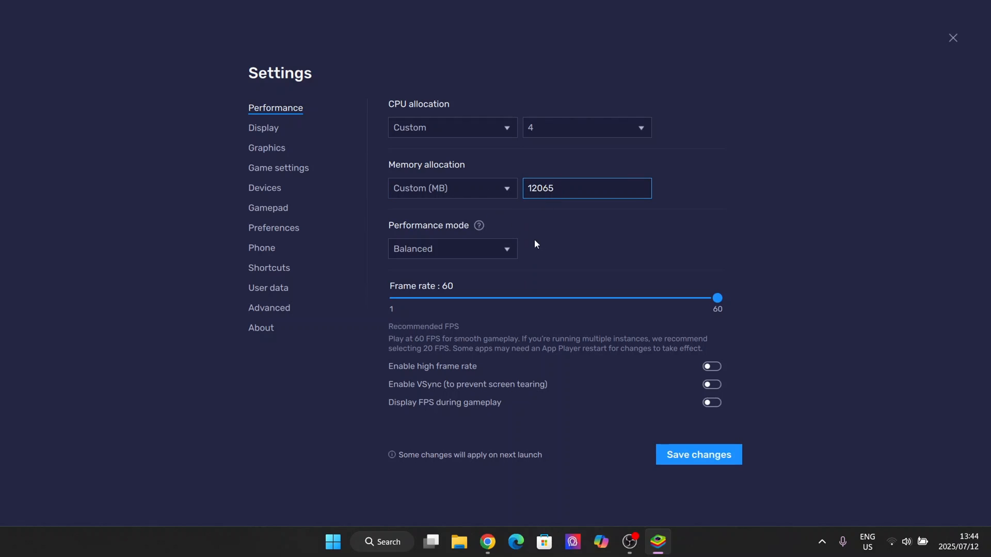
# Switch to High Performance mode and enable high frame rate at about 144 FPS.
pyautogui.click(452, 249)
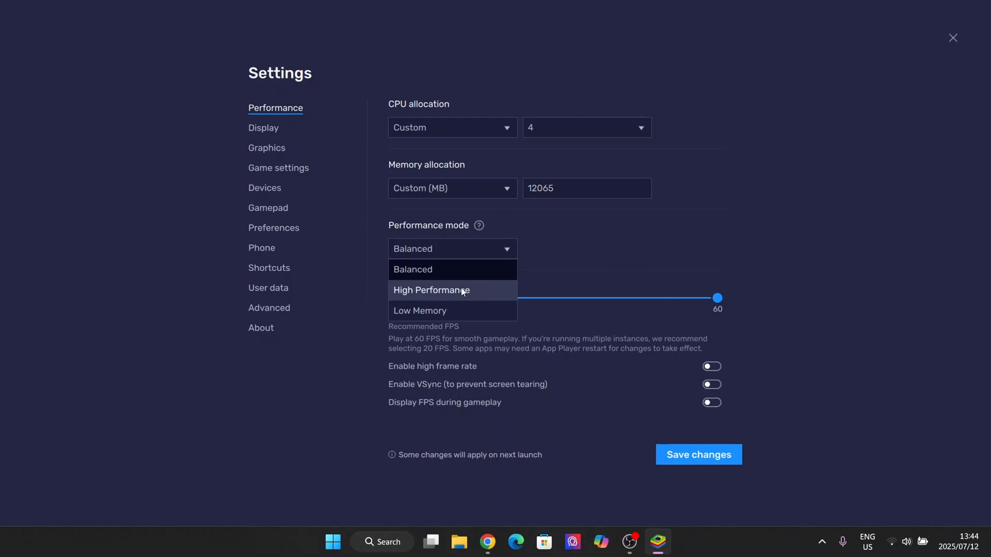
pyautogui.click(432, 290)
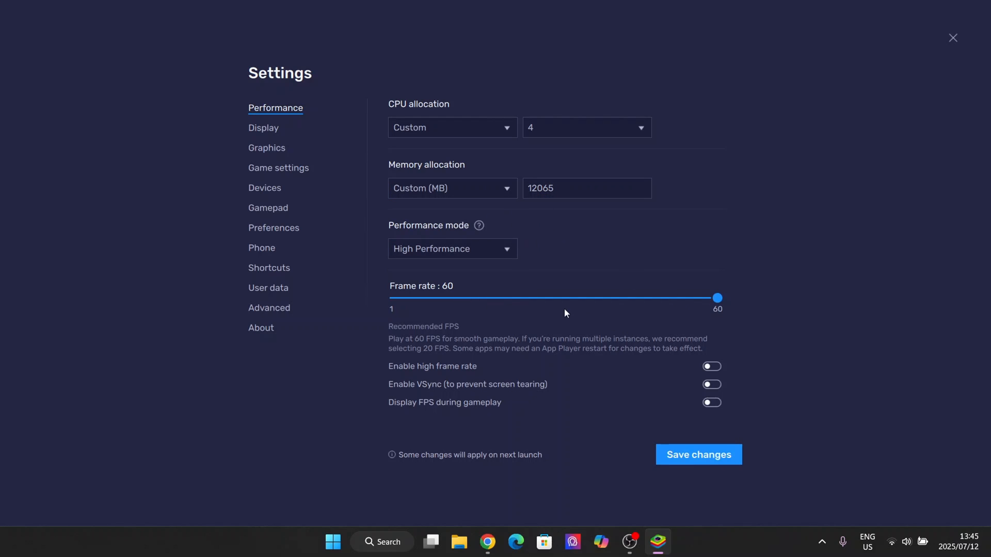
pyautogui.moveTo(735, 390)
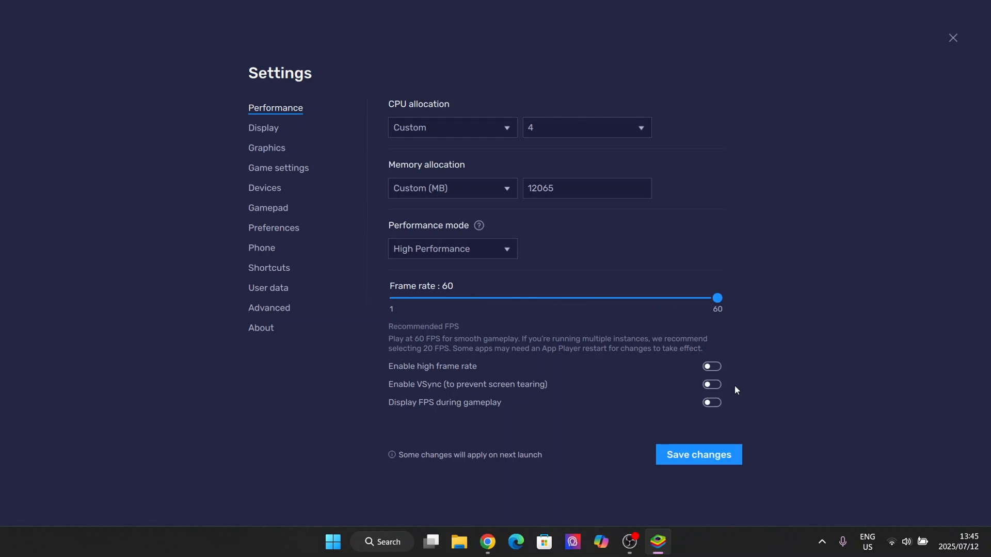
pyautogui.click(712, 367)
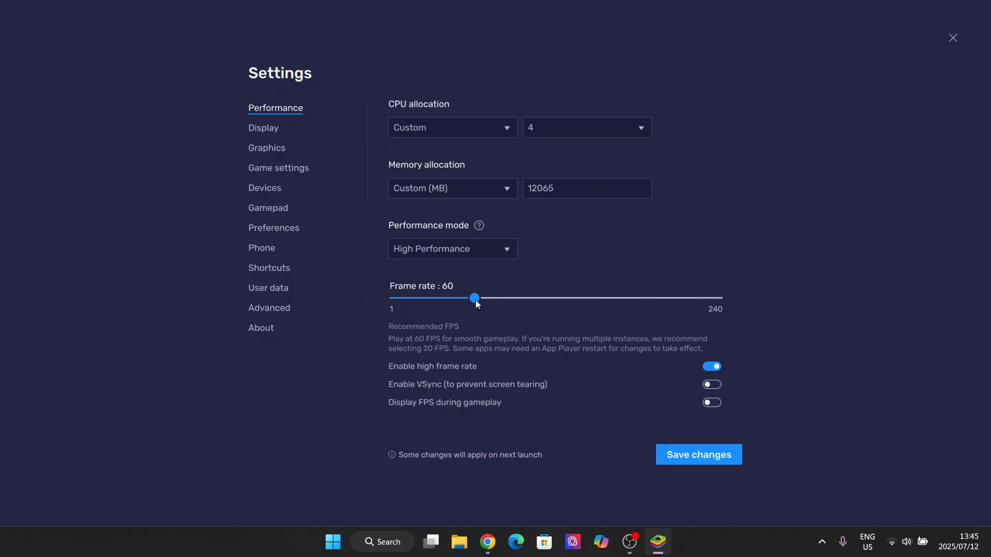
pyautogui.moveTo(474, 298); pyautogui.dragTo(584, 297)
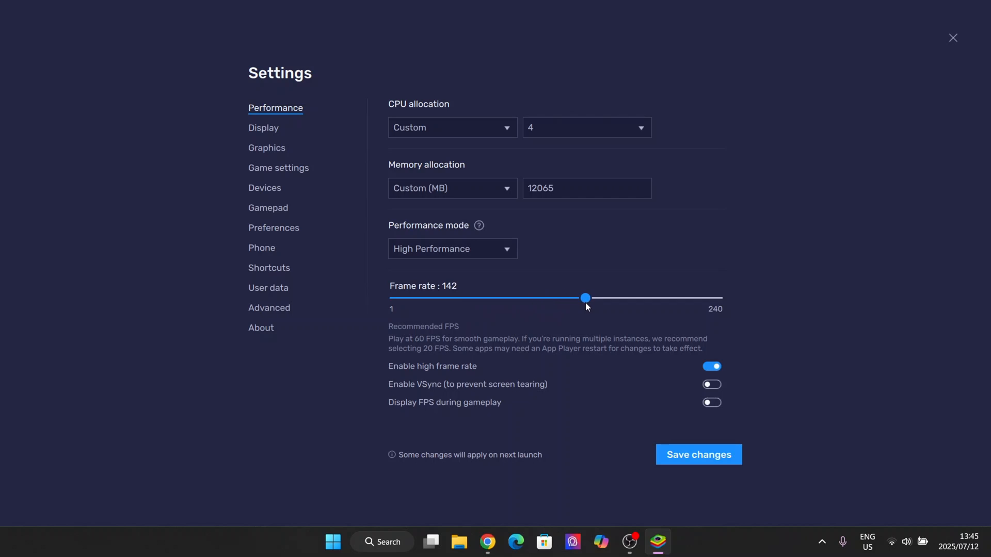
pyautogui.moveTo(584, 297); pyautogui.dragTo(588, 297)
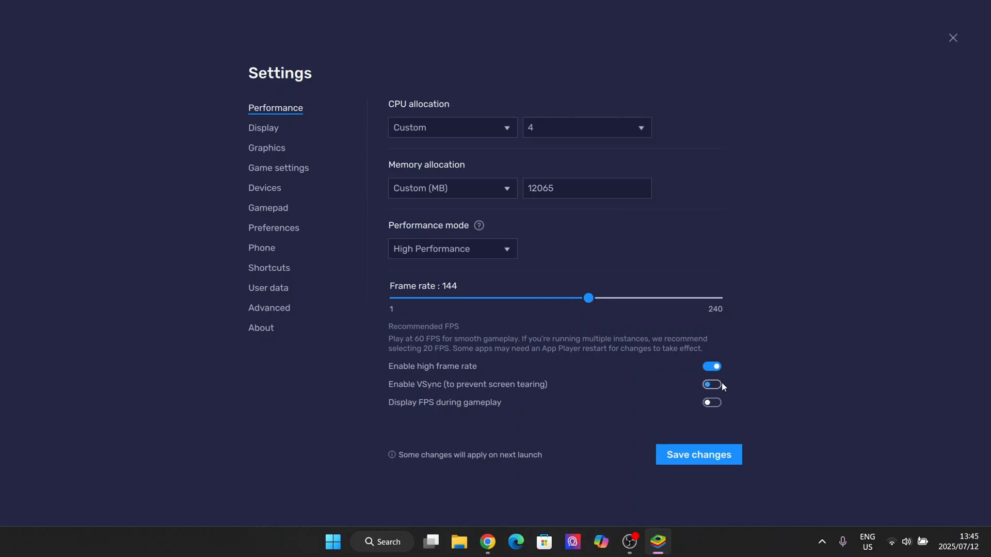
pyautogui.moveTo(718, 394)
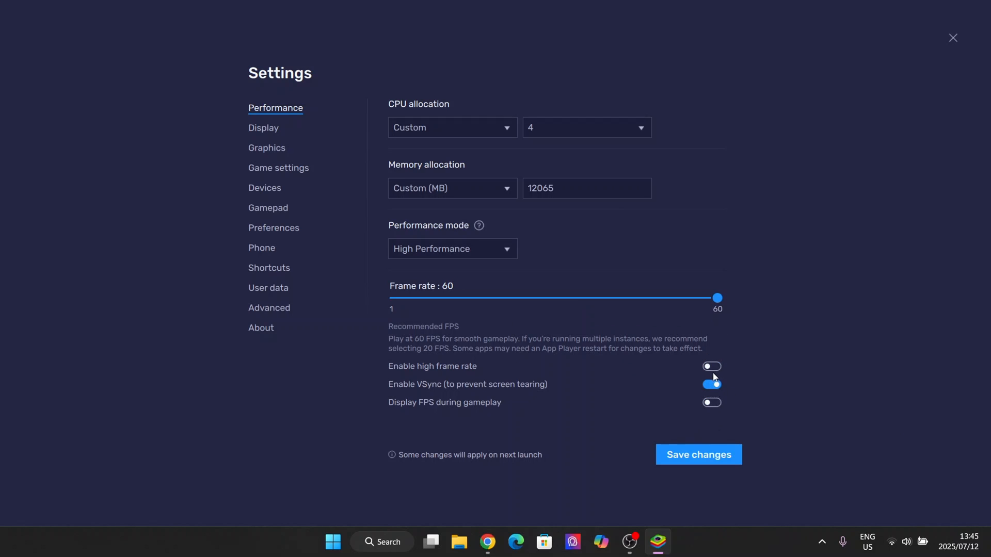
# Re-enable high frame rate and raise the frame rate slider back to about 144 FPS.
pyautogui.click(712, 366)
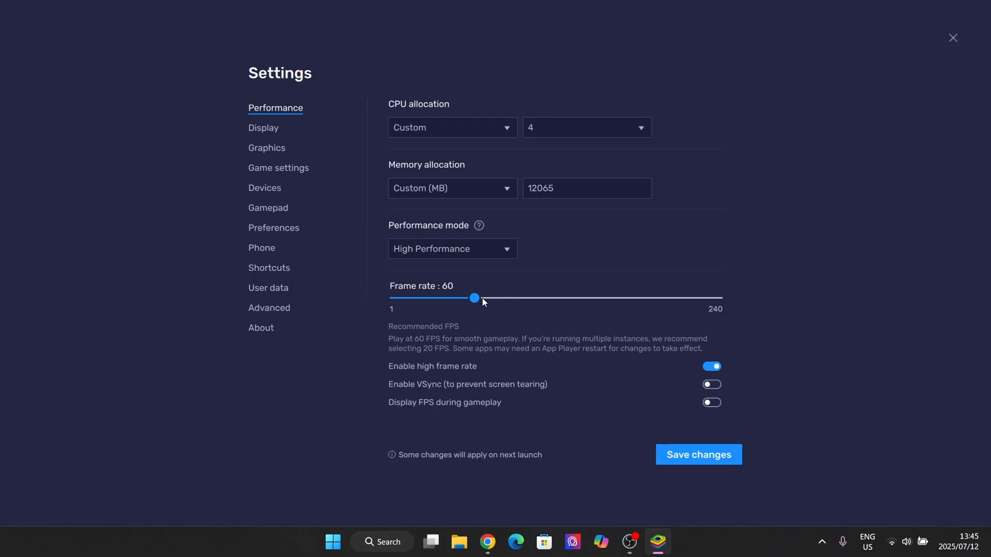
pyautogui.moveTo(474, 297); pyautogui.dragTo(575, 297)
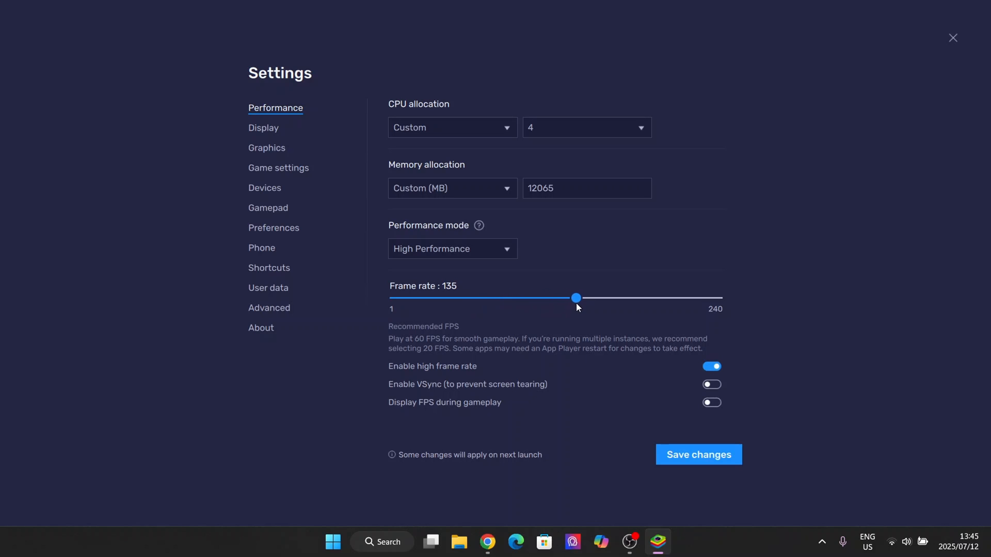
pyautogui.moveTo(575, 297); pyautogui.dragTo(587, 297)
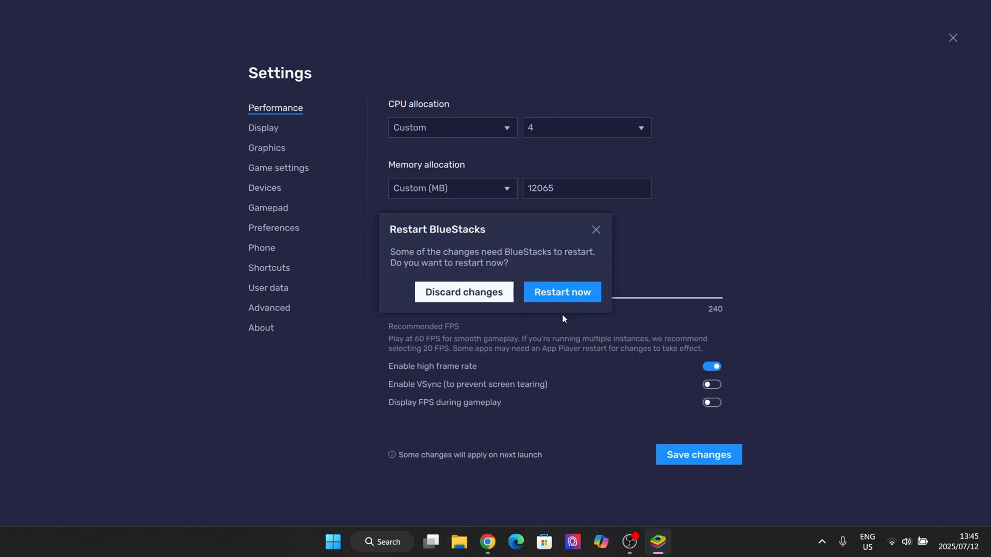
# Restart the emulator to apply the performance changes and return to its home screen.
pyautogui.click(563, 292)
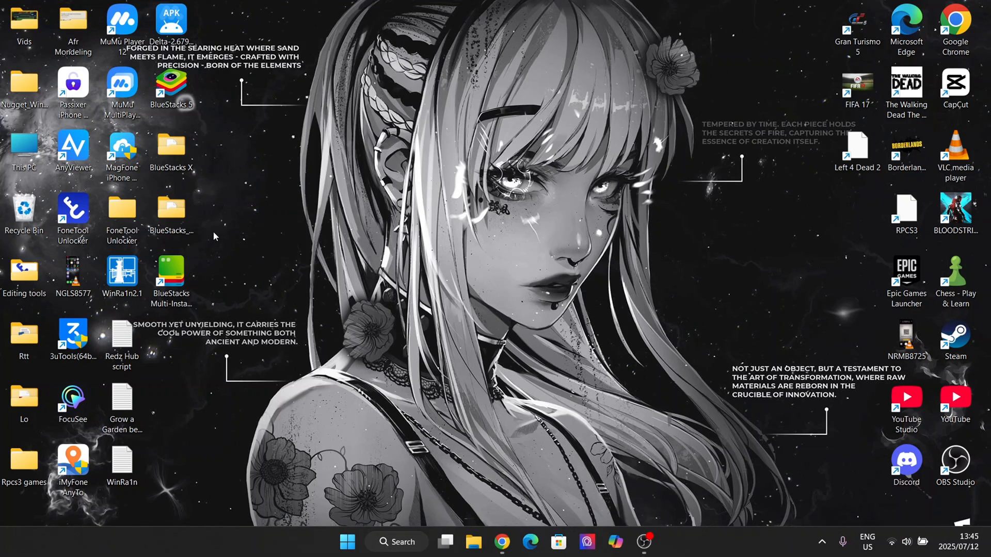
pyautogui.moveTo(370, 318)
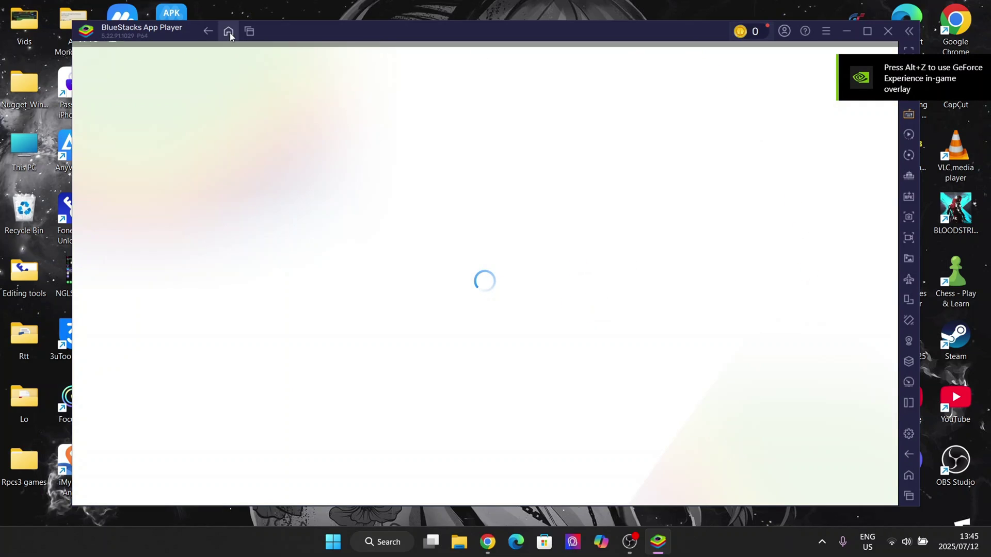
pyautogui.click(229, 31)
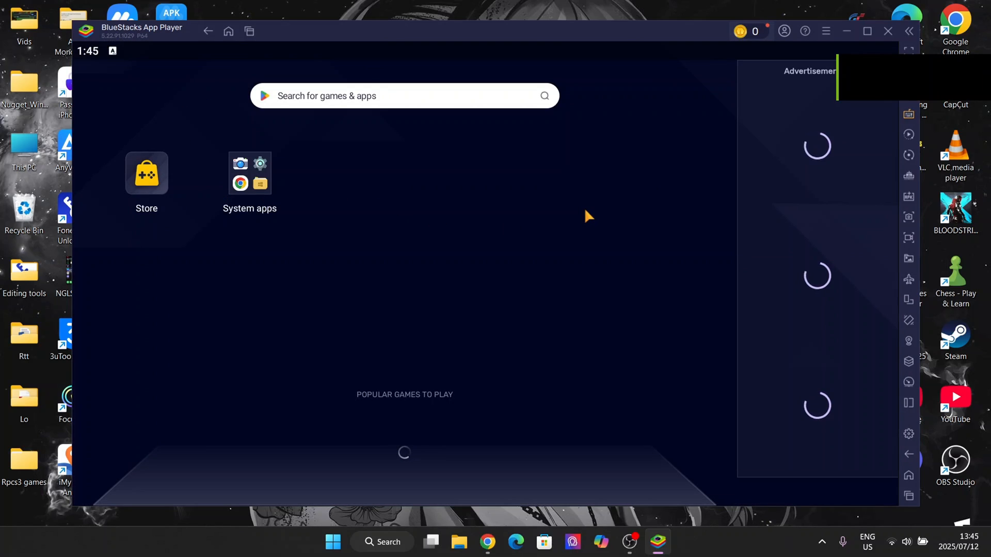
# Reopen Settings and review the Display, Graphics, Game, Preferences and Phone profile pages.
pyautogui.click(826, 31)
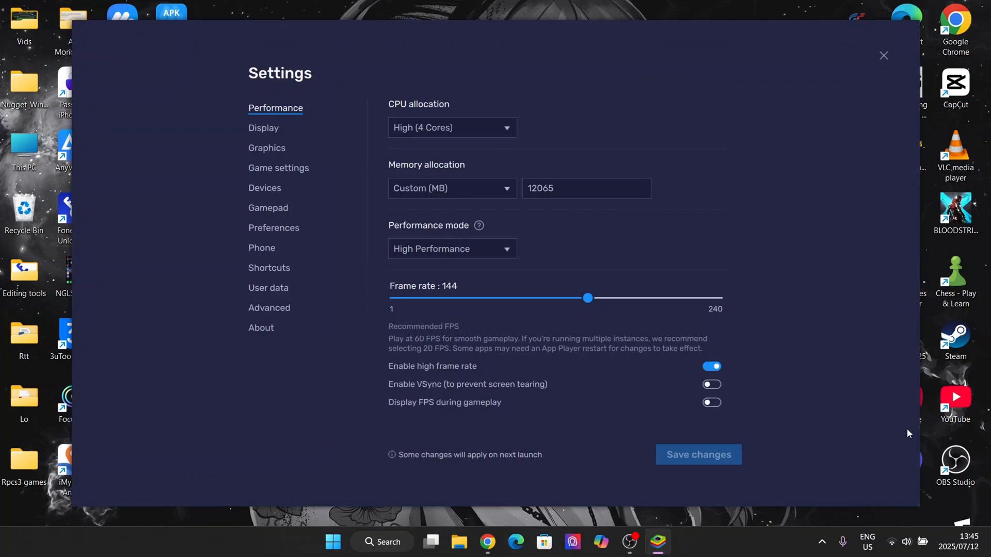
pyautogui.click(263, 128)
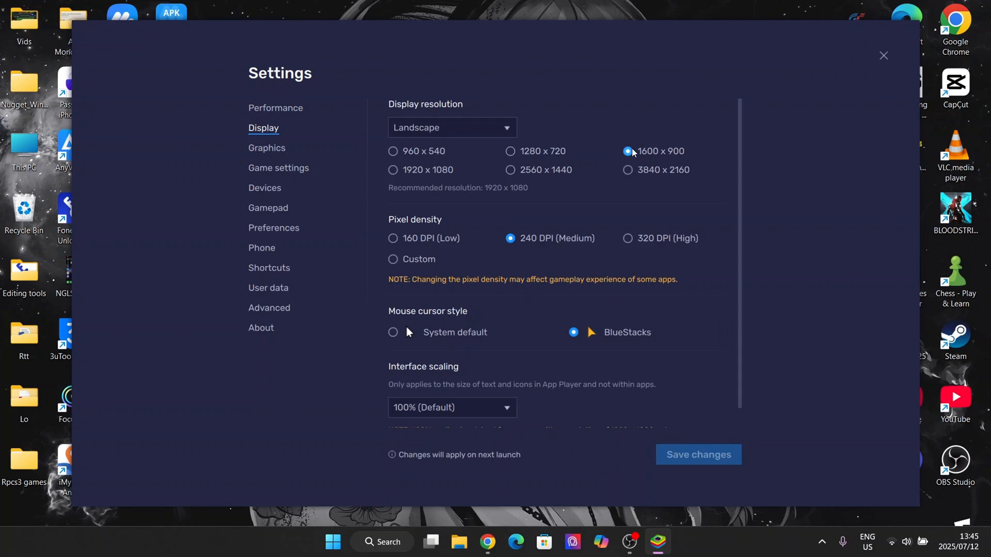
pyautogui.scroll(-3)
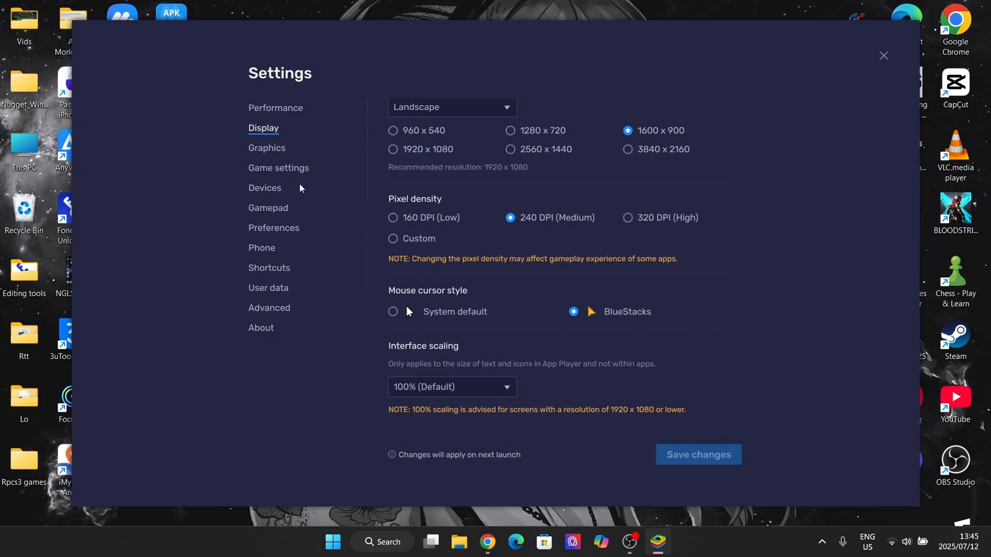
pyautogui.click(266, 149)
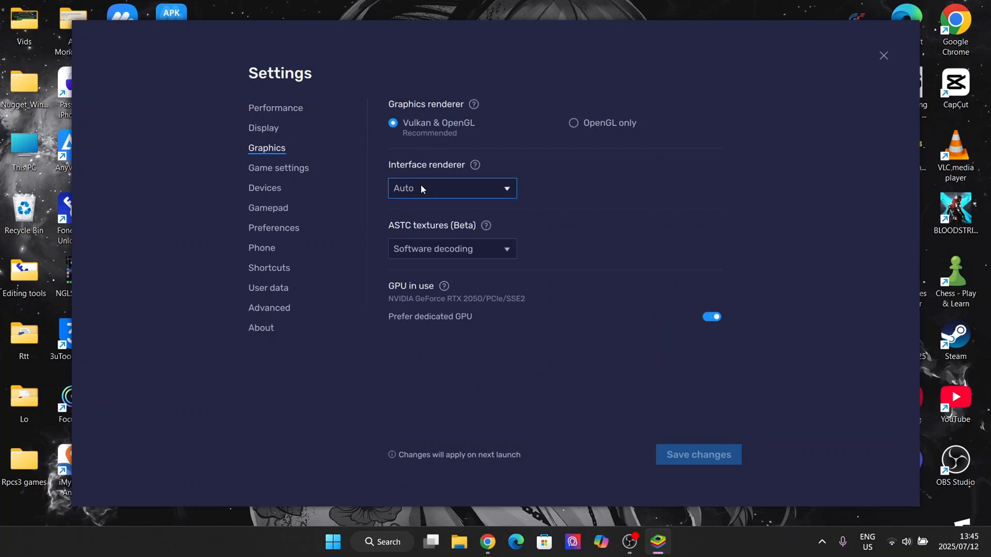
pyautogui.click(452, 249)
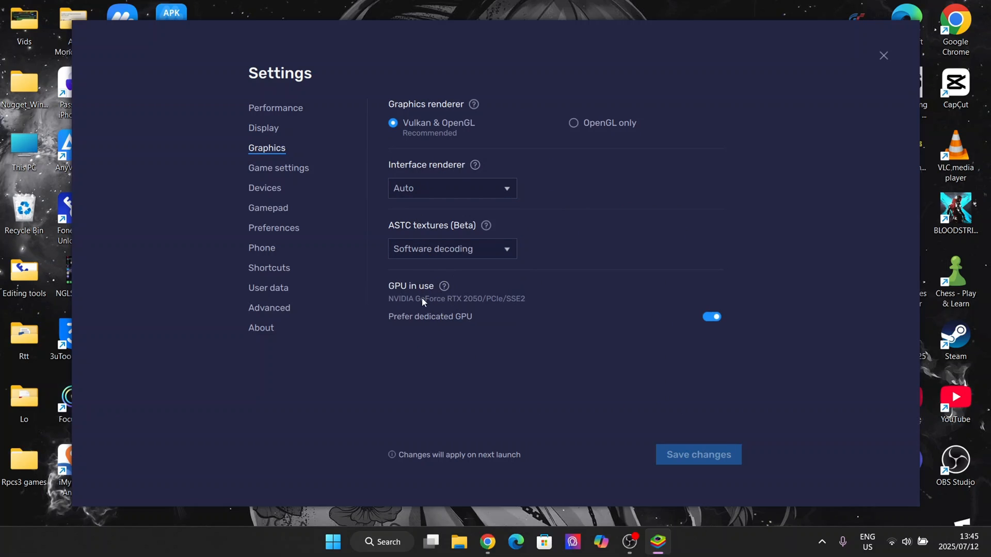
pyautogui.click(279, 168)
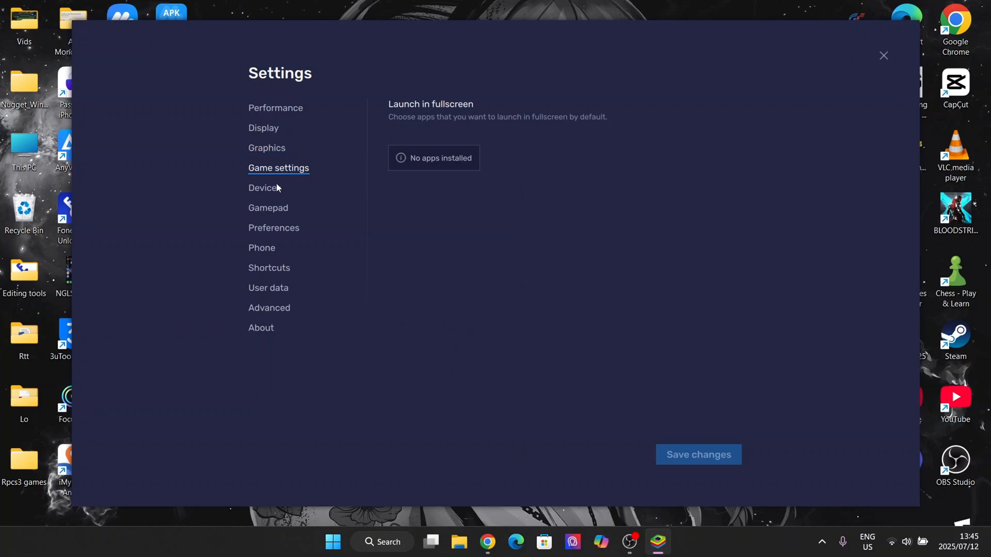
pyautogui.click(274, 227)
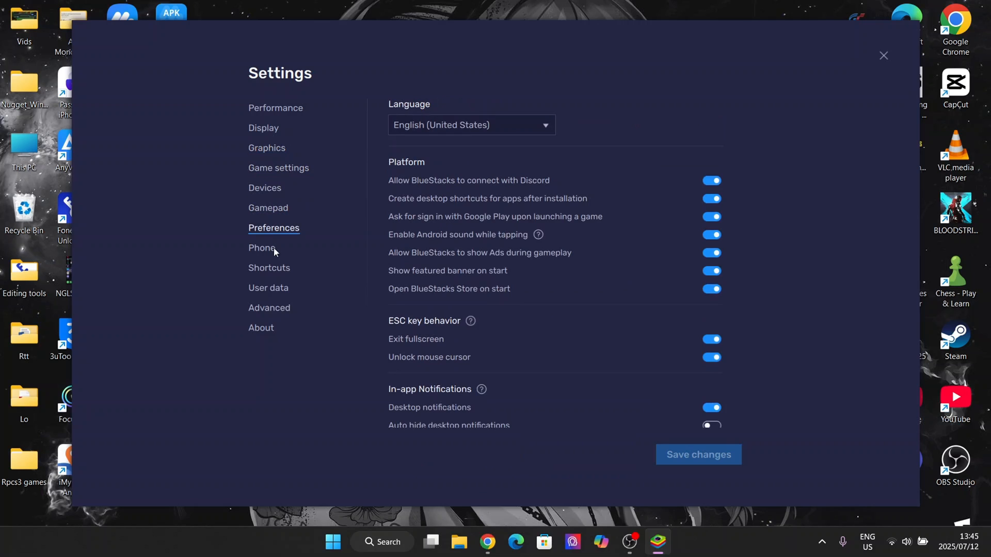
pyautogui.click(262, 248)
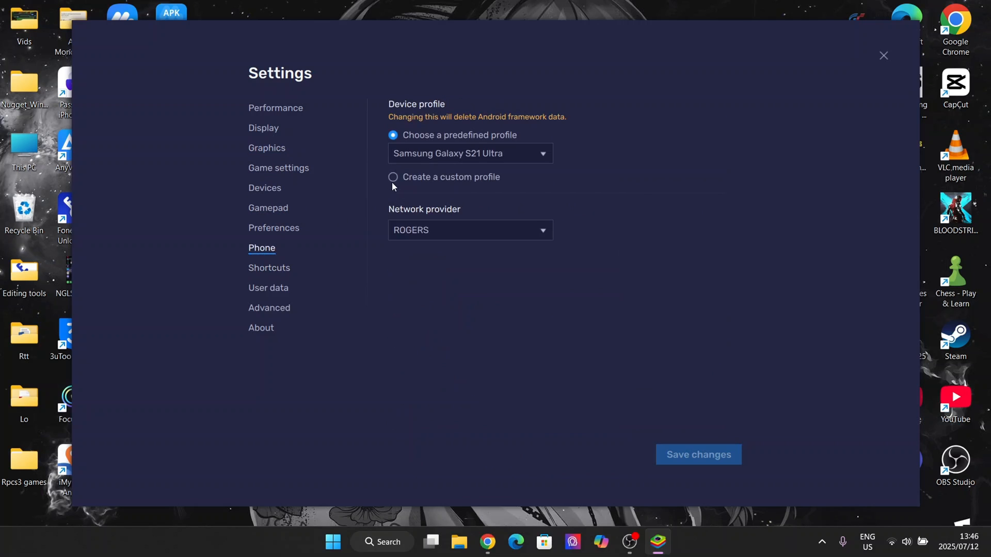
pyautogui.click(470, 153)
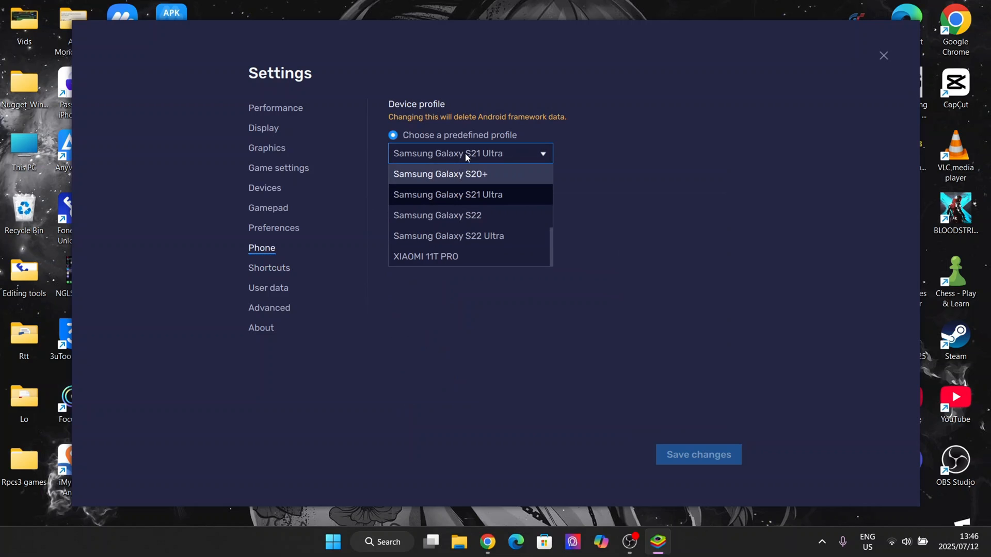
# Review Shortcuts and About, confirm Performance settings, and show Display at 1600 x 900 with 240 DPI.
pyautogui.click(268, 269)
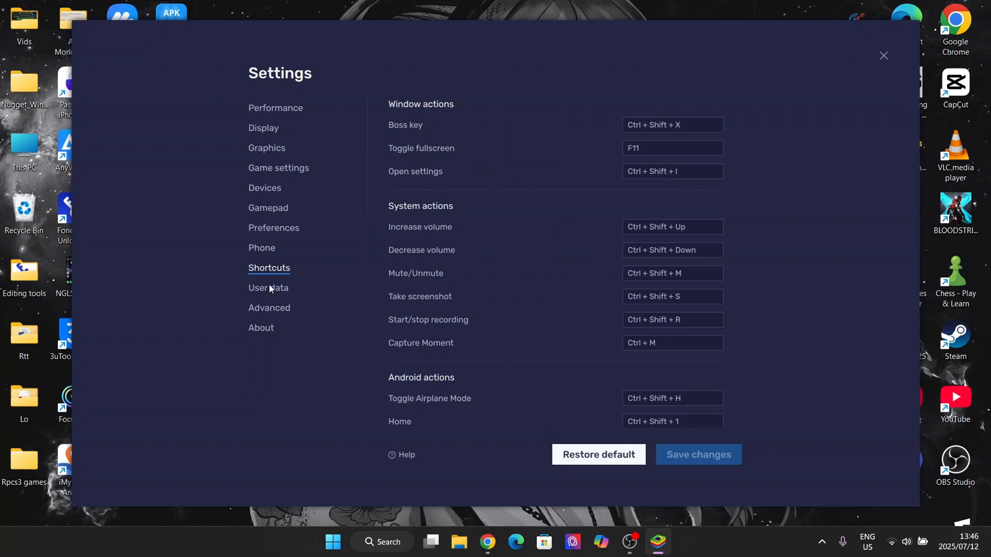
pyautogui.click(261, 328)
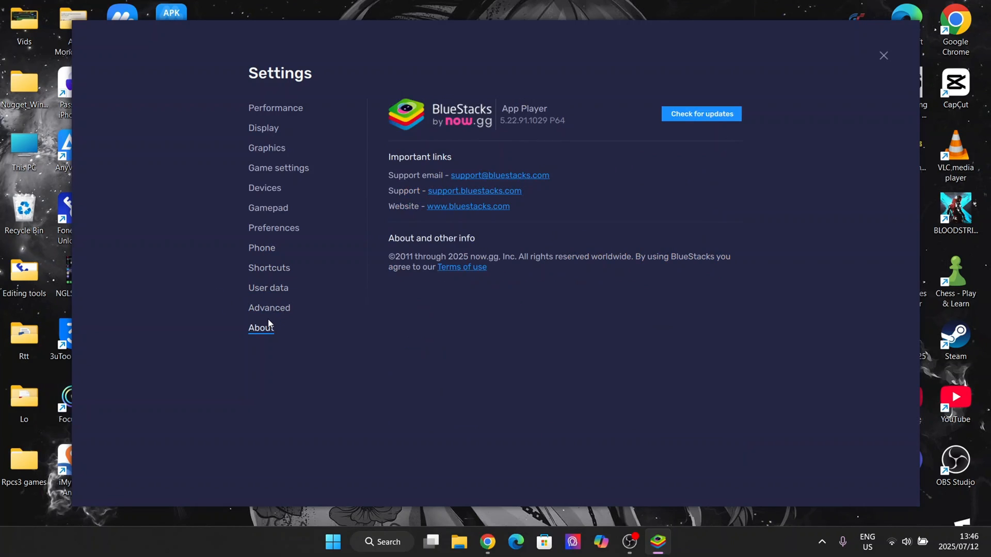
pyautogui.click(278, 167)
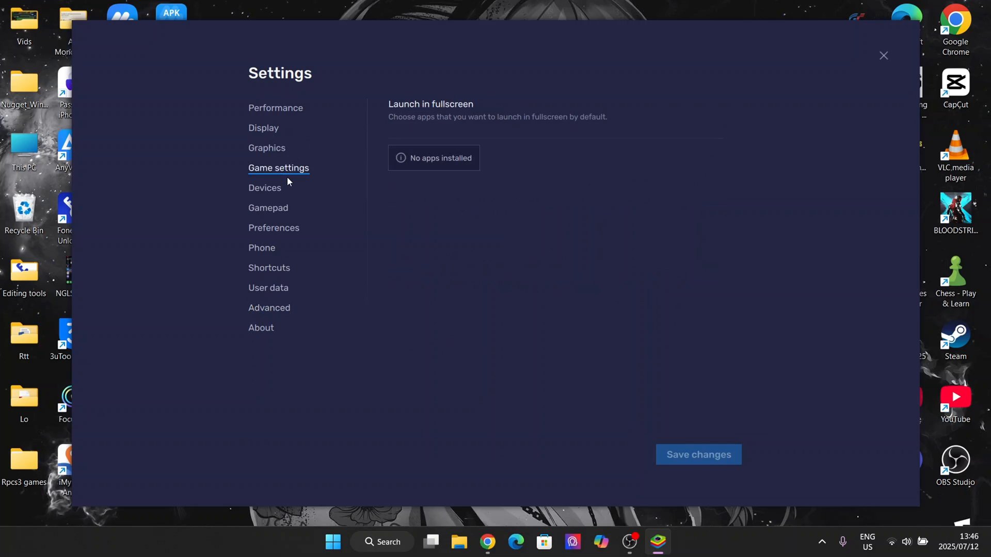
pyautogui.click(263, 128)
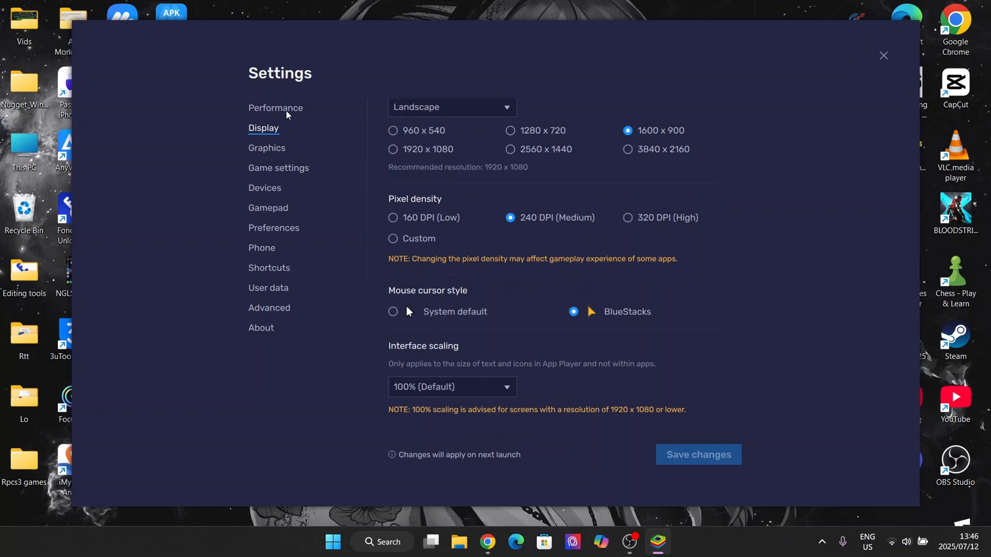
pyautogui.click(276, 109)
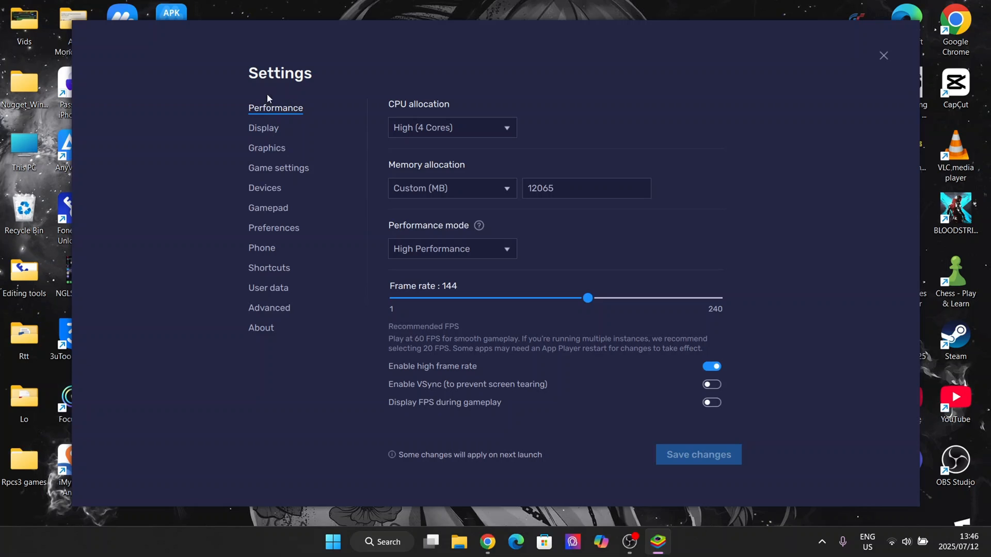
pyautogui.moveTo(566, 286)
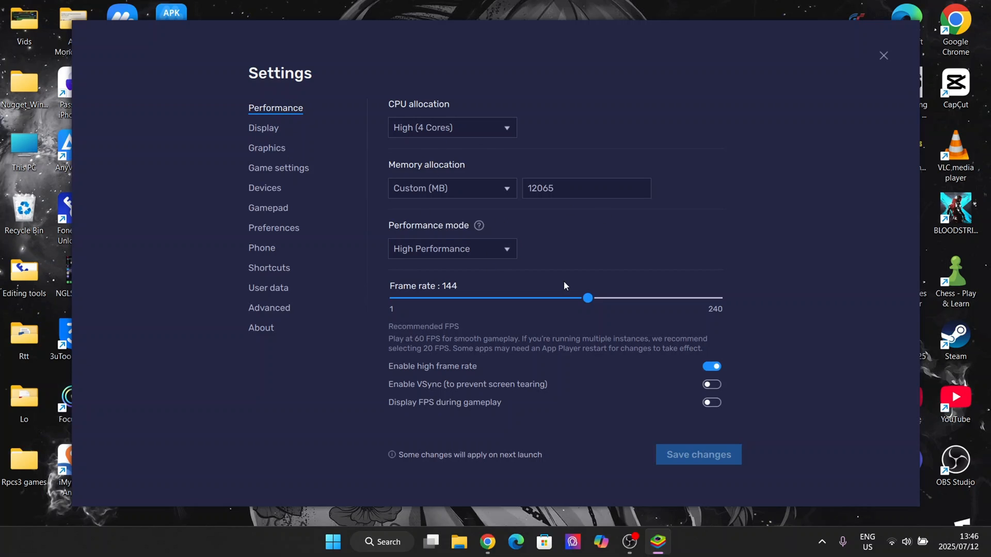
pyautogui.click(263, 128)
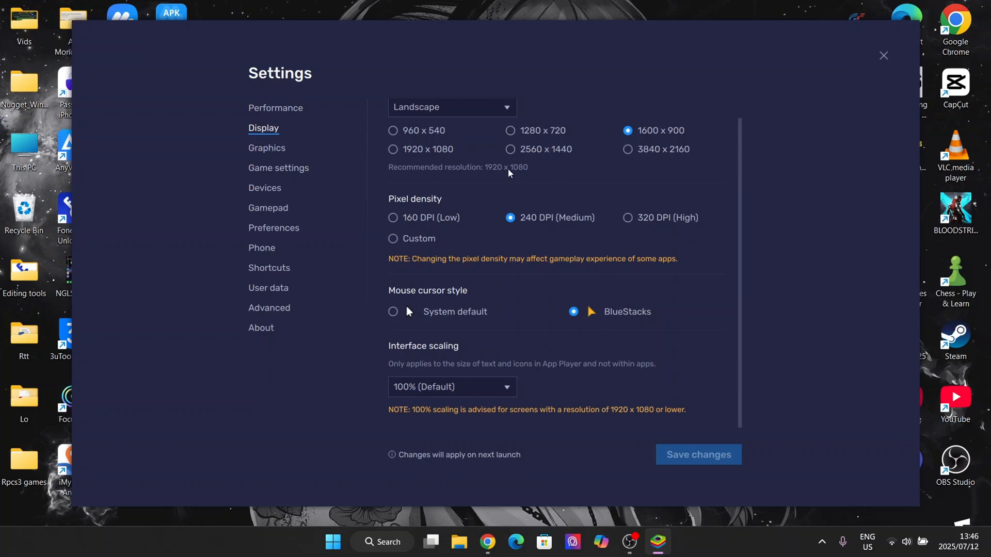
pyautogui.moveTo(502, 166)
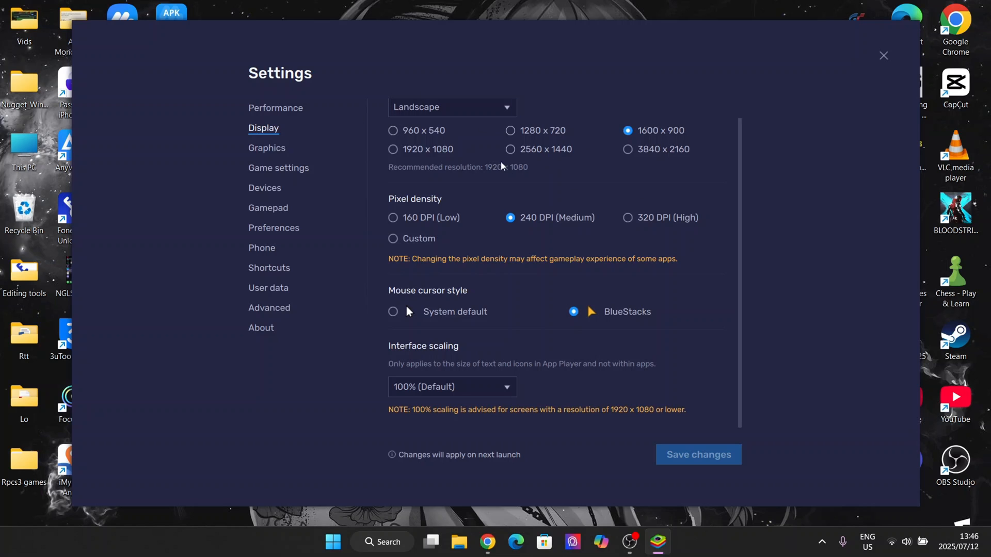
pyautogui.scroll(-3)
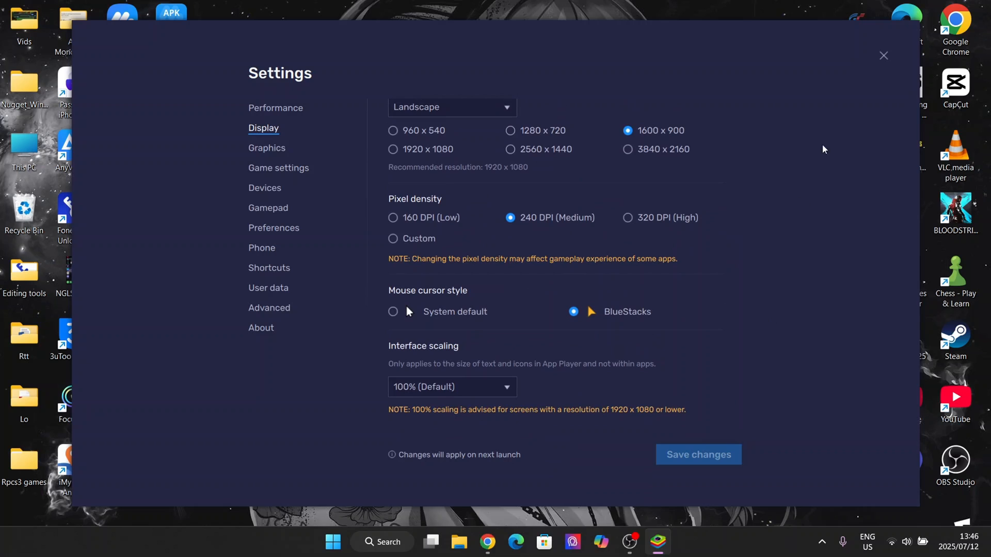
# Close the Settings window and return to the BlueStacks home screen.
pyautogui.click(883, 55)
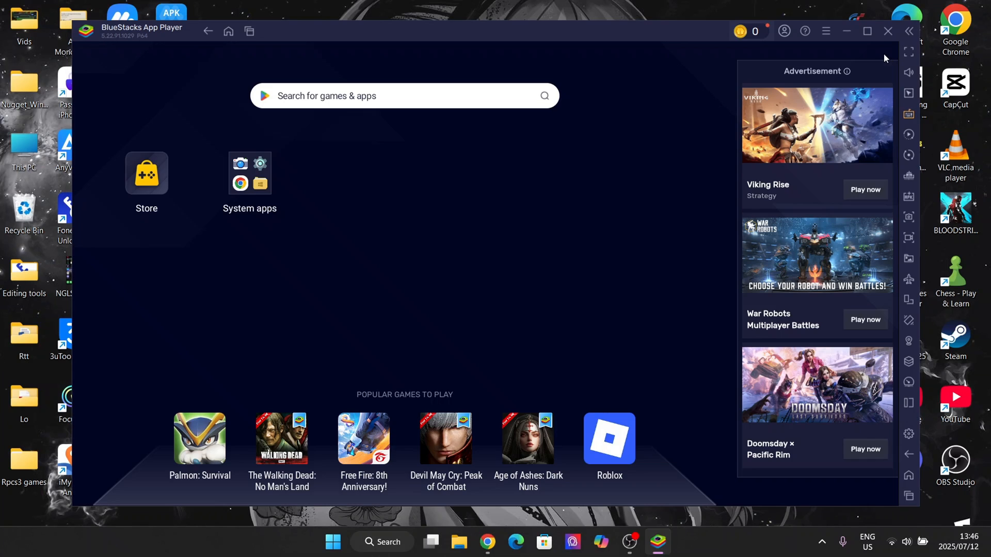
pyautogui.moveTo(549, 301)
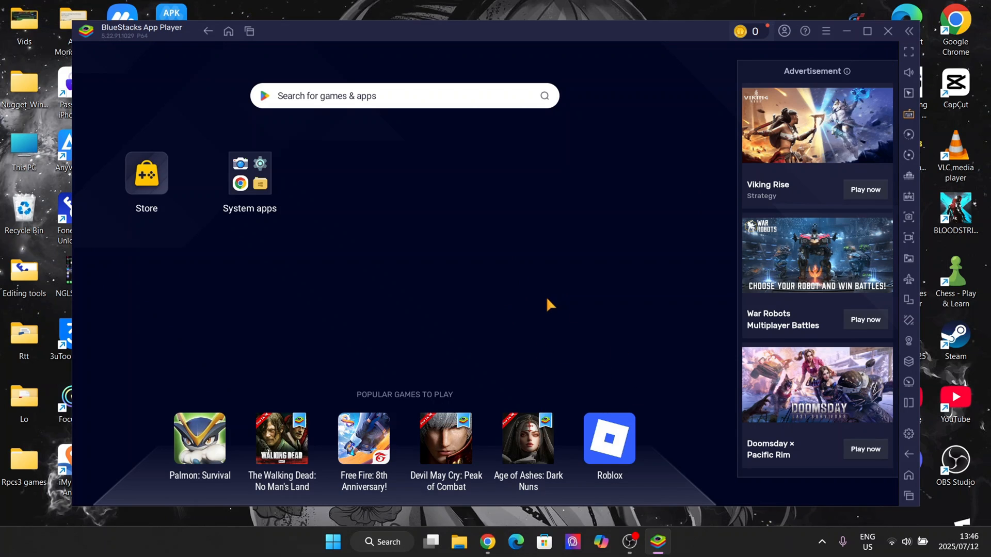
pyautogui.moveTo(558, 287)
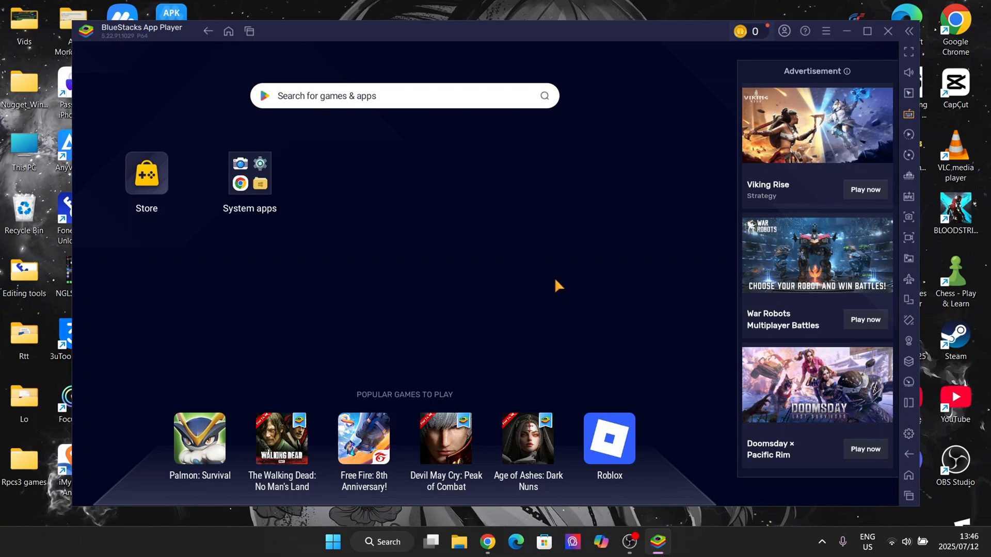
pyautogui.moveTo(403, 287)
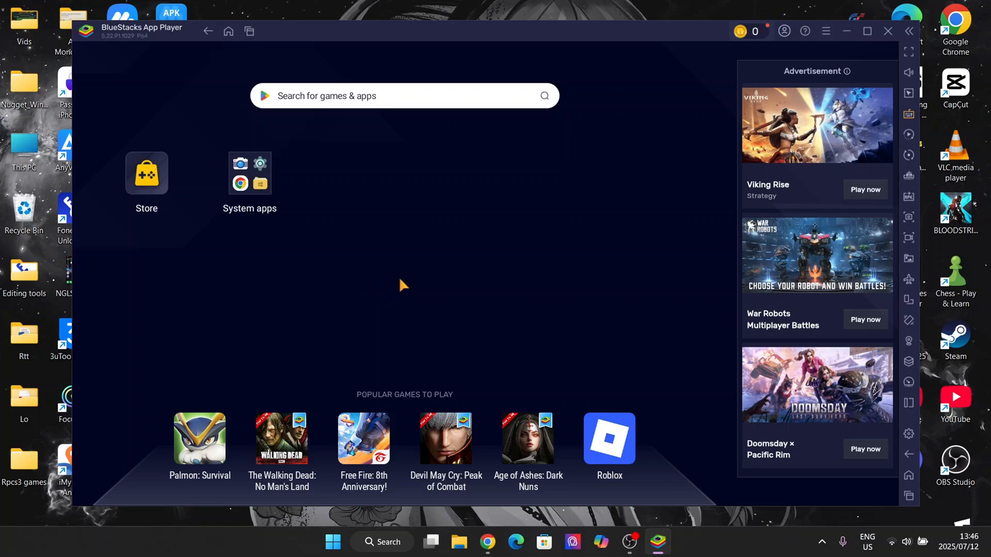
pyautogui.moveTo(902, 312)
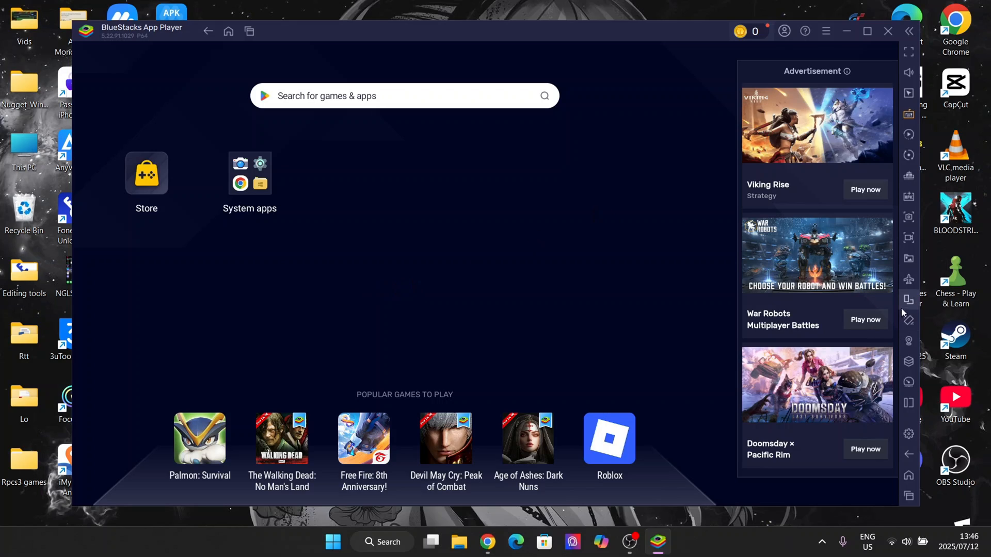
pyautogui.moveTo(911, 258)
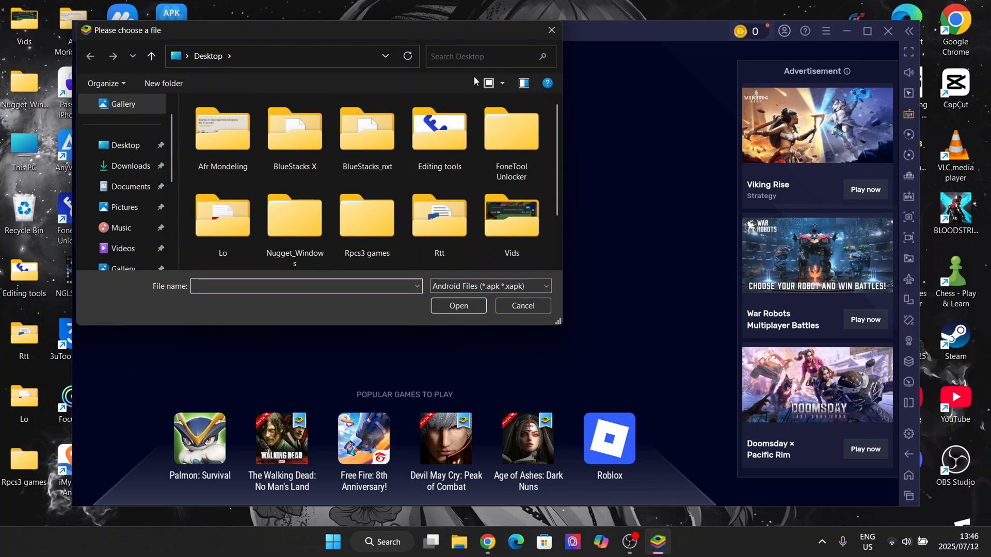
# Switch to the browser showing the Delta Executor V2.679 APK download page.
pyautogui.click(522, 305)
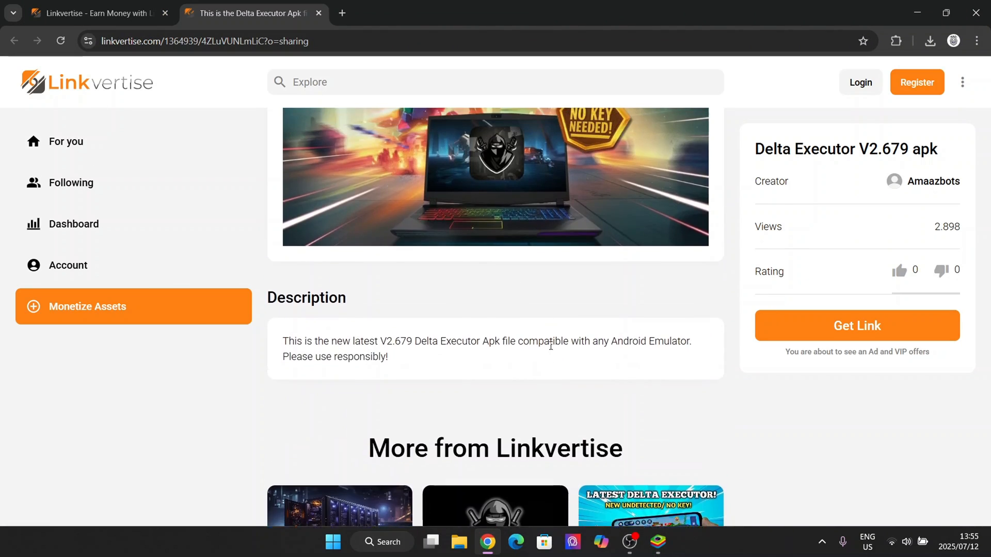
pyautogui.scroll(3)
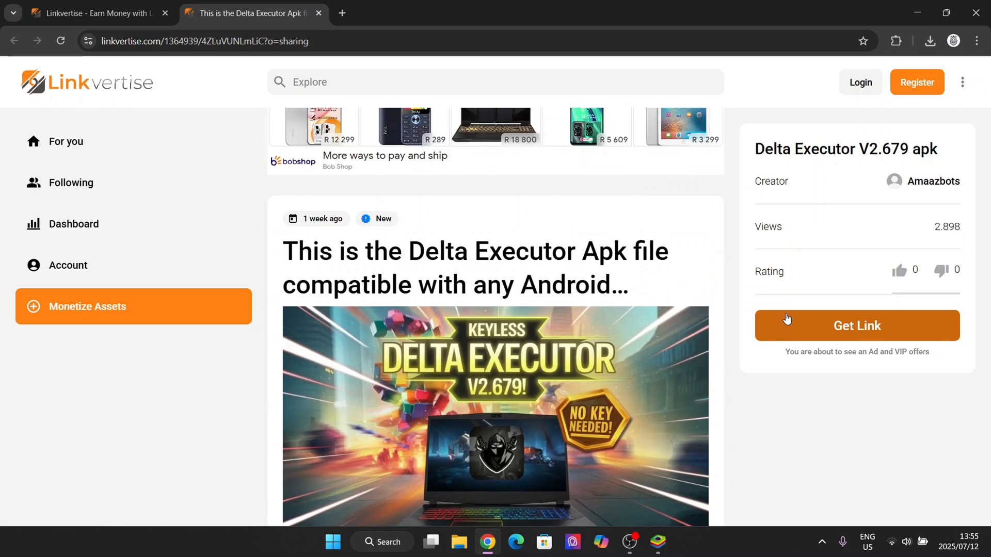
pyautogui.click(857, 325)
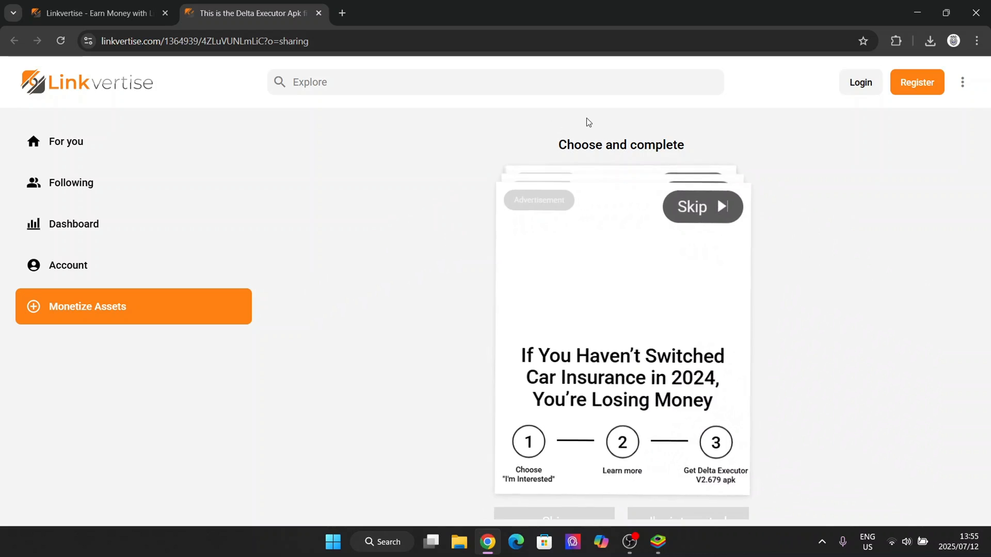
pyautogui.click(702, 206)
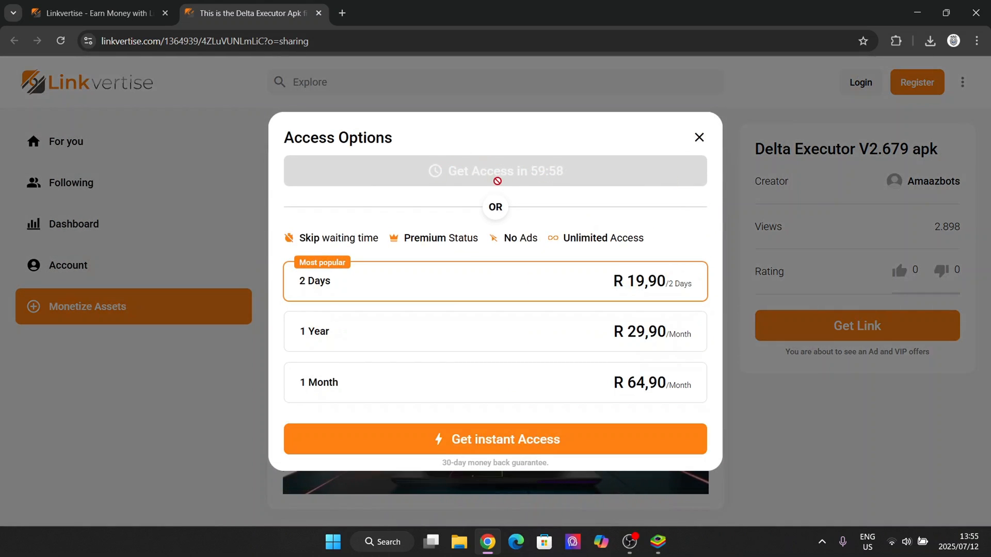
pyautogui.moveTo(533, 205)
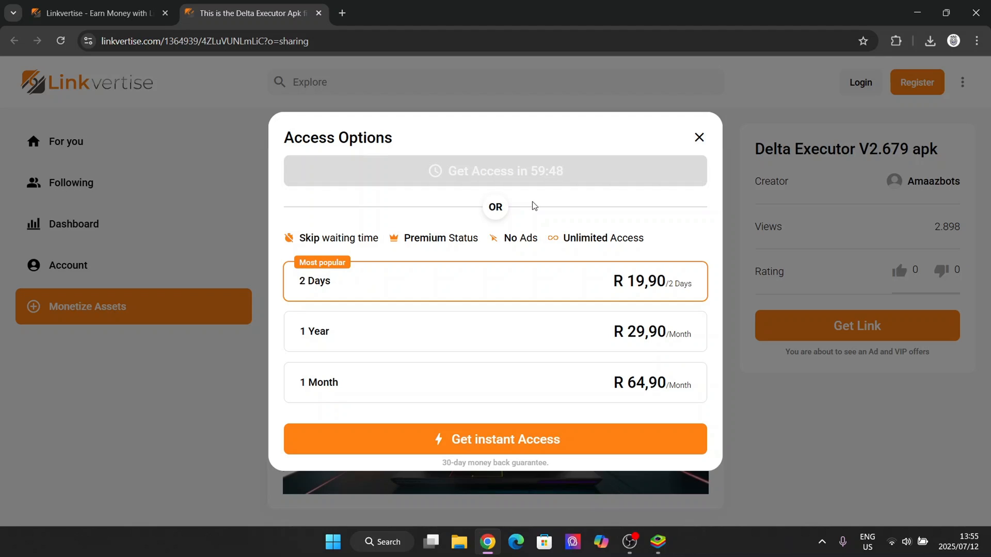
pyautogui.moveTo(672, 144)
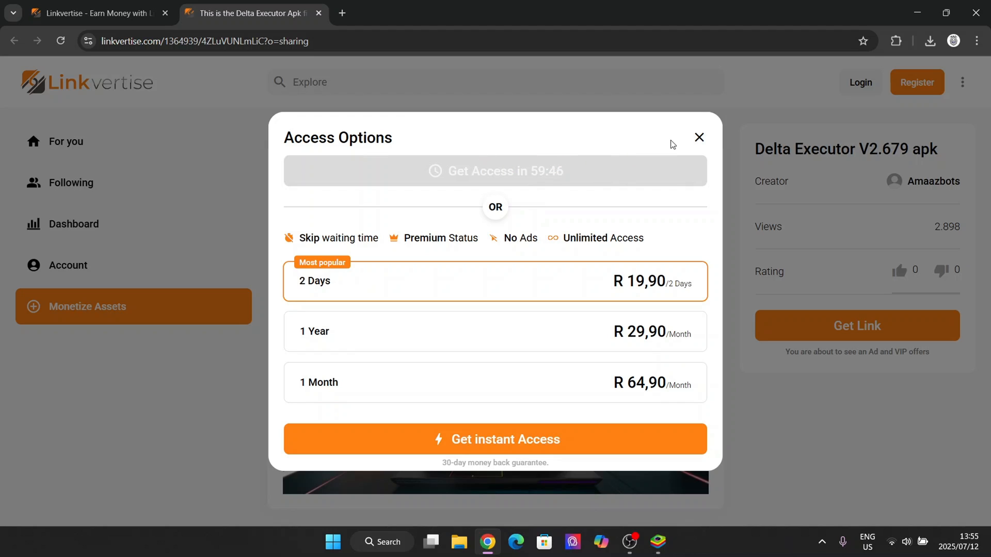
pyautogui.click(698, 137)
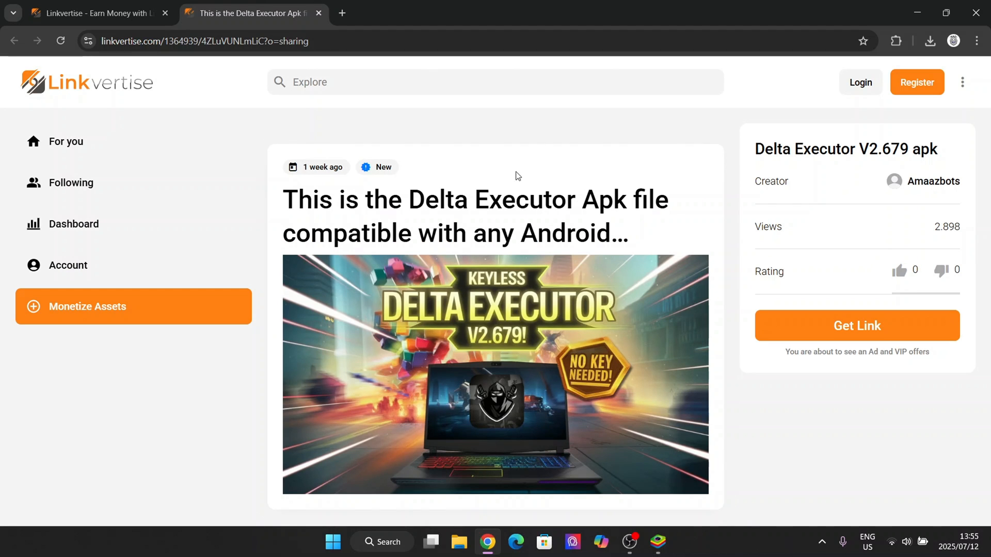
pyautogui.moveTo(460, 167)
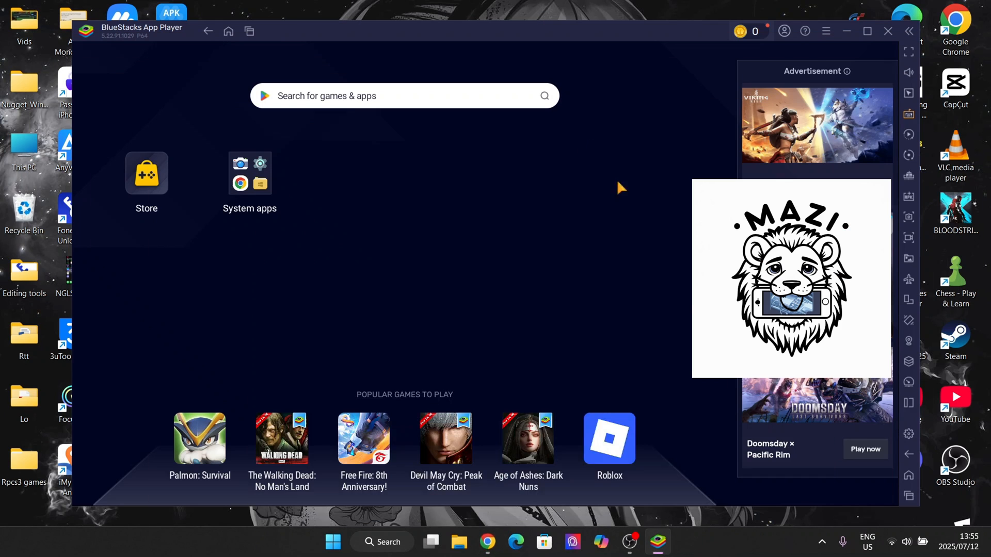
pyautogui.moveTo(801, 442)
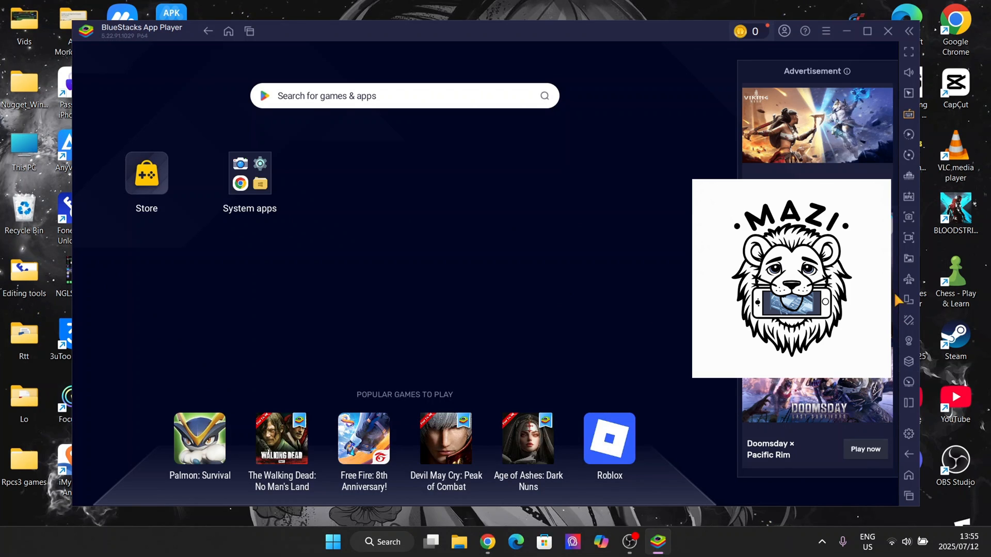
pyautogui.moveTo(910, 250)
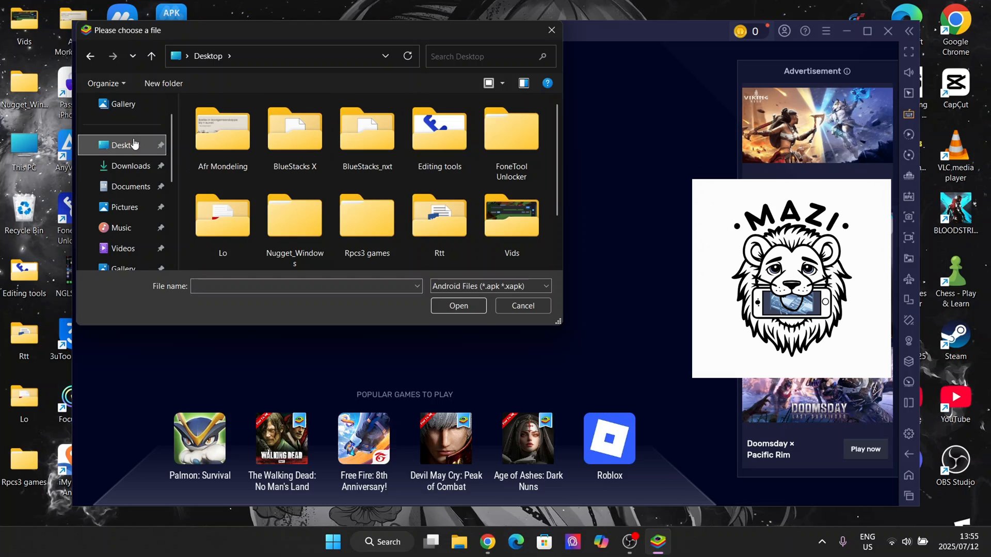
pyautogui.moveTo(151, 178)
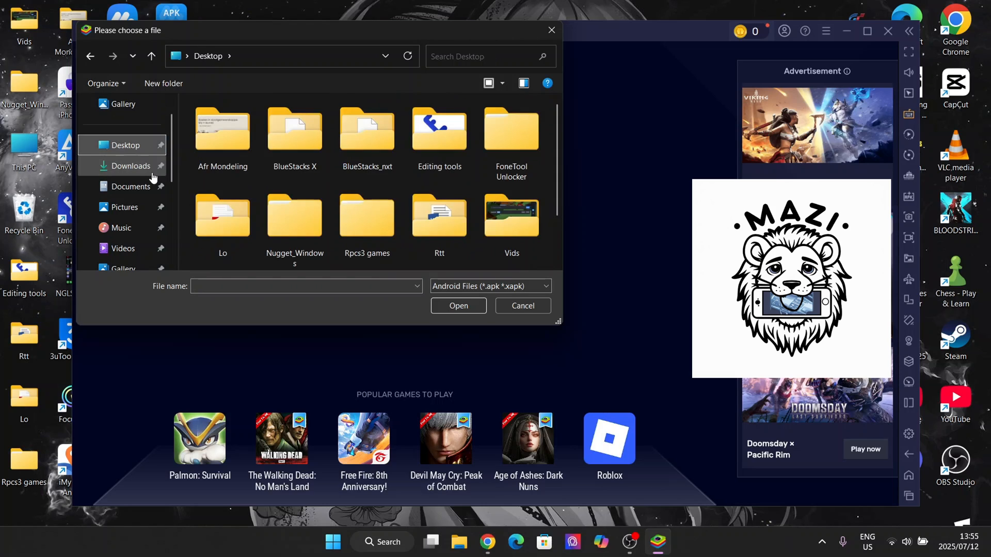
# Select Delta-2.679.762 APK from the Desktop folder and install it in BlueStacks.
pyautogui.scroll(-3)
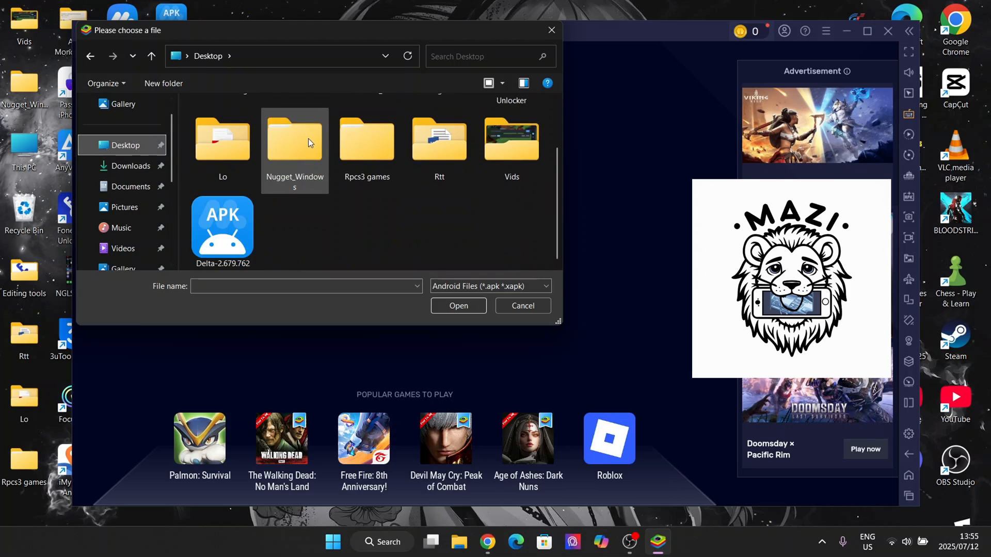
pyautogui.click(222, 227)
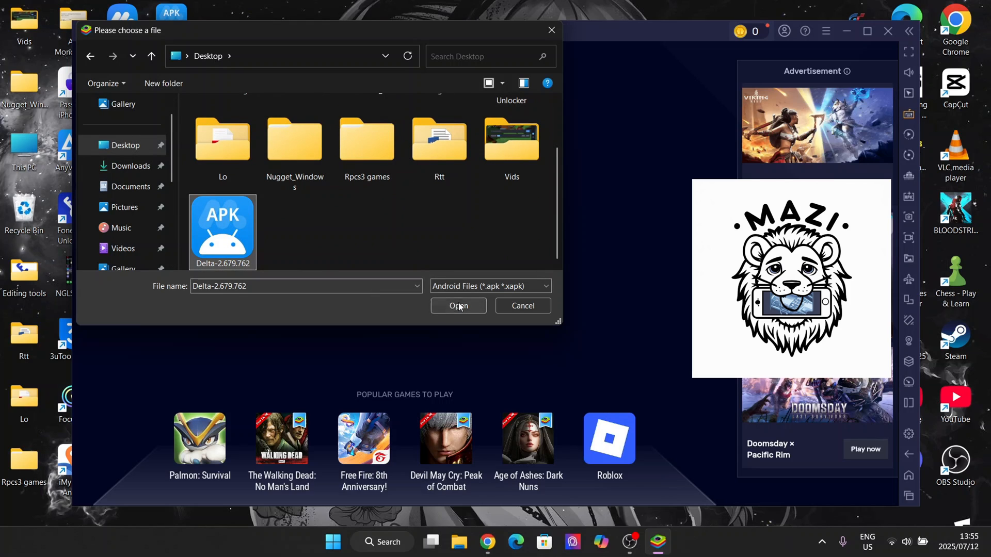
pyautogui.click(459, 305)
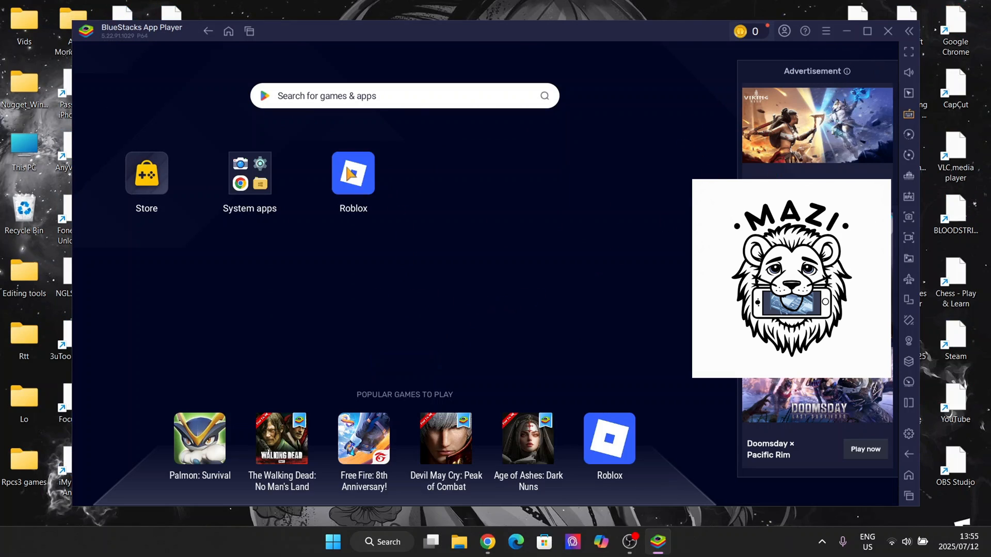
# Launch the new Roblox app and reach the Grow a Garden game page from the Home feed.
pyautogui.click(353, 173)
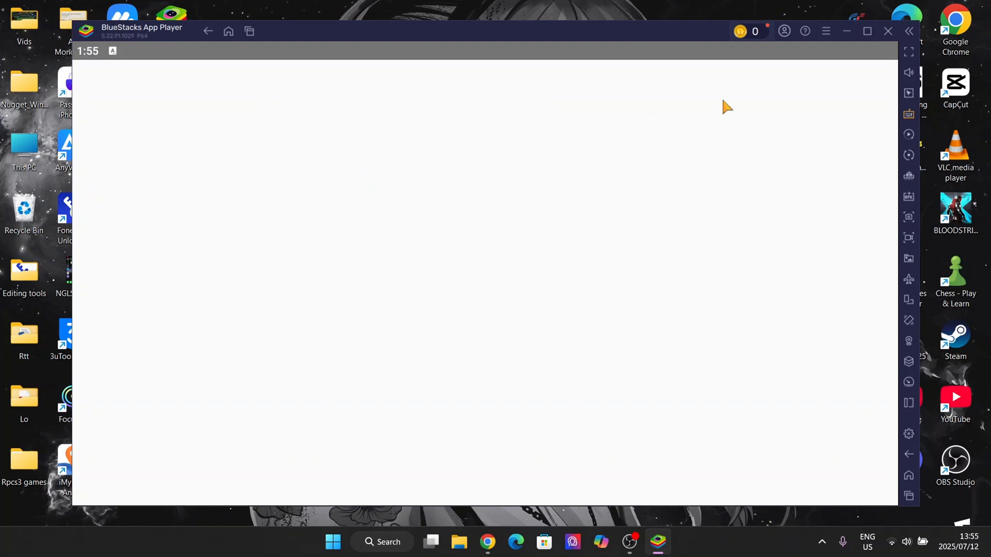
pyautogui.moveTo(760, 187)
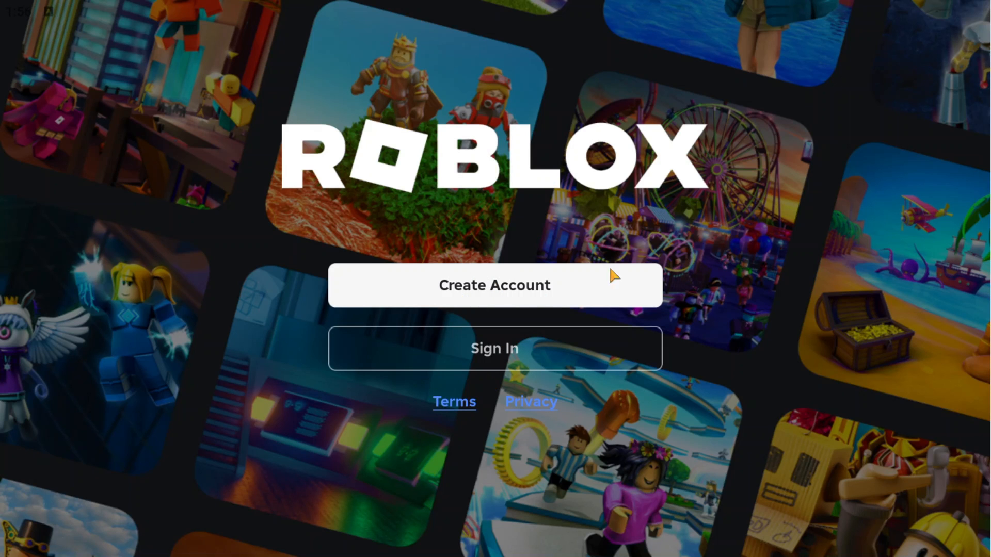
pyautogui.moveTo(739, 307)
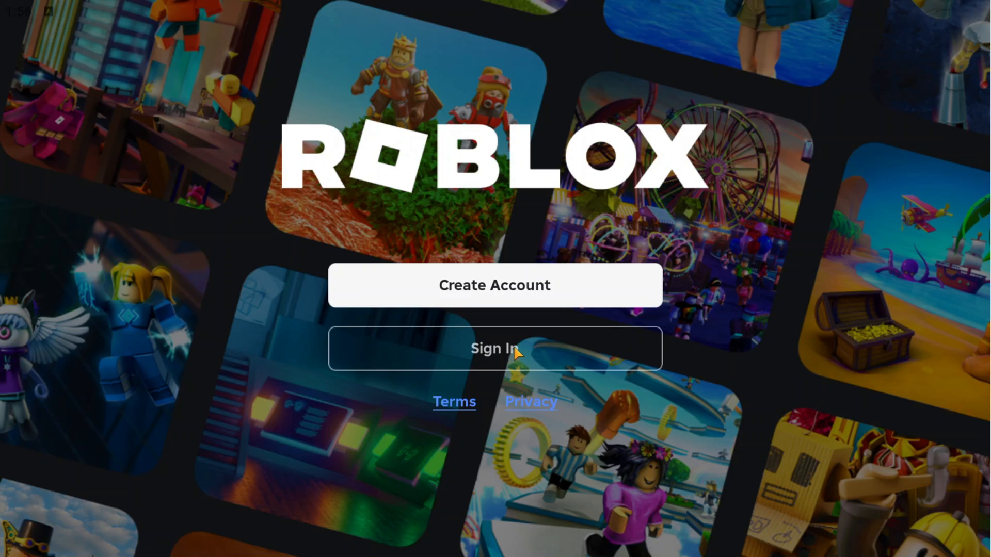
pyautogui.click(495, 347)
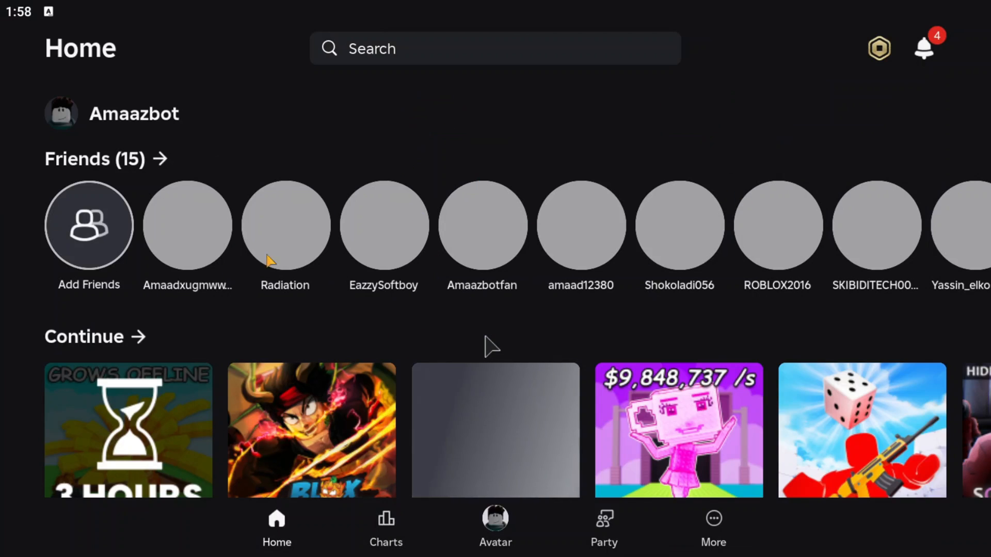
pyautogui.scroll(-3)
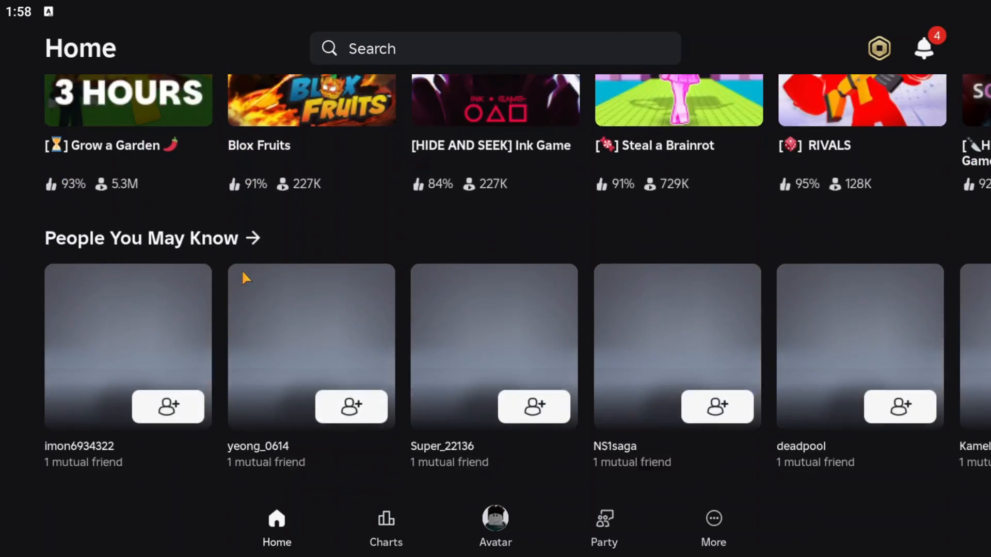
pyautogui.scroll(-3)
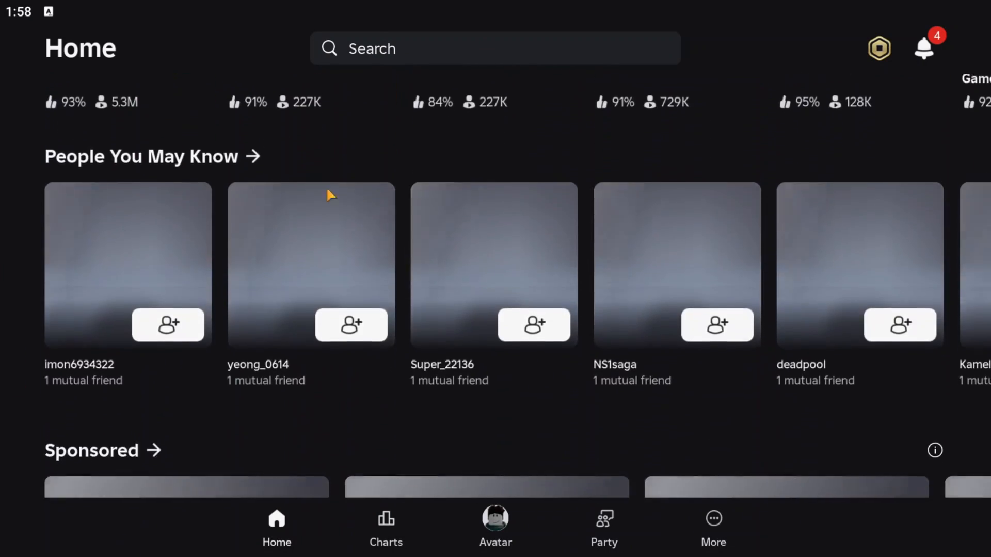
pyautogui.scroll(-3)
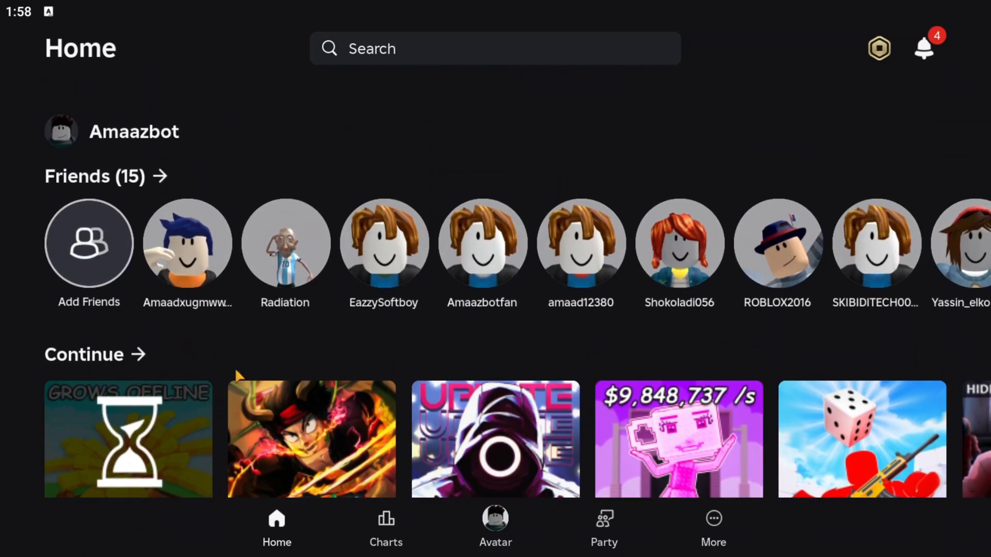
pyautogui.scroll(-3)
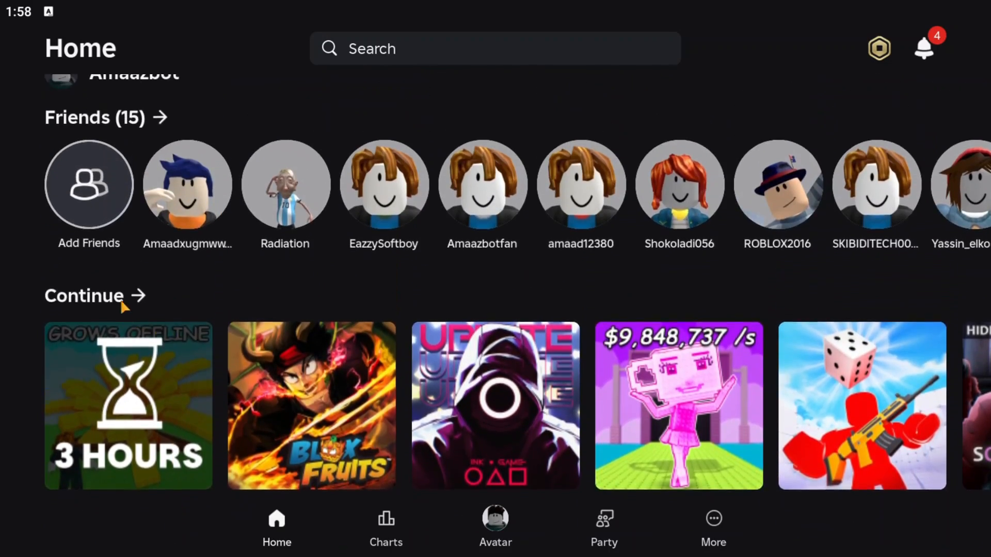
pyautogui.click(128, 405)
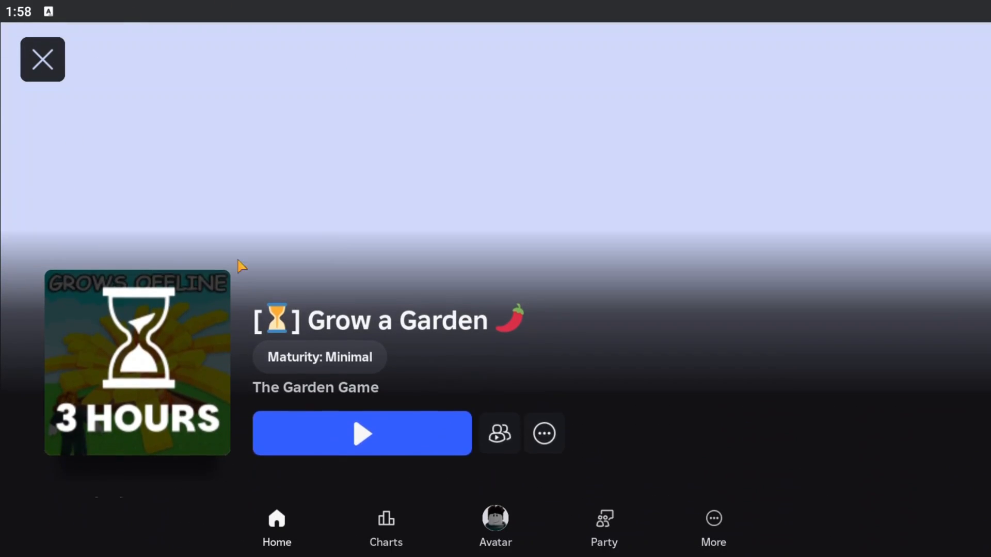
# Start playing Grow a Garden so it joins a server and loads.
pyautogui.scroll(-3)
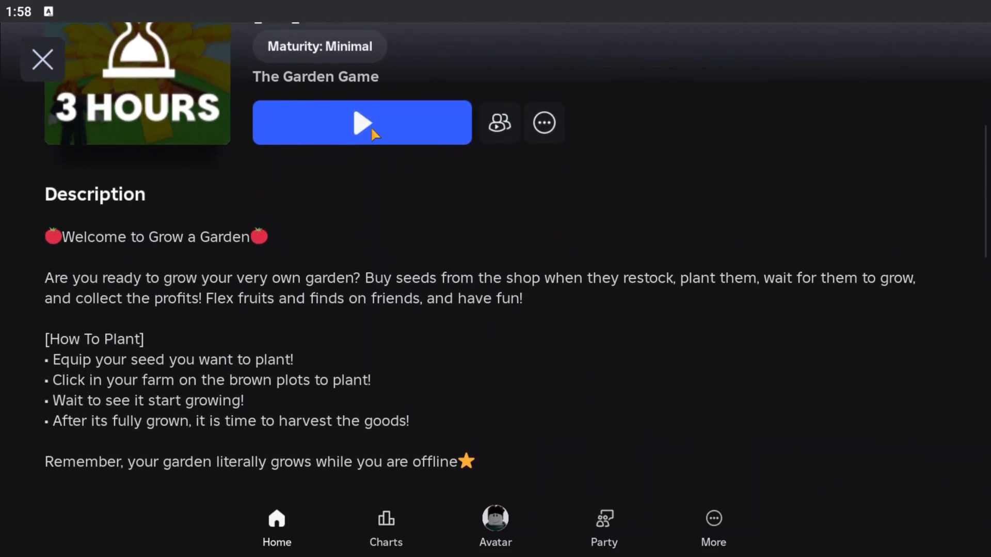
pyautogui.click(361, 123)
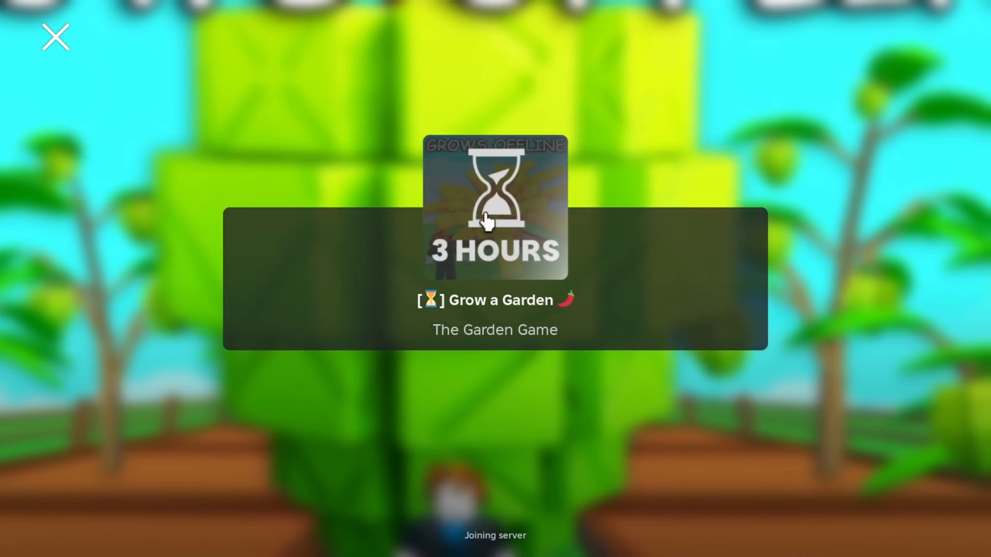
pyautogui.moveTo(638, 181)
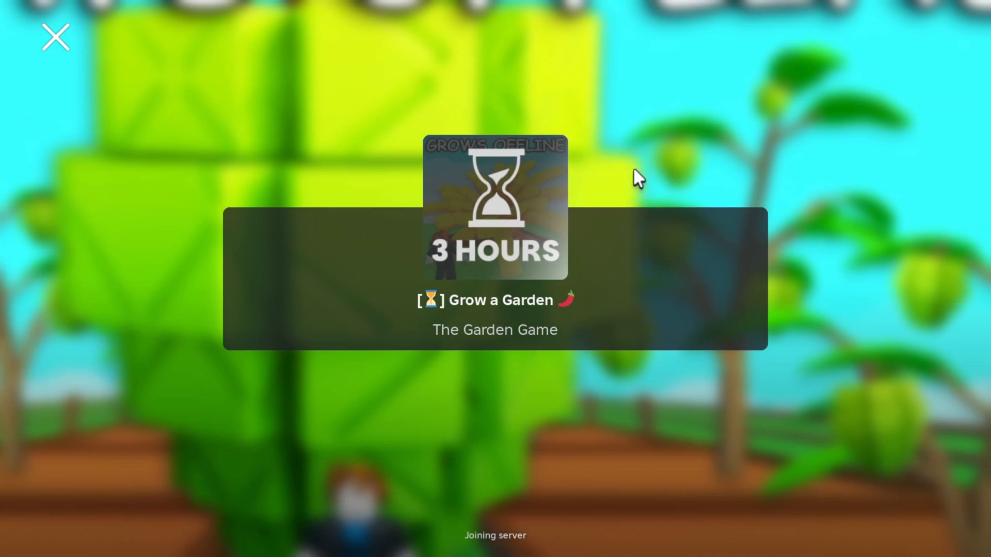
pyautogui.moveTo(206, 203)
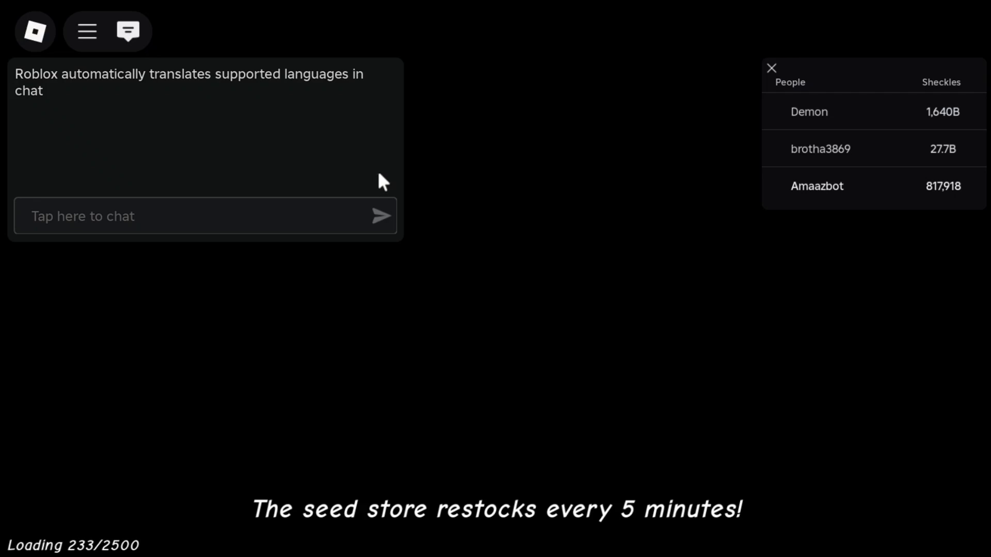
pyautogui.moveTo(342, 167)
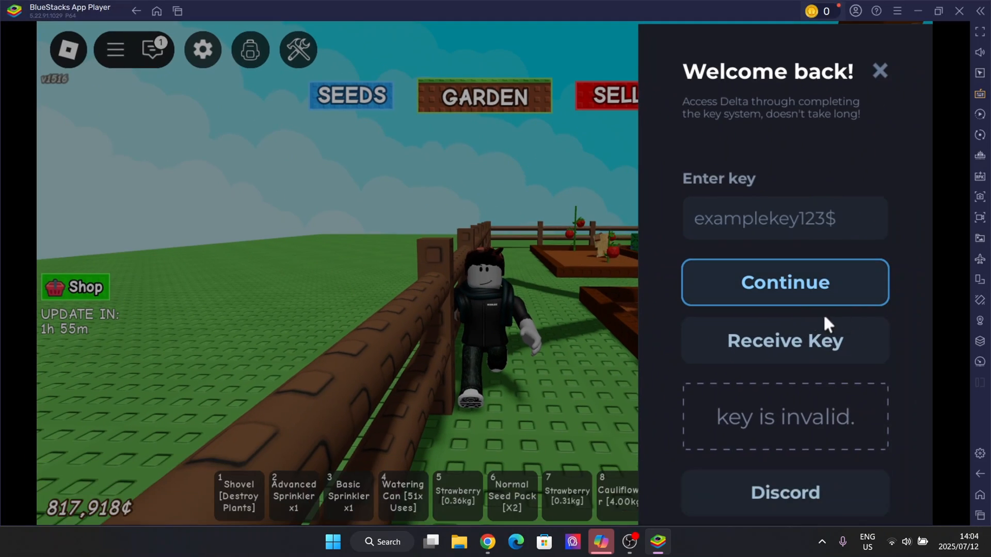
pyautogui.moveTo(449, 310)
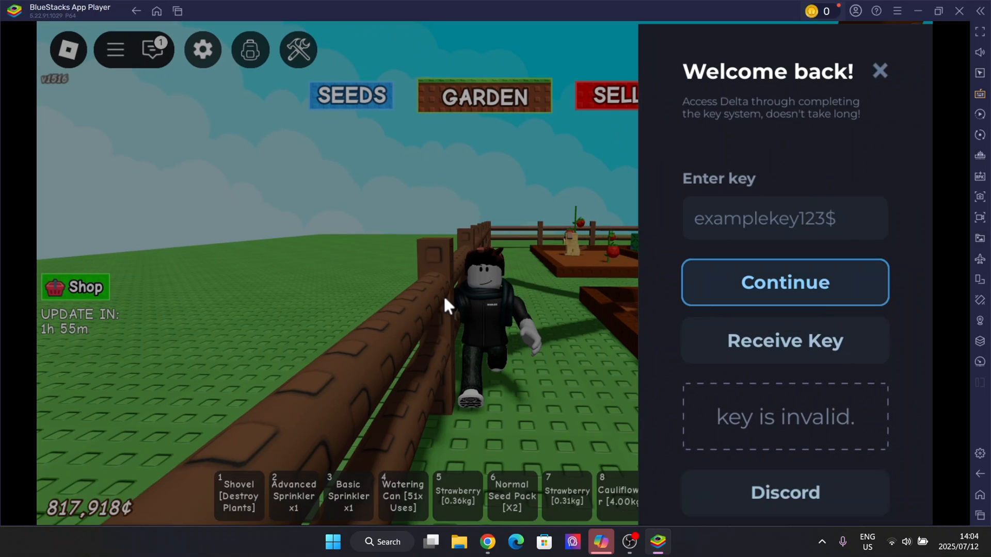
pyautogui.moveTo(629, 199)
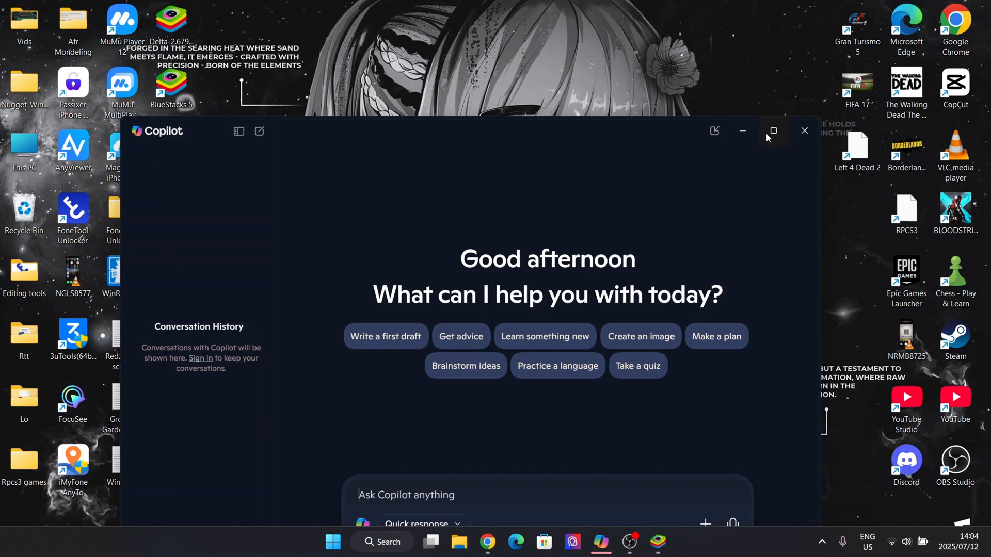
# Close the Copilot window to leave the Windows desktop showing.
pyautogui.click(804, 131)
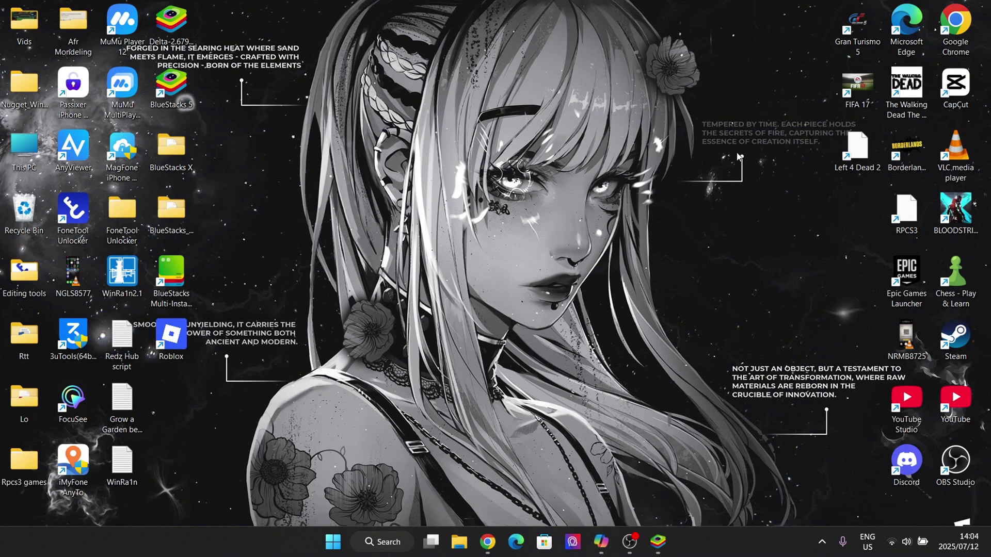
pyautogui.moveTo(505, 417)
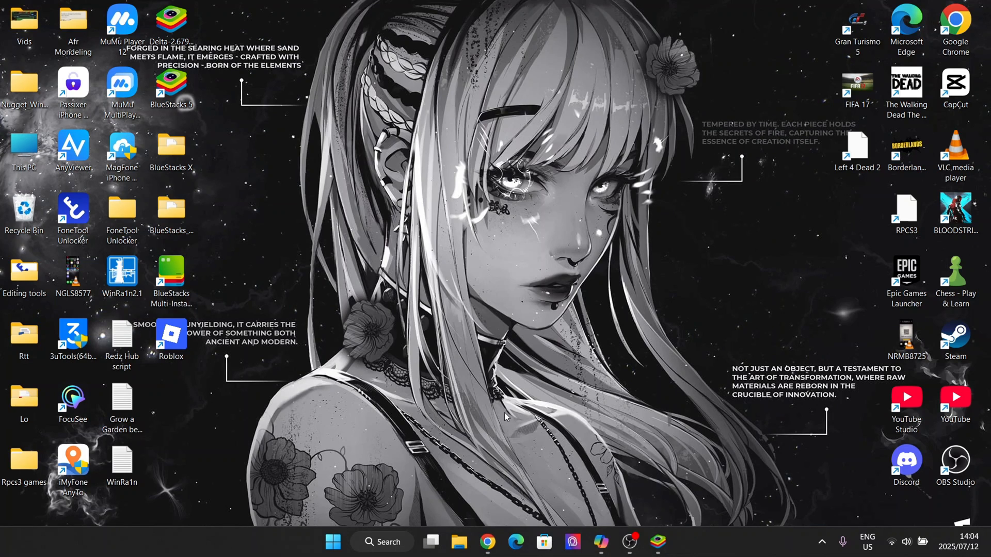
pyautogui.moveTo(485, 456)
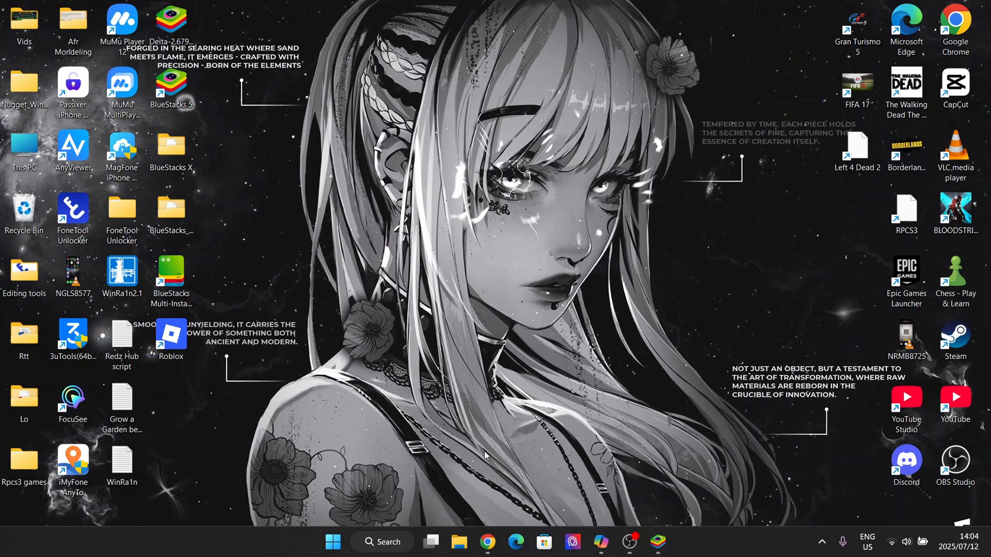
pyautogui.moveTo(504, 417)
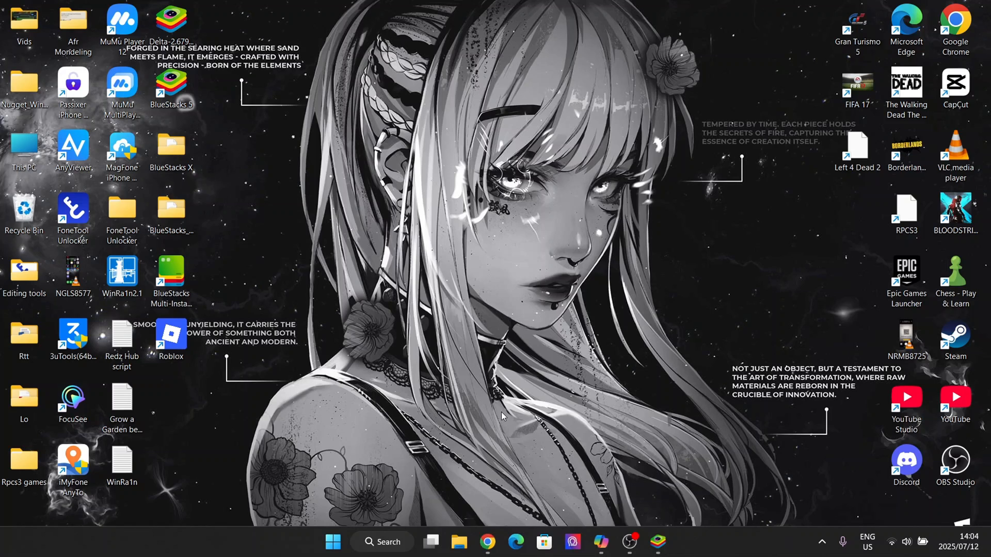
pyautogui.moveTo(508, 423)
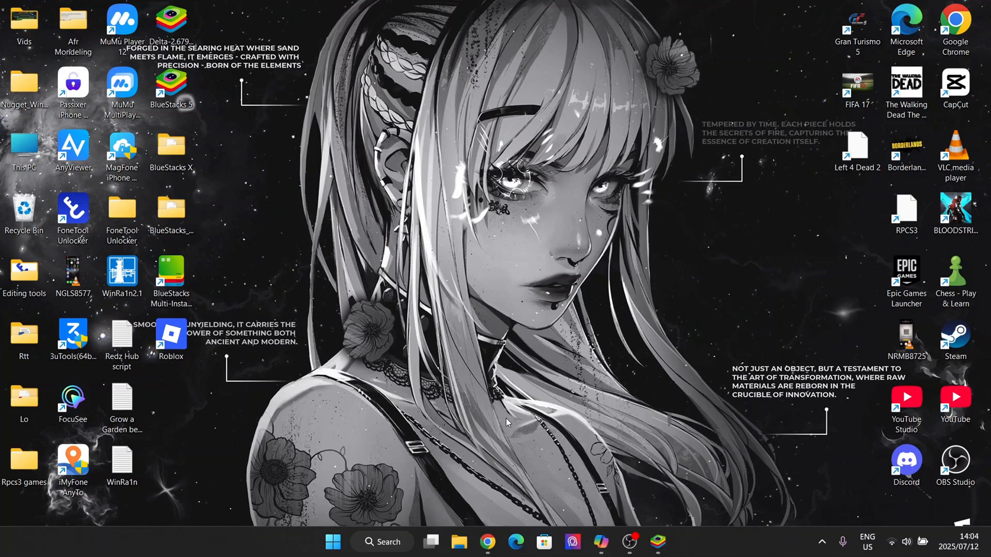
pyautogui.moveTo(203, 70)
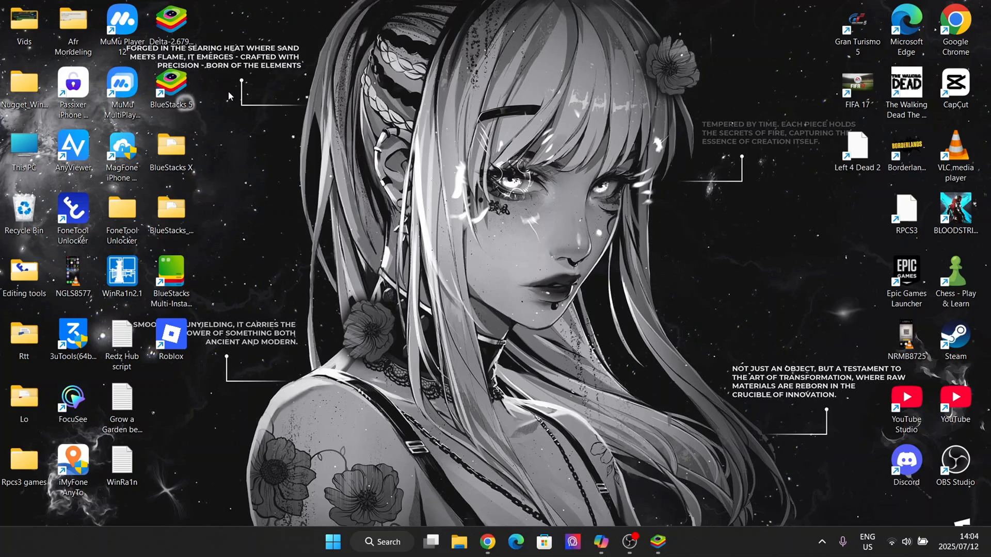
pyautogui.moveTo(275, 155)
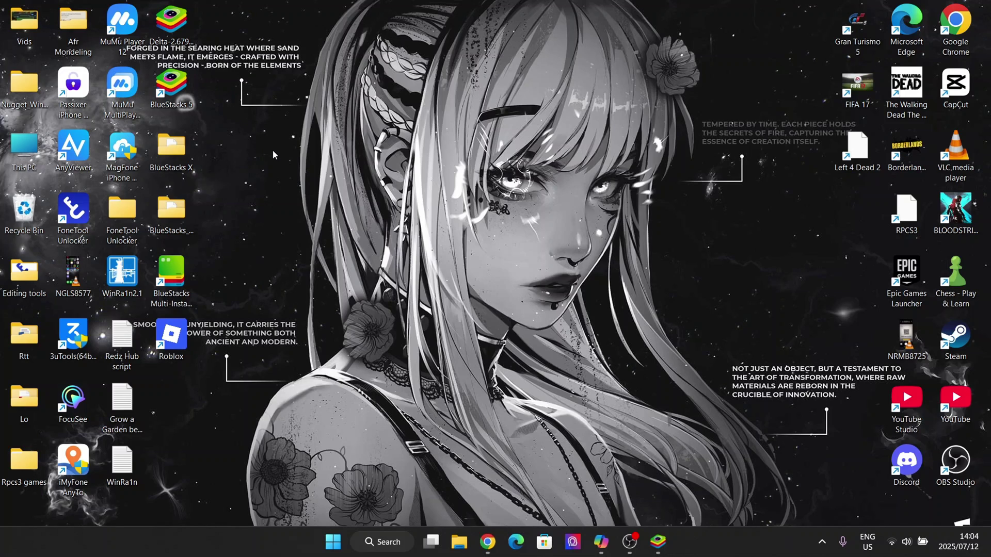
pyautogui.moveTo(444, 256)
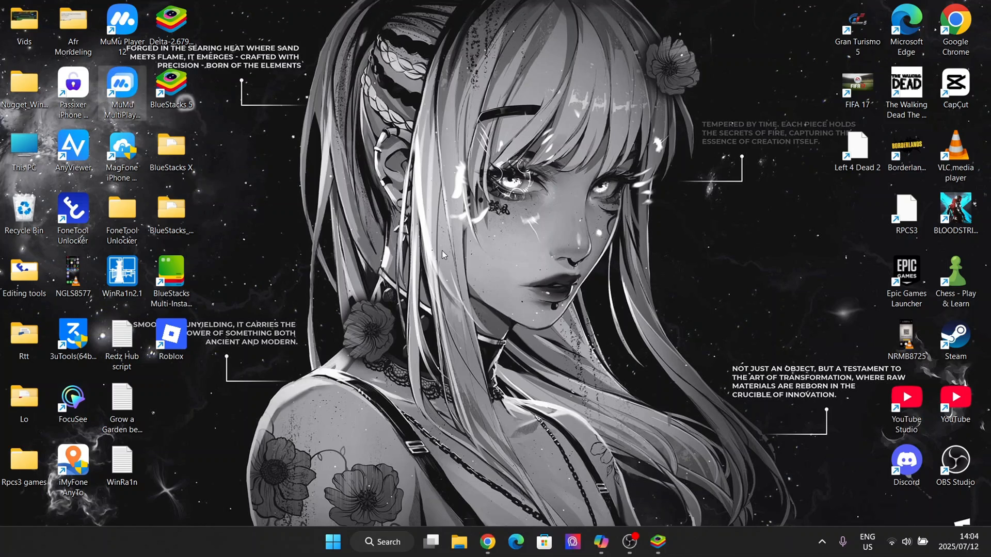
pyautogui.moveTo(567, 335)
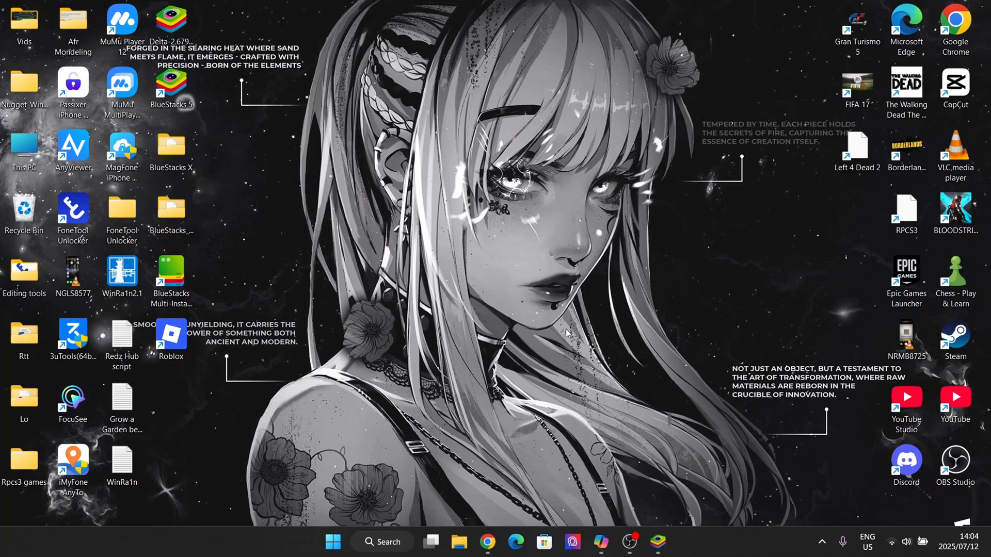
pyautogui.moveTo(649, 480)
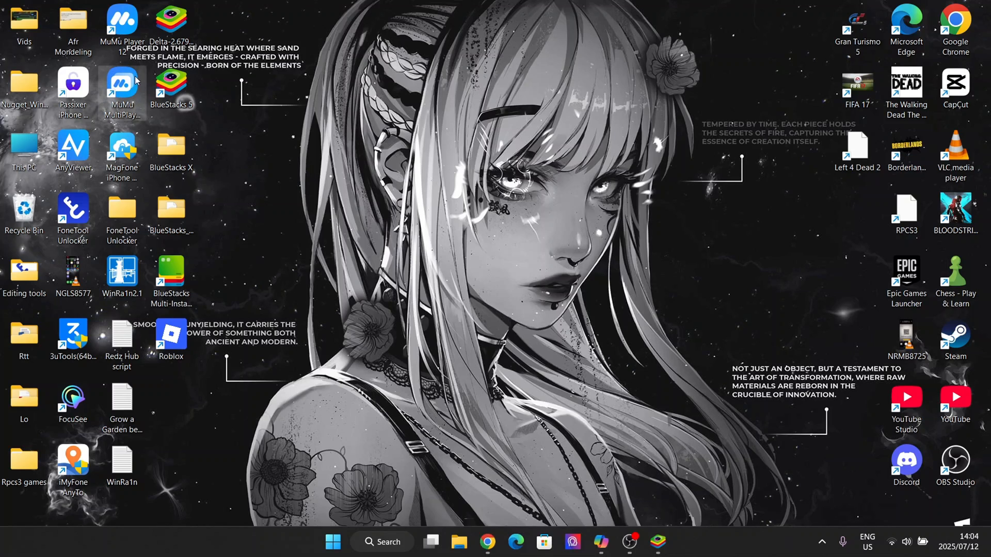
pyautogui.moveTo(549, 394)
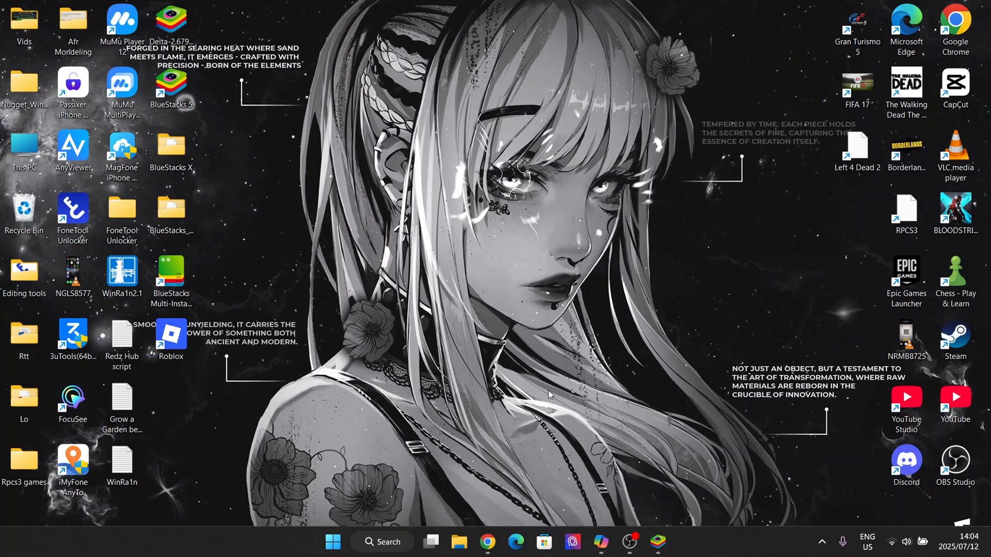
pyautogui.moveTo(660, 394)
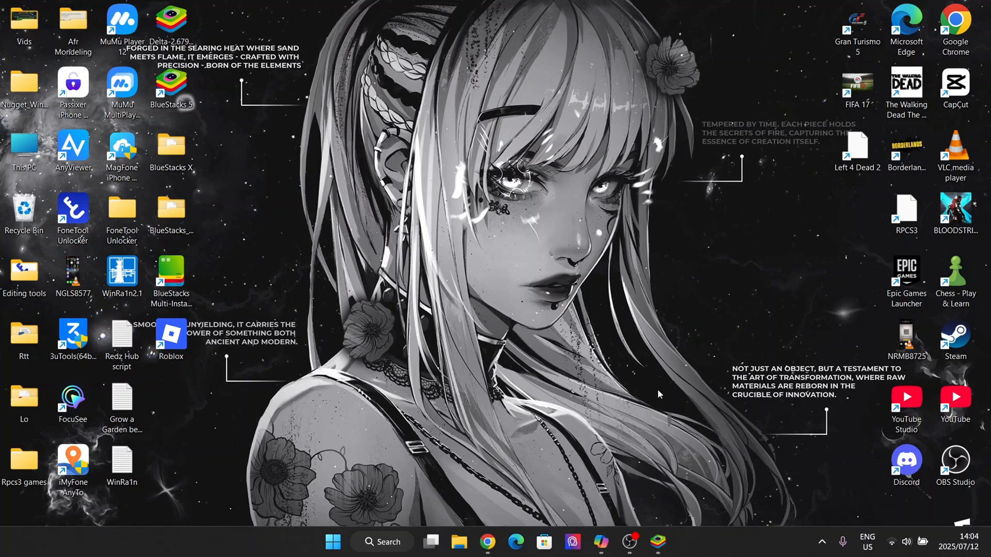